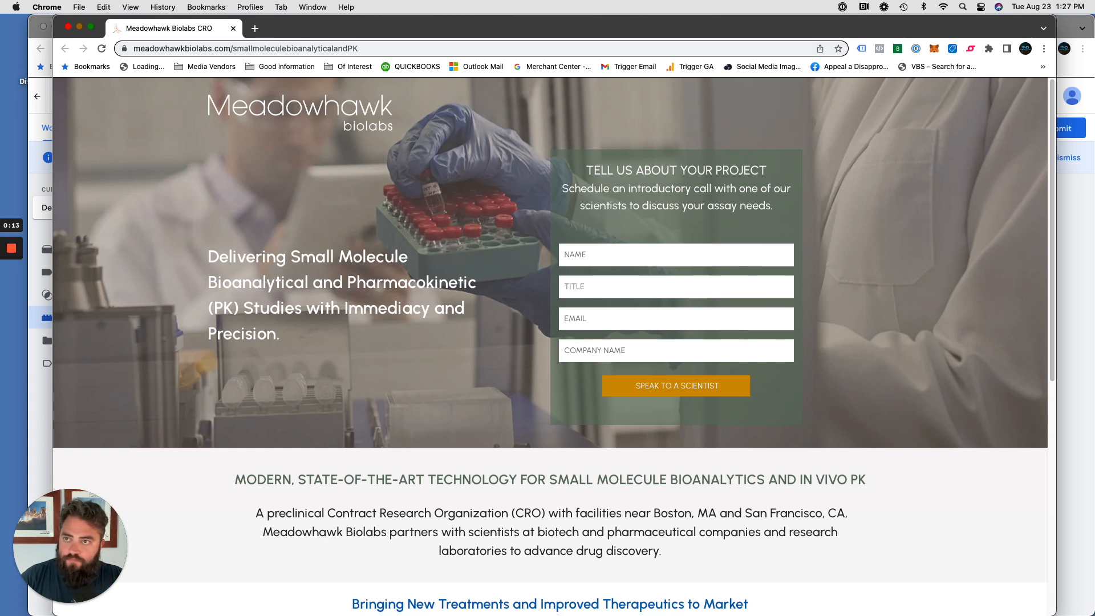
Step: Switch from the Meadowhawk Biolabs landing page to the Tag Manager Variables page
click(384, 48)
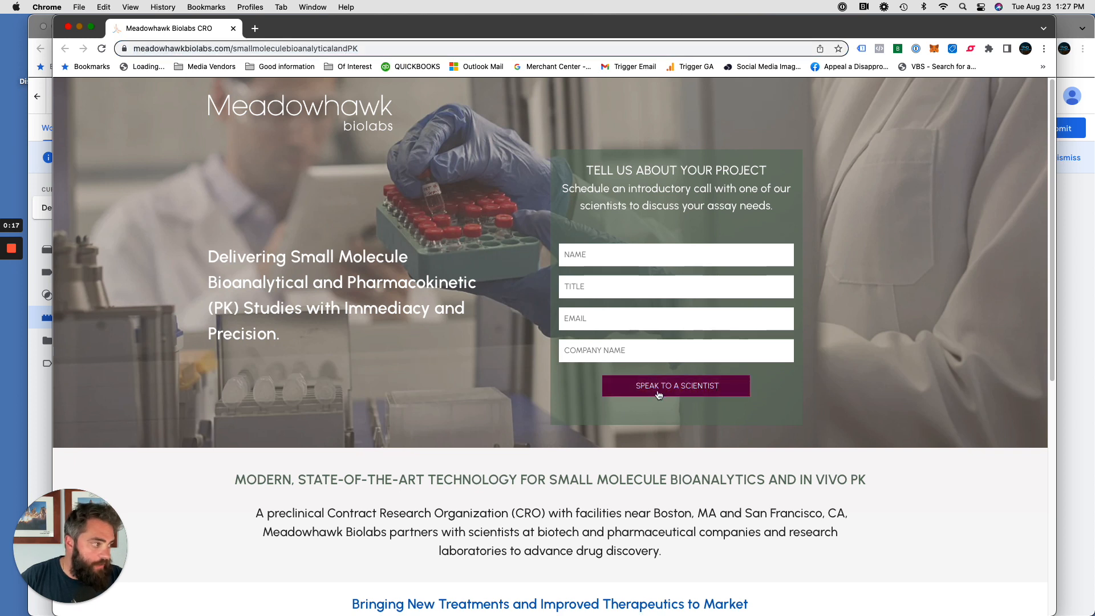
mouse_move(474, 258)
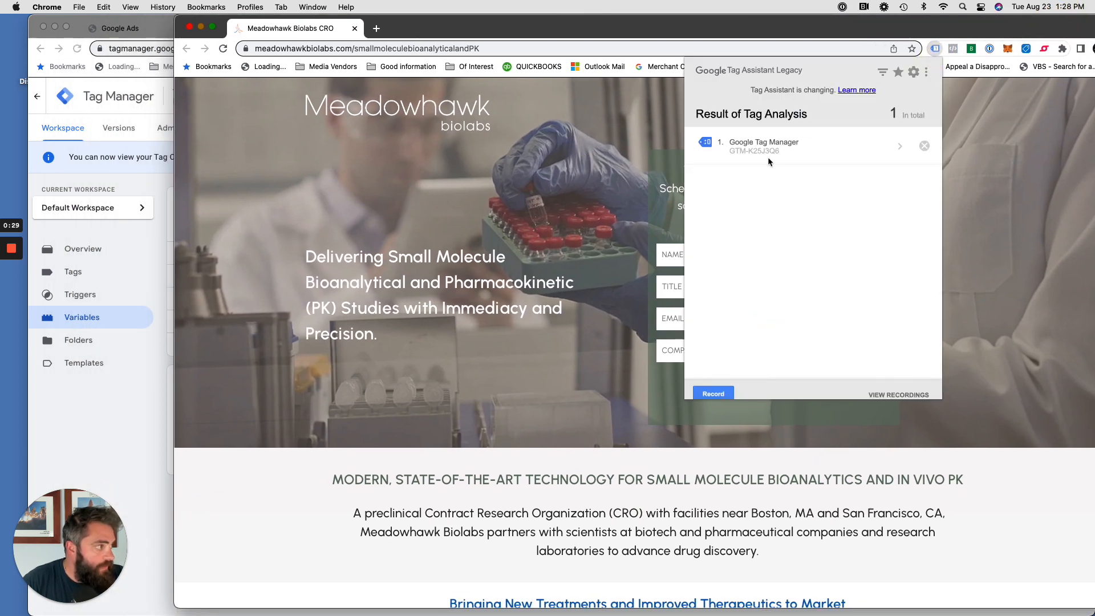
mouse_move(123, 394)
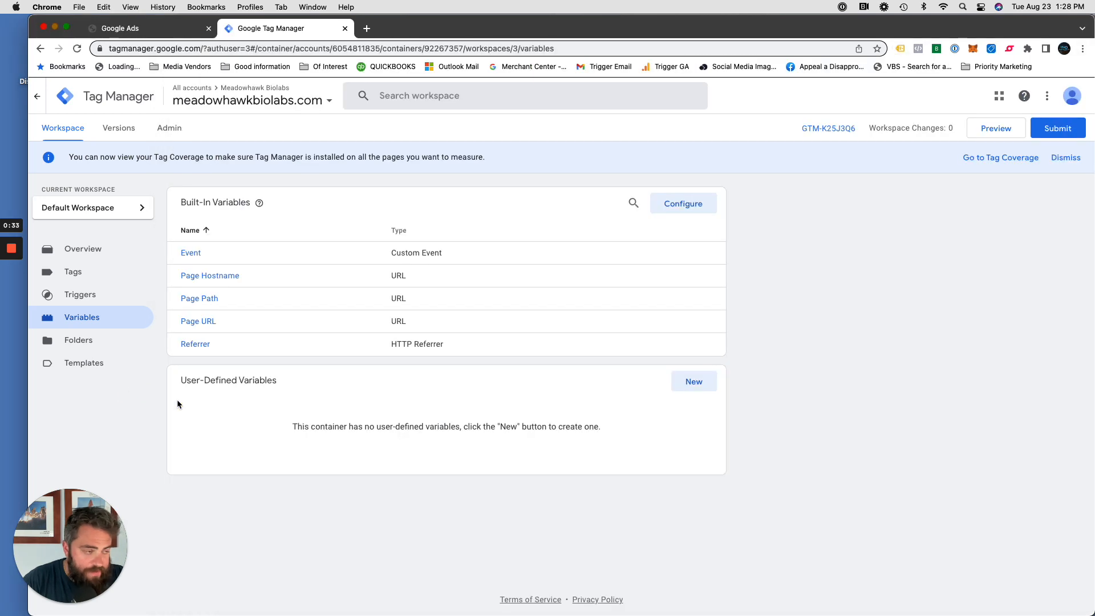
mouse_move(179, 396)
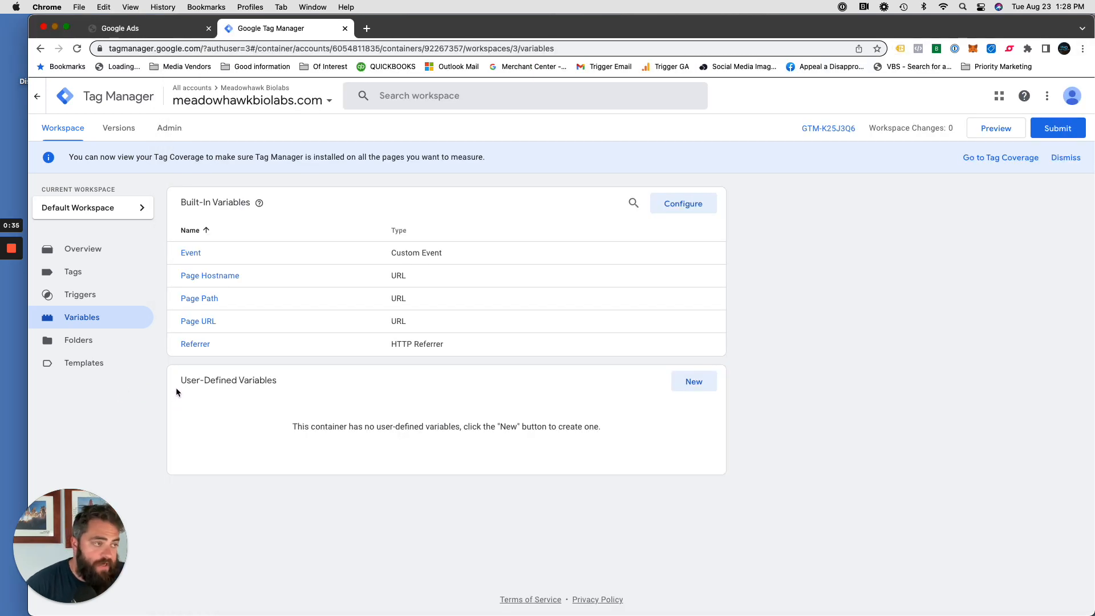
mouse_move(353, 233)
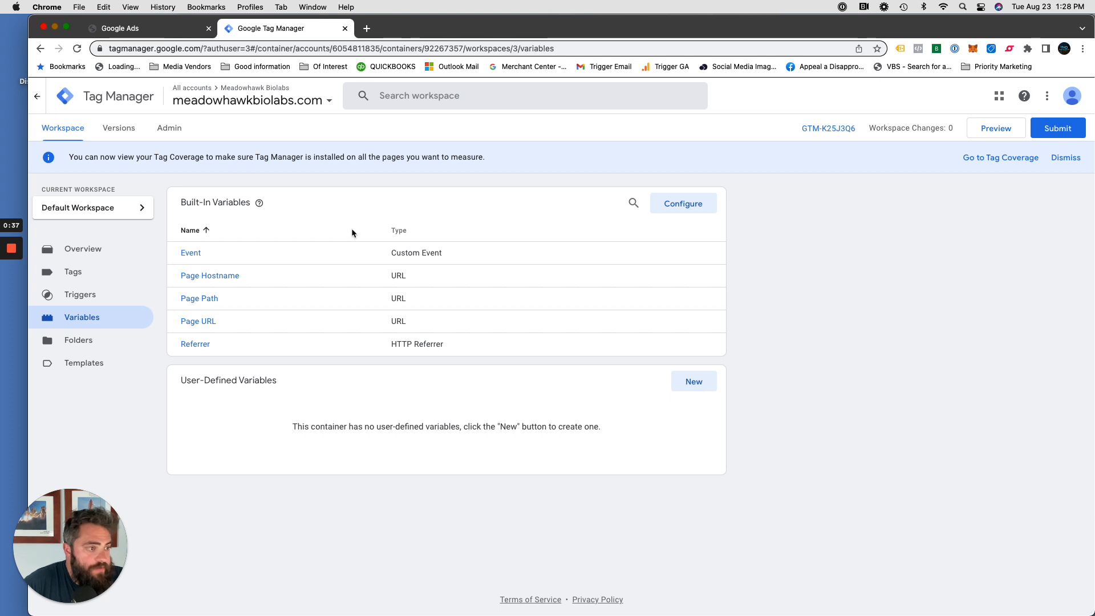
mouse_move(73, 272)
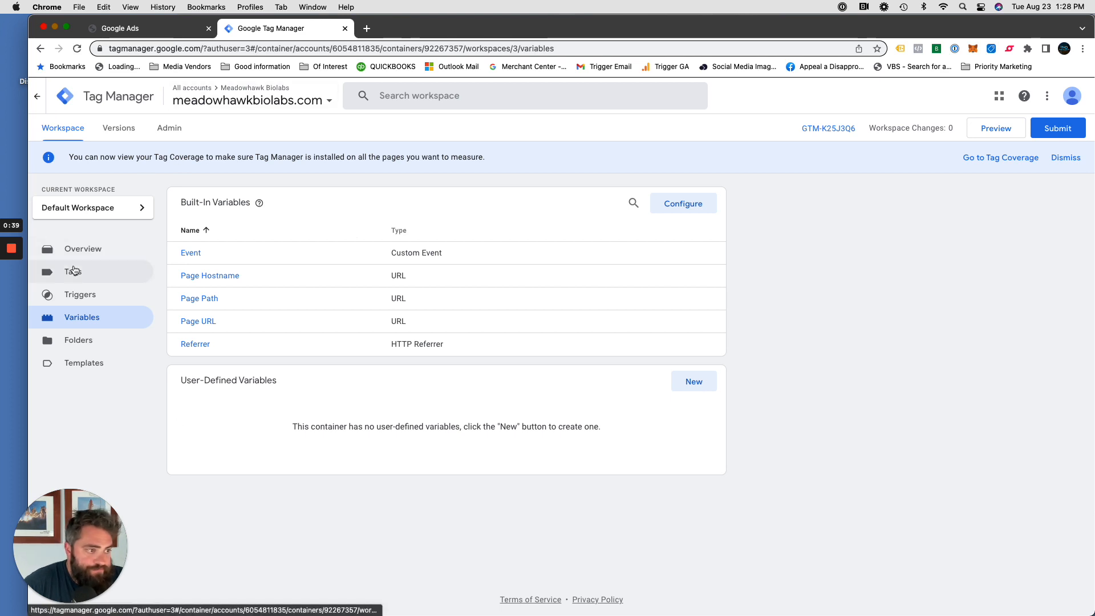
click(73, 272)
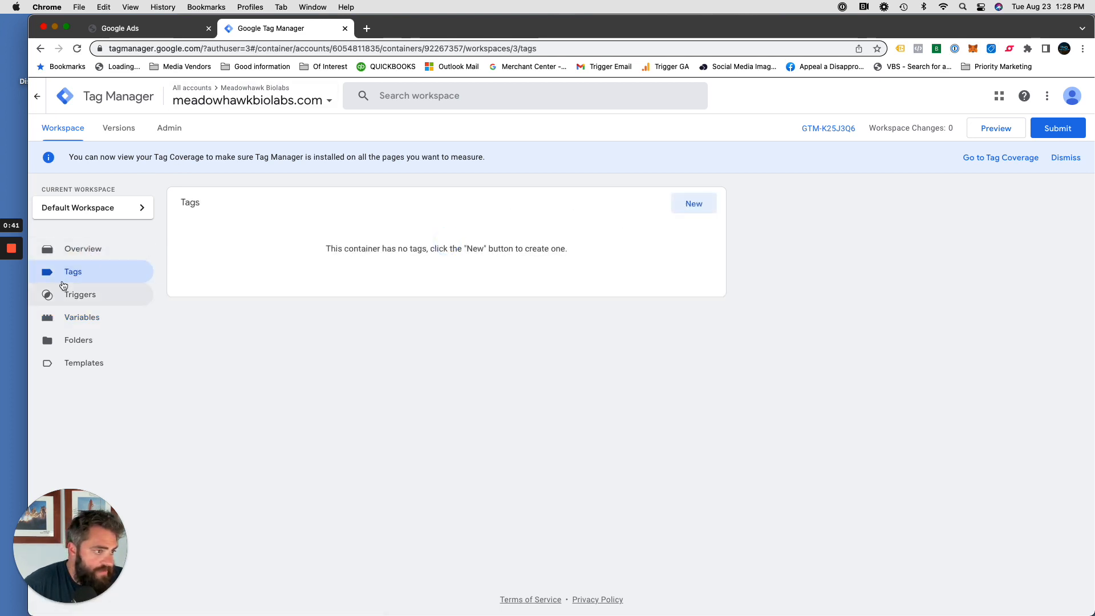
click(82, 248)
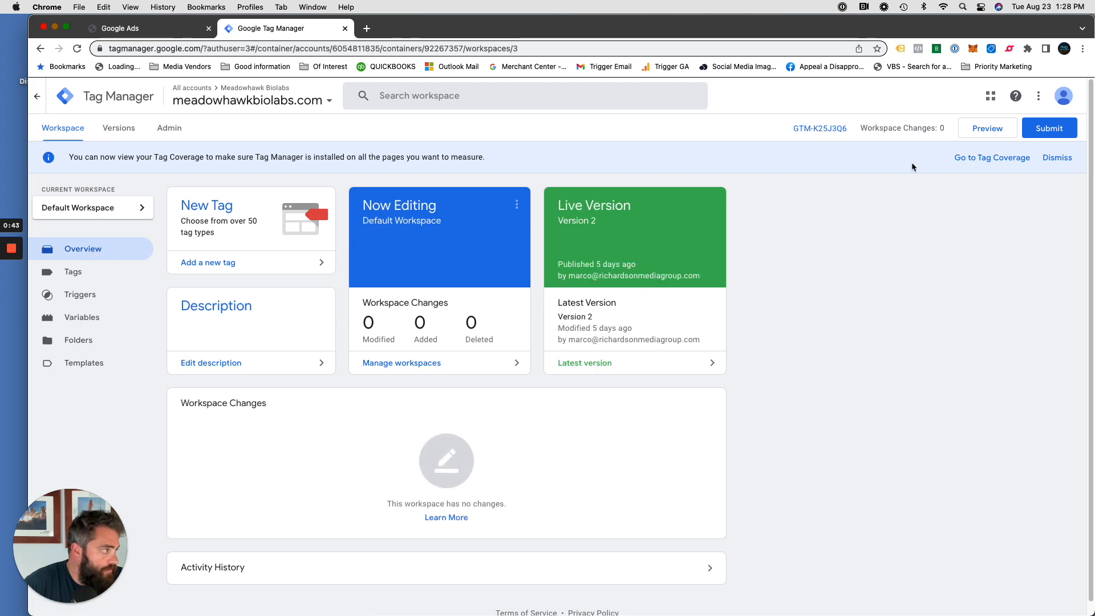
click(73, 272)
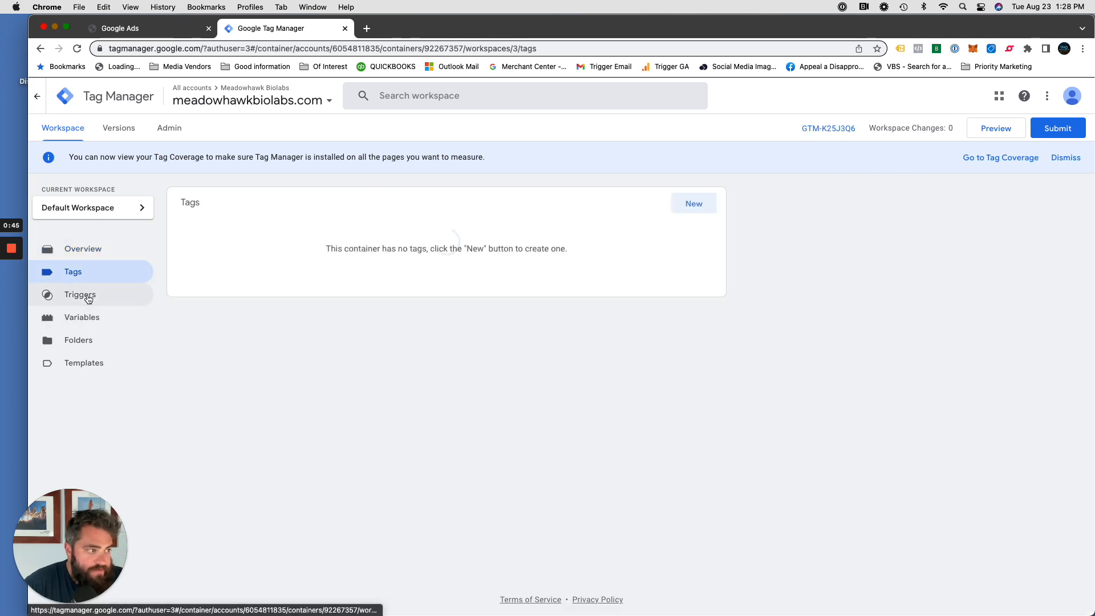
click(80, 294)
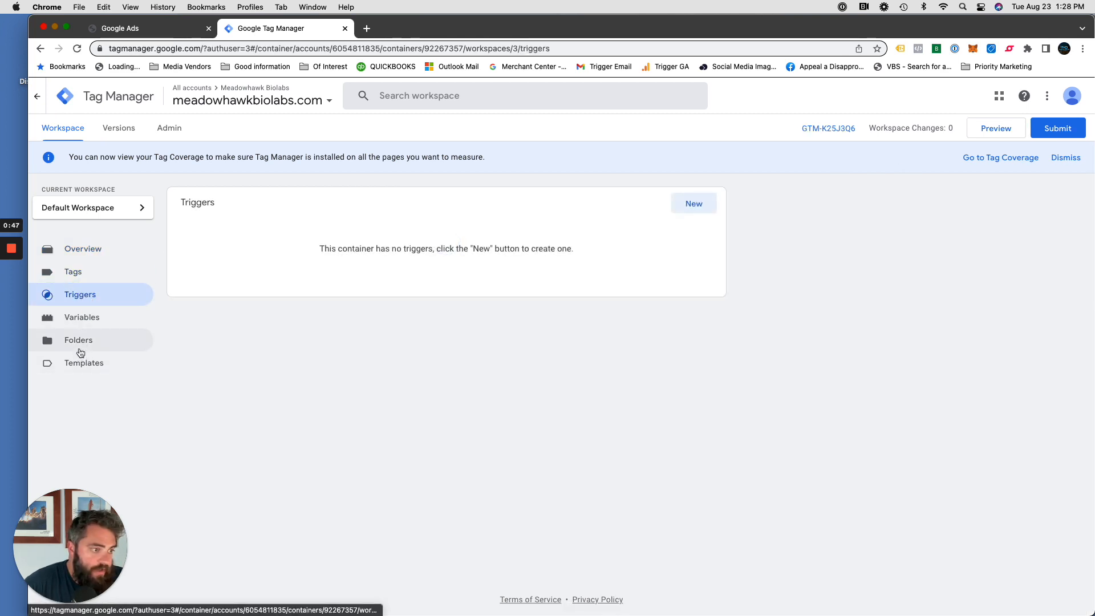
click(140, 28)
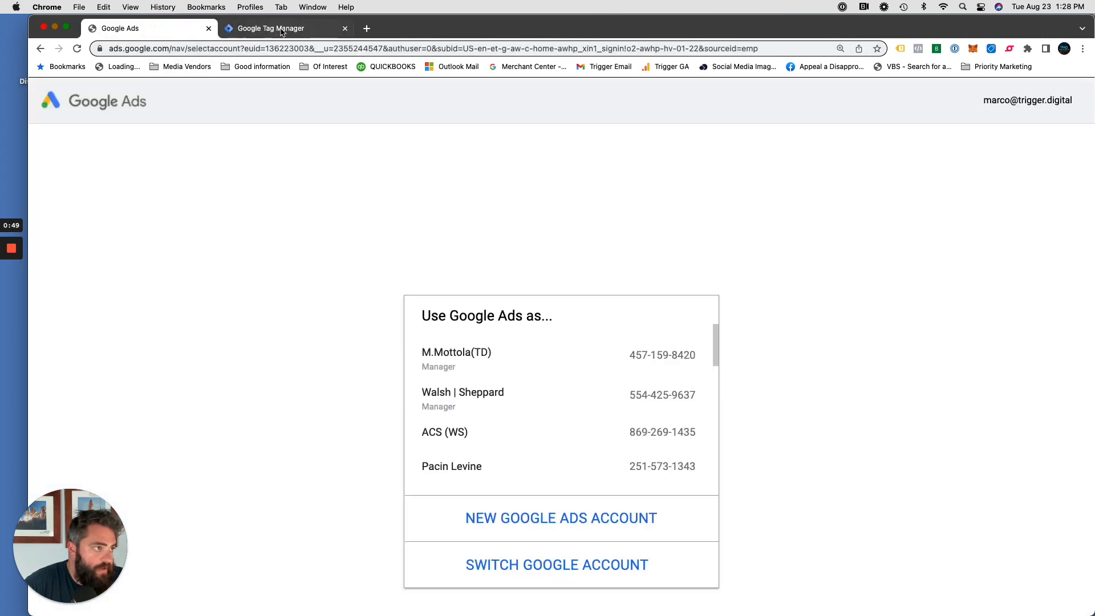
click(269, 27)
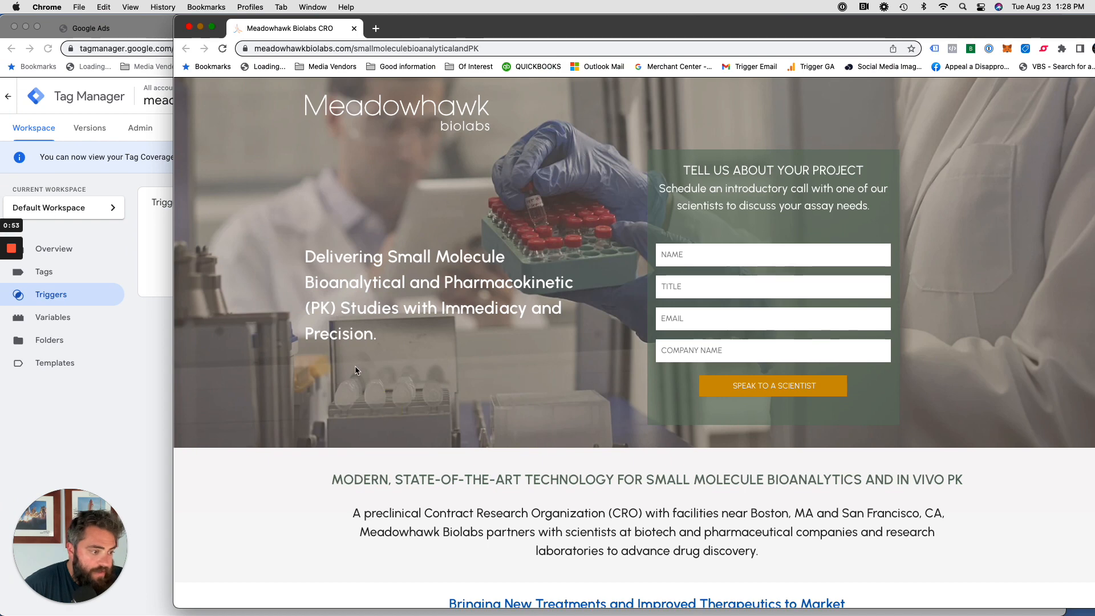
mouse_move(114, 402)
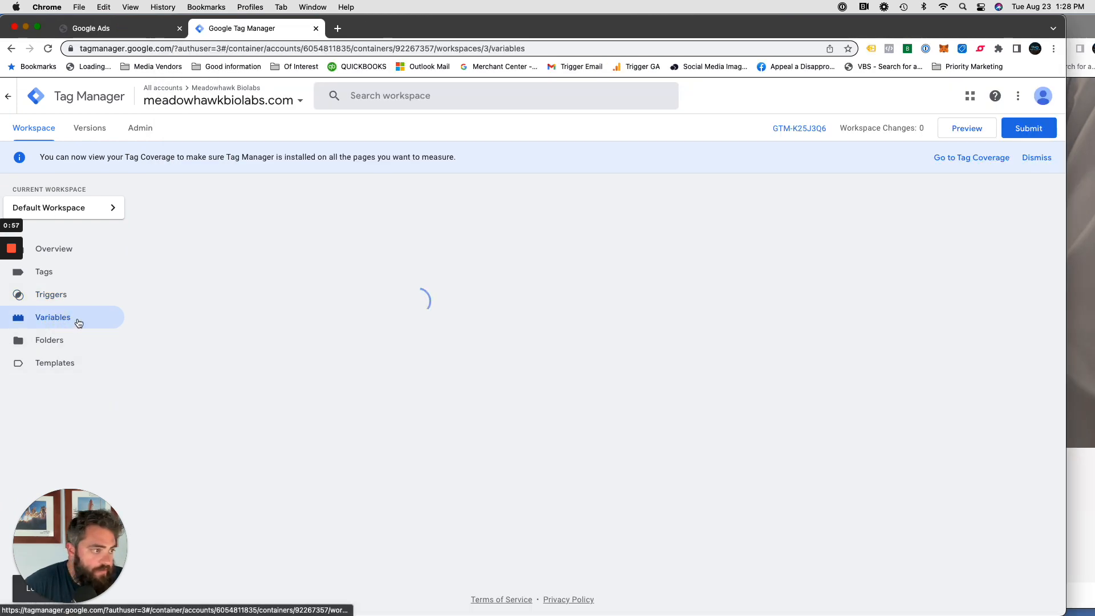
Step: Enable Click Element and the other built-in Clicks variables in the container
click(52, 316)
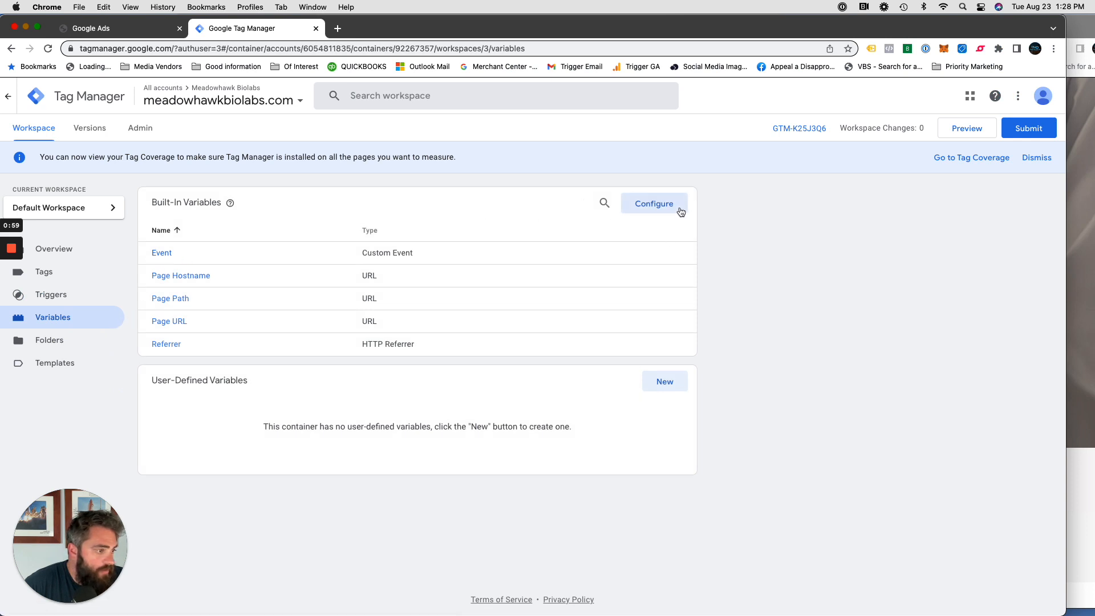
click(654, 203)
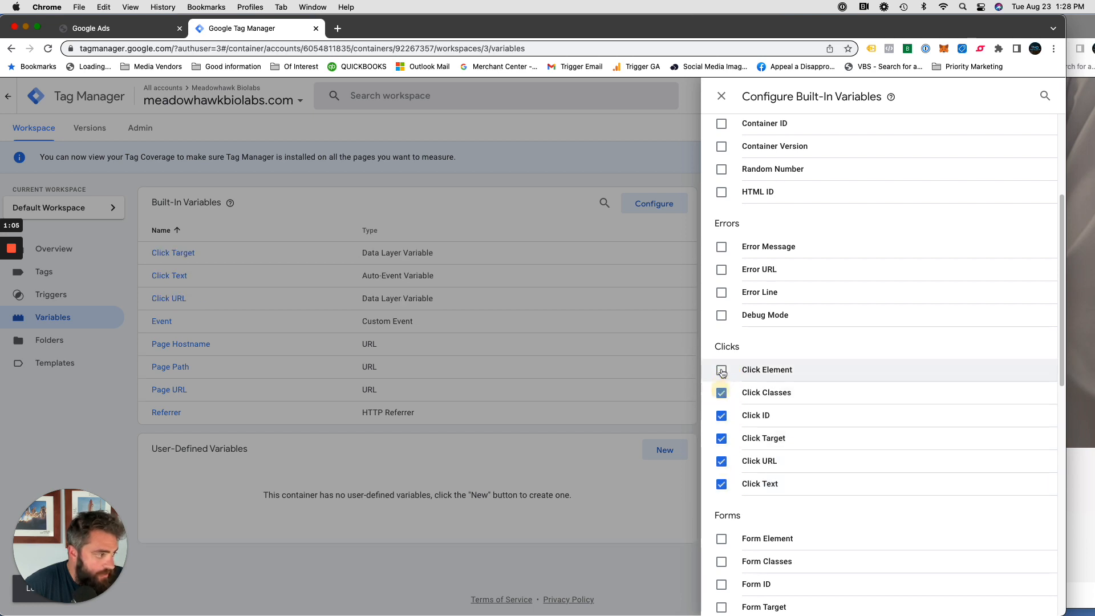
click(721, 369)
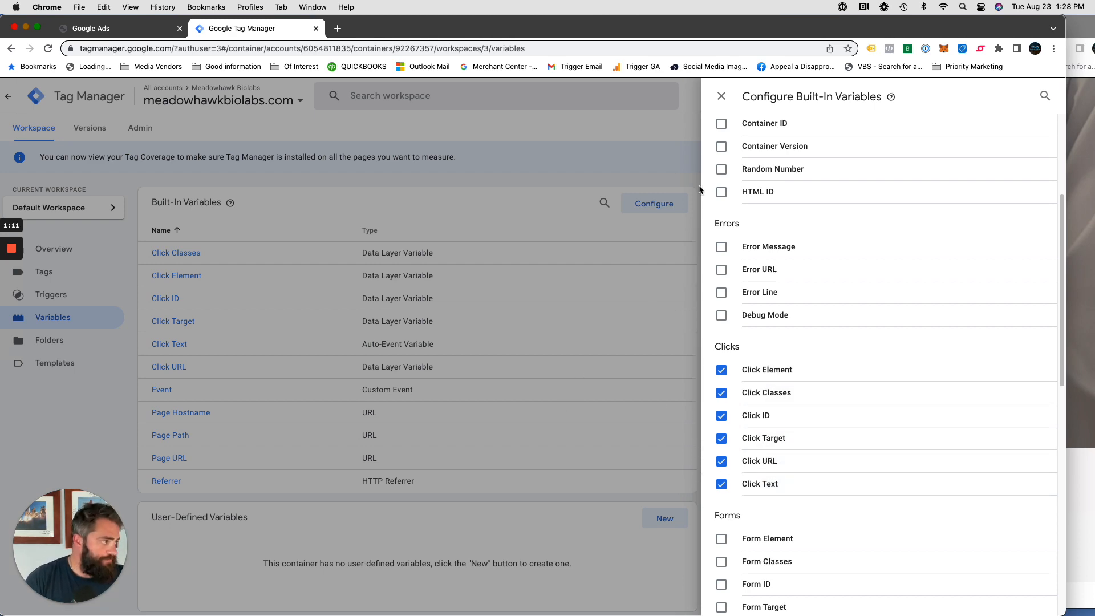
Step: Submit and publish the workspace as live Version 3 without a version description
click(721, 96)
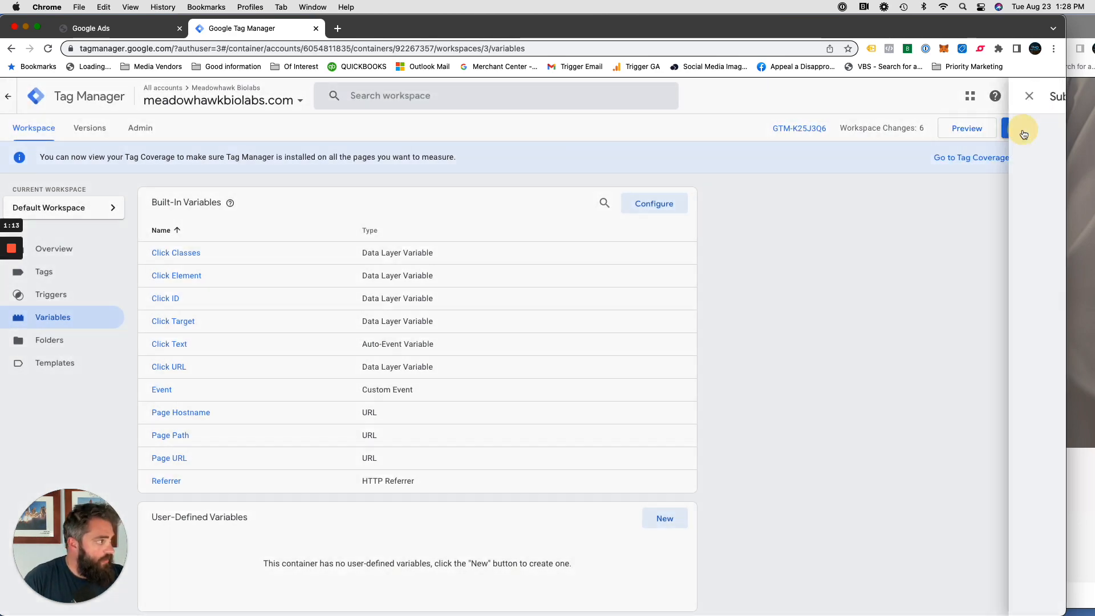
click(1023, 132)
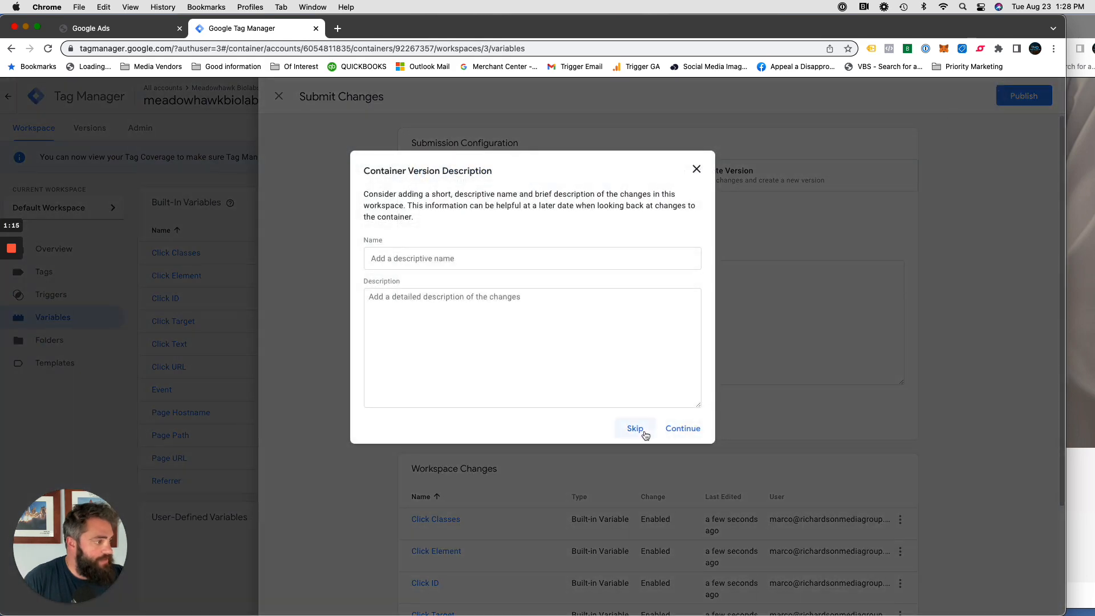
click(634, 428)
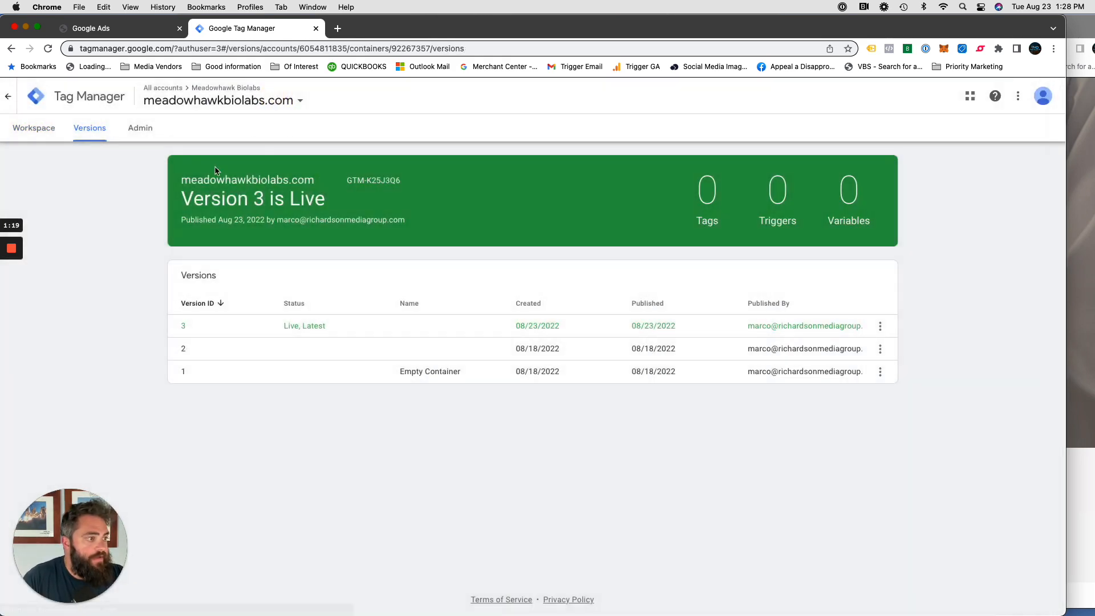
Step: Create an 'All Clicks' trigger firing on all element clicks and publish it as Version 4
click(34, 128)
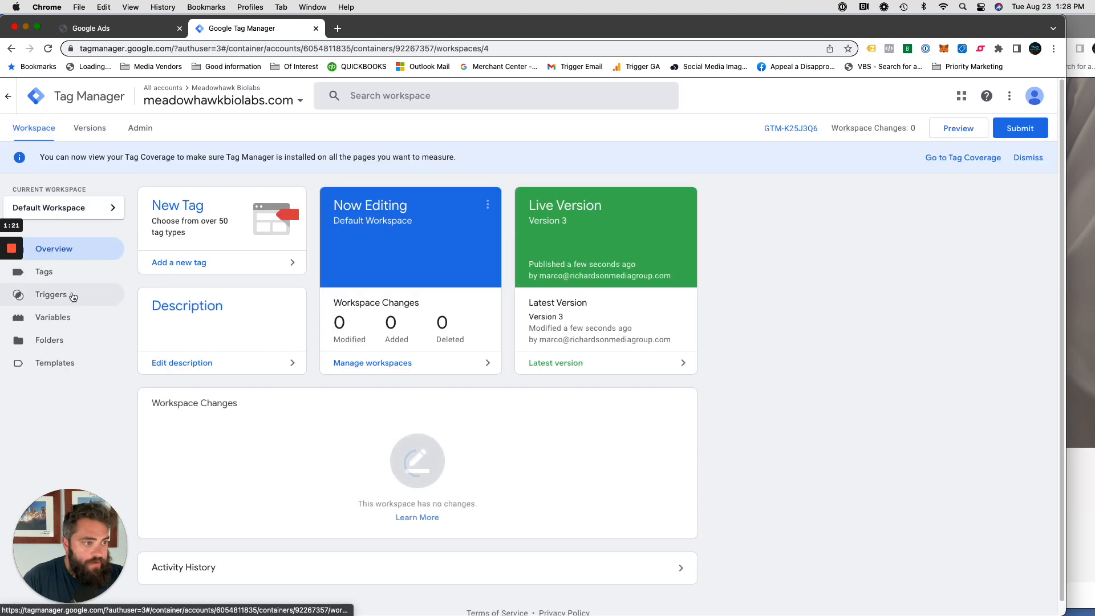
click(51, 295)
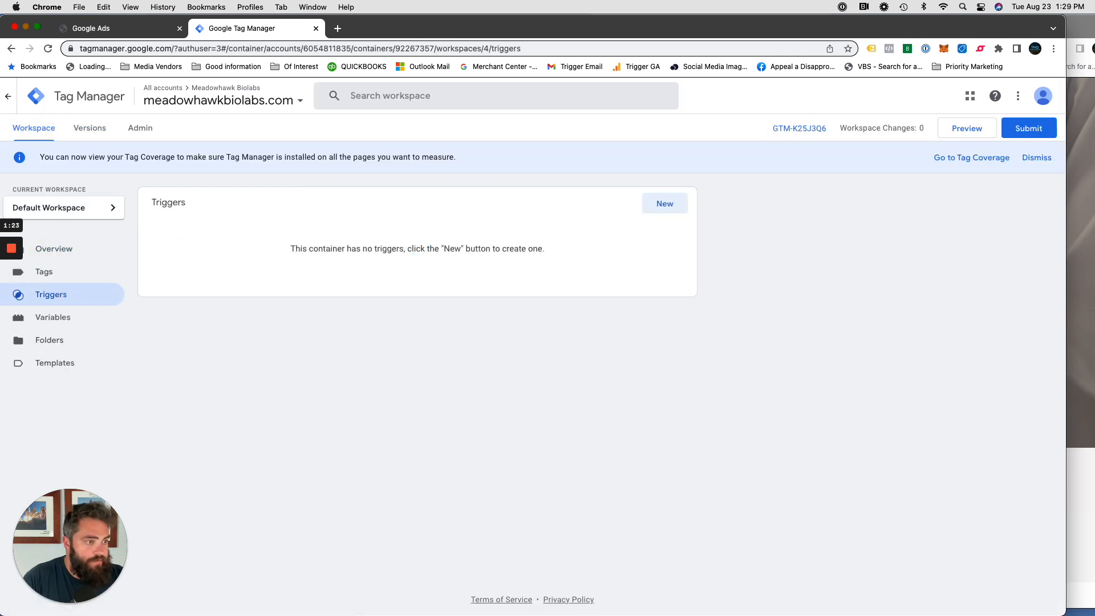
click(664, 203)
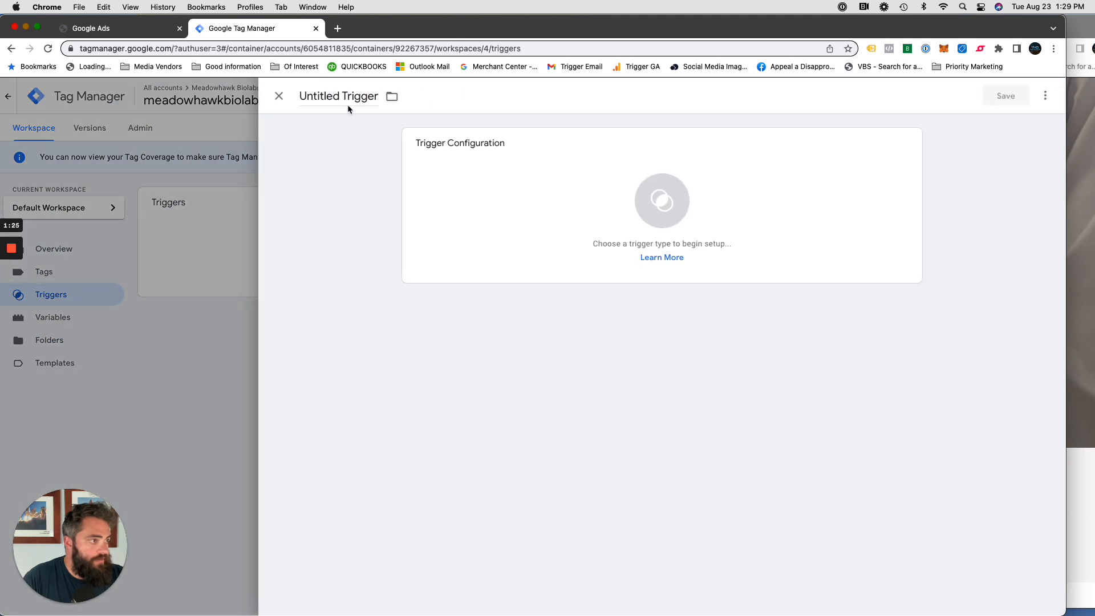
text(All Clicks)
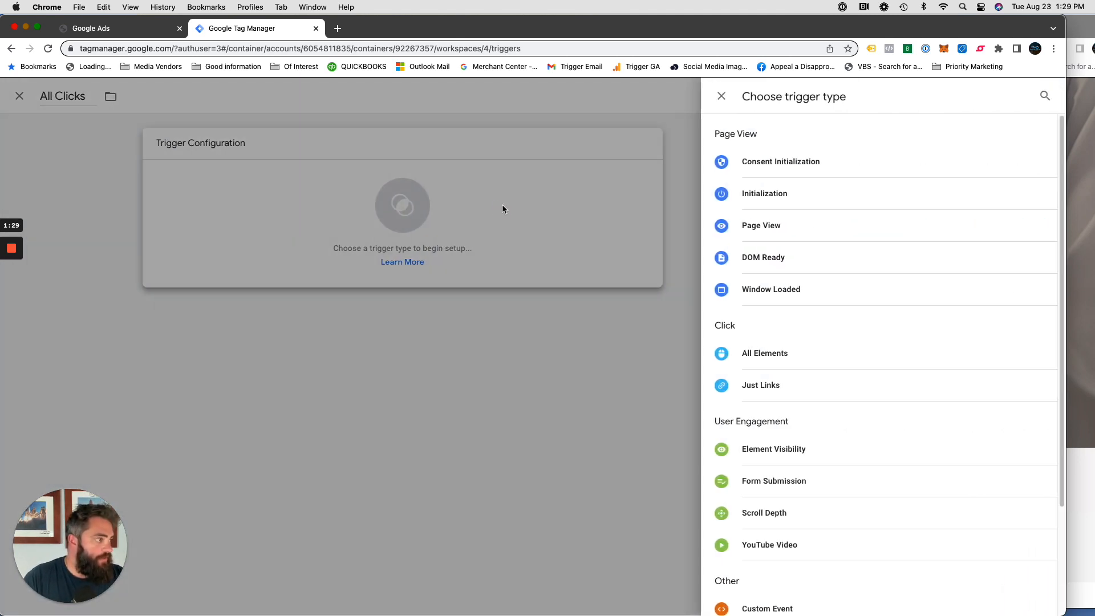
mouse_move(764, 352)
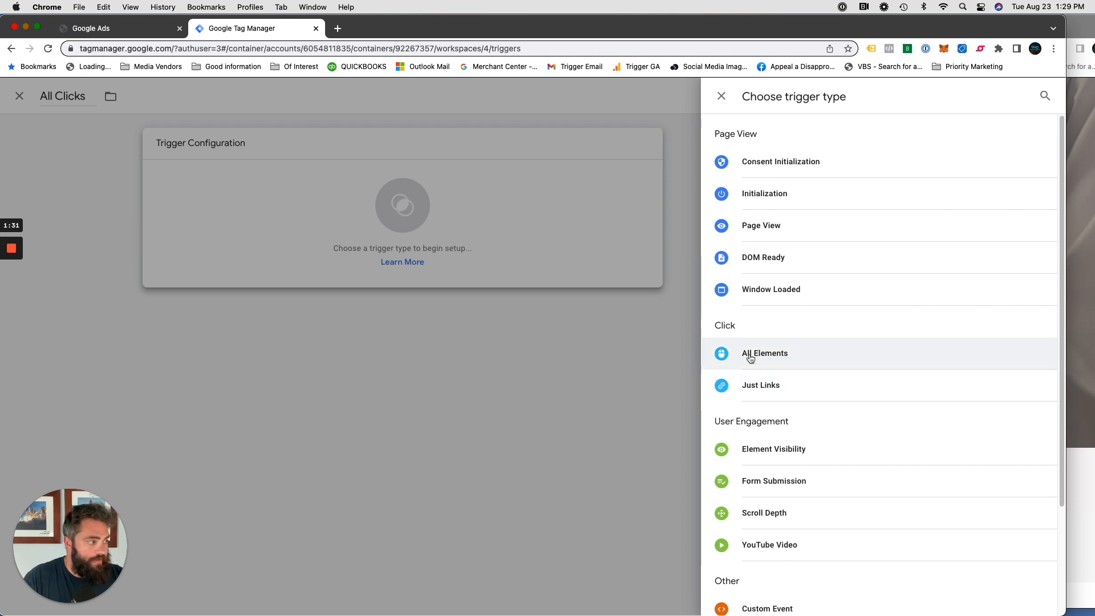
click(764, 353)
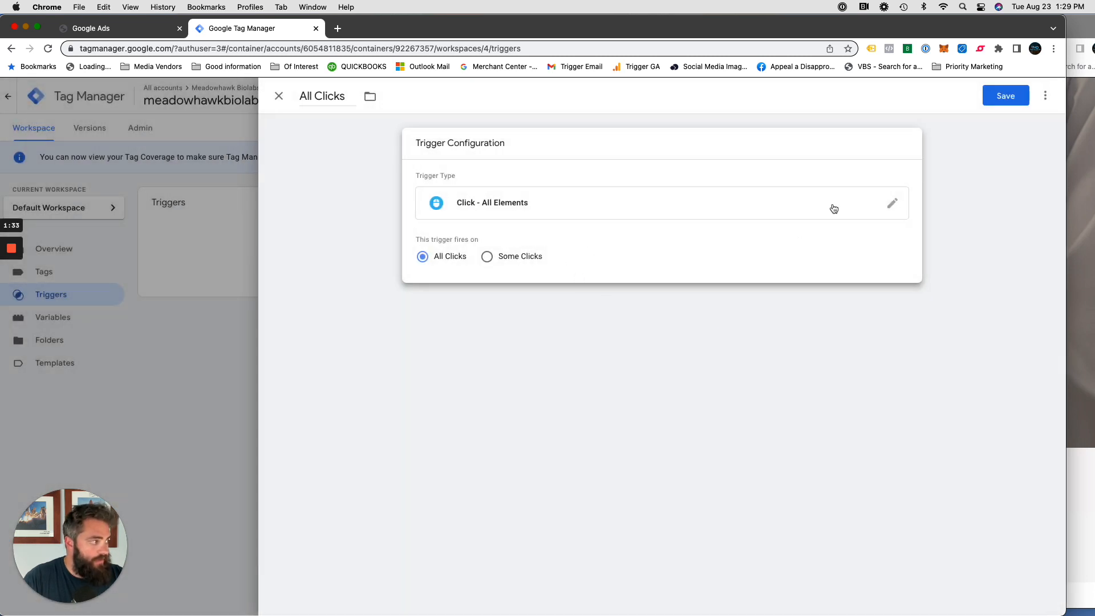
click(1005, 96)
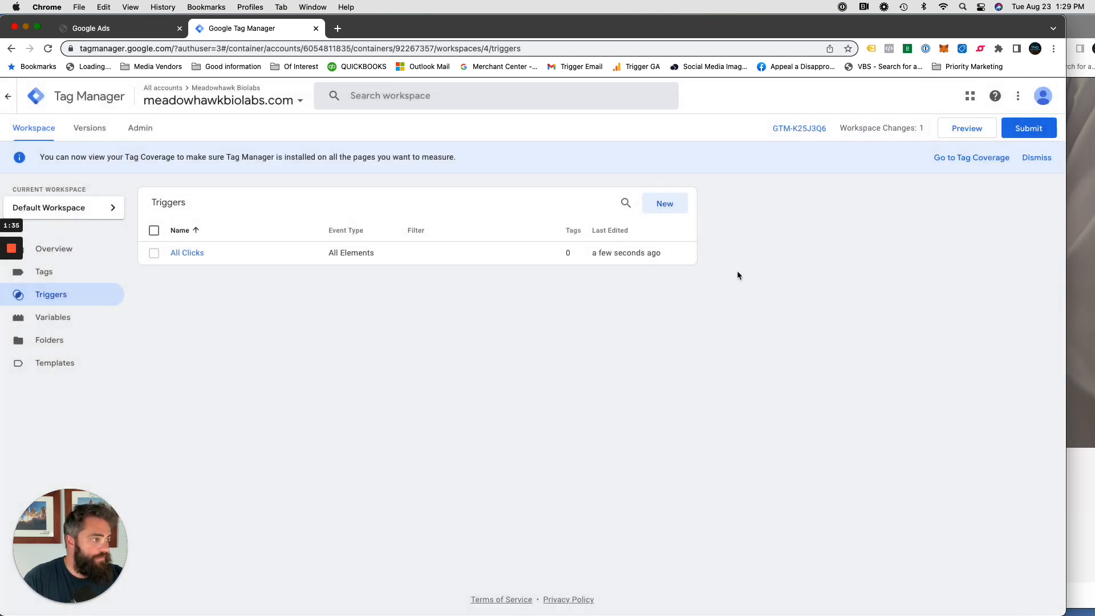
click(1028, 128)
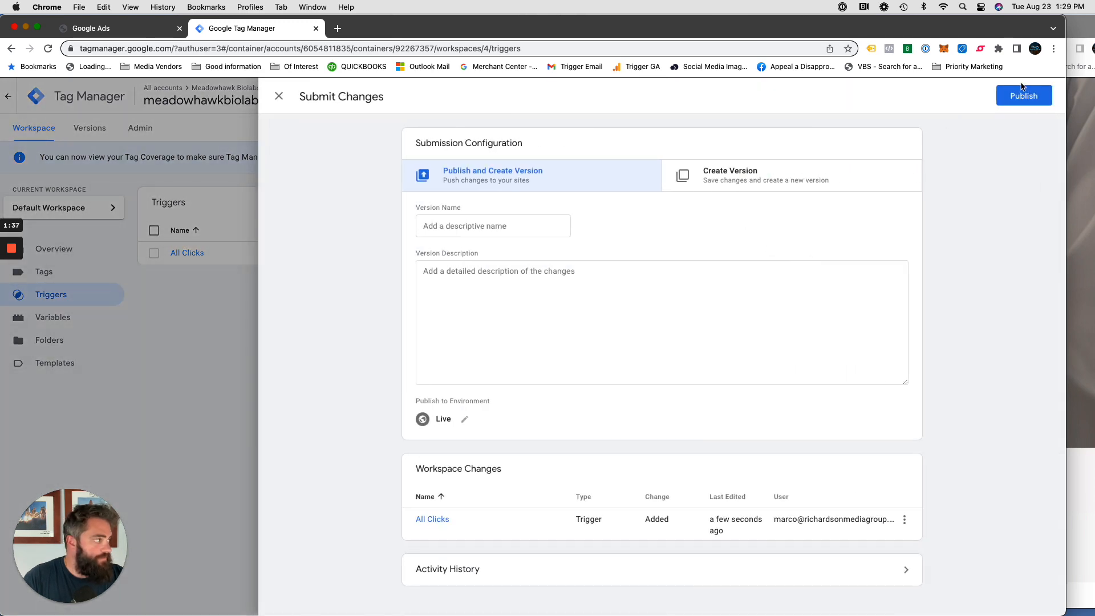
click(1023, 96)
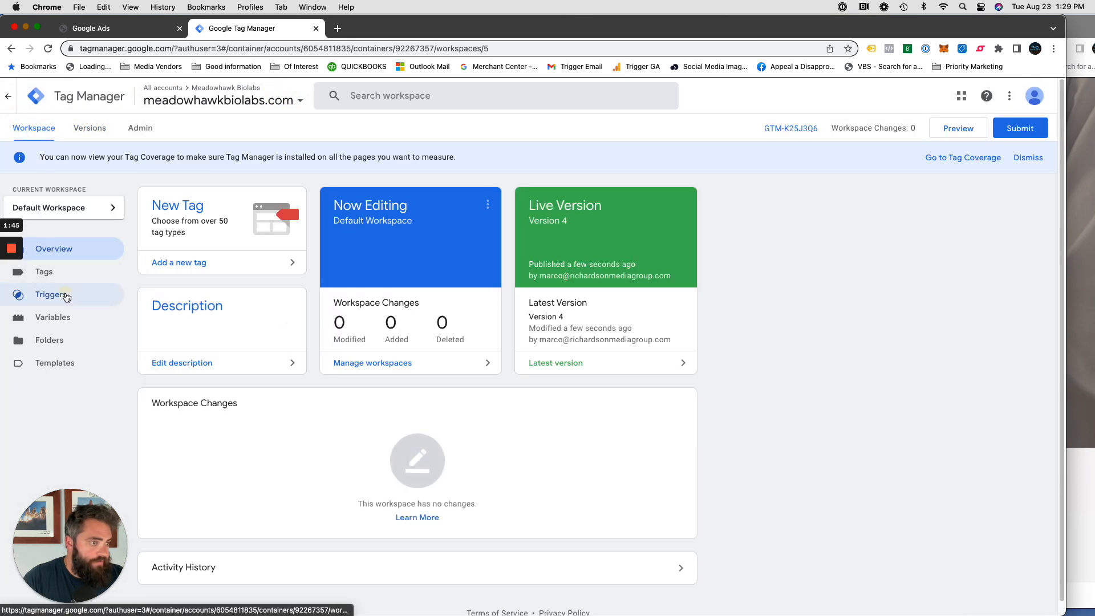
Step: Connect a Tag Assistant preview session to the Meadowhawk Biolabs landing page URL
click(52, 295)
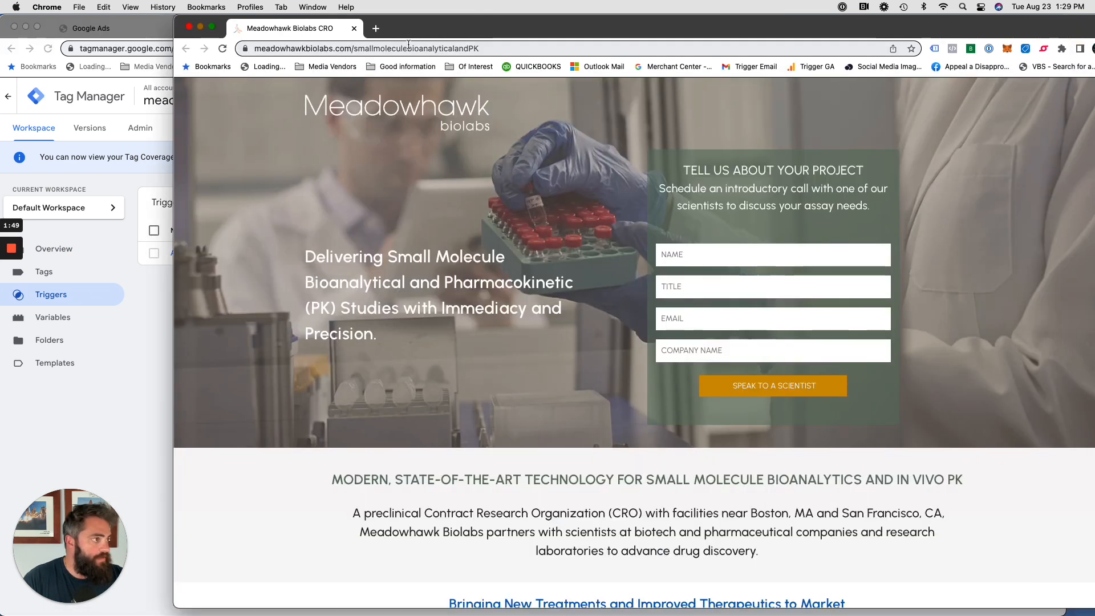
click(257, 28)
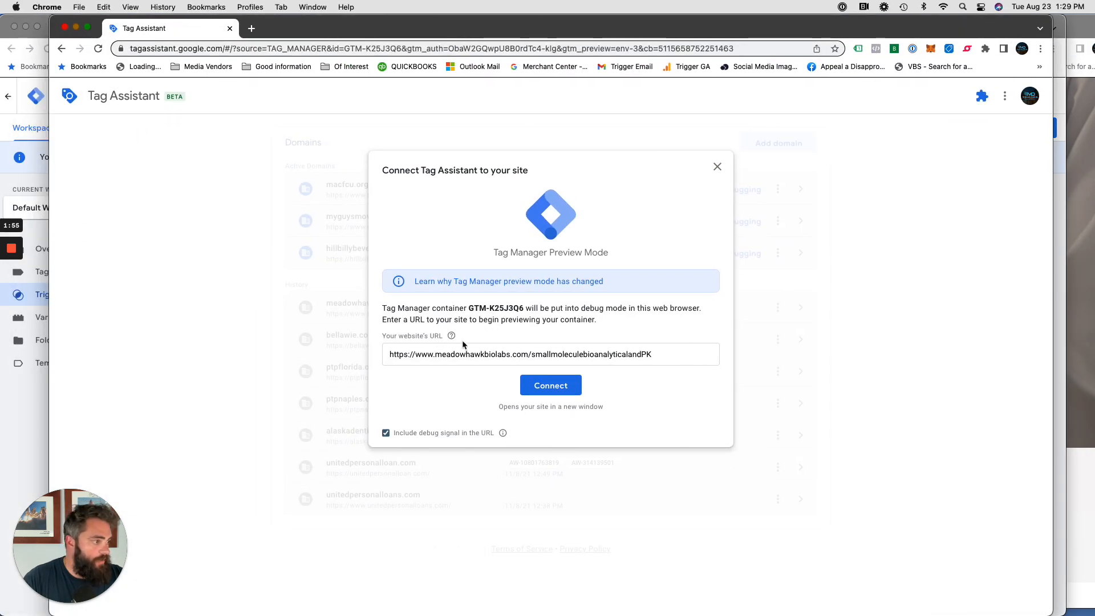
click(550, 385)
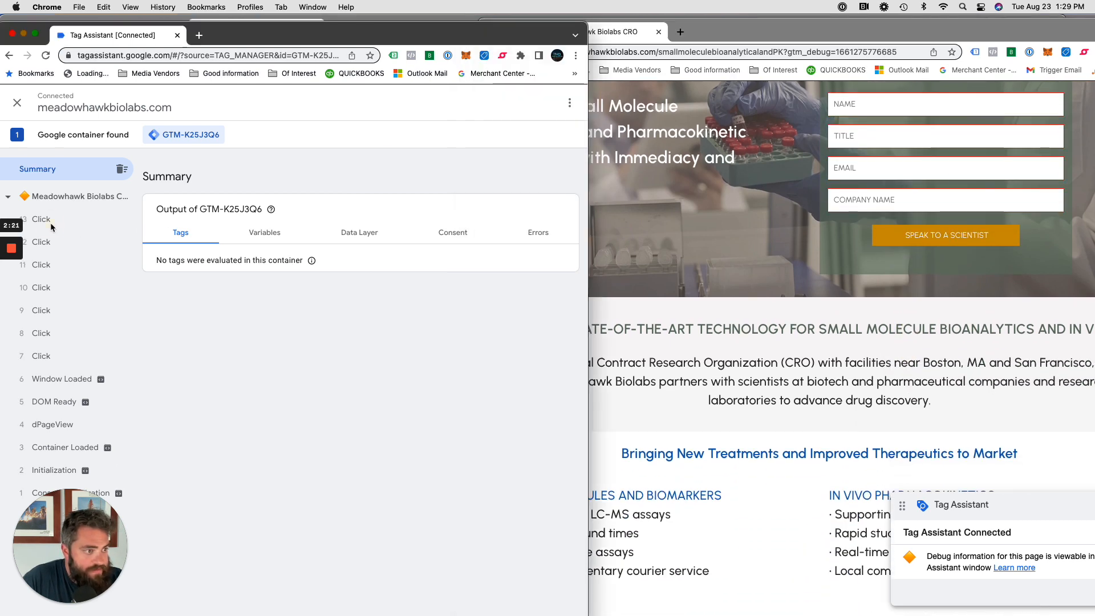
click(41, 219)
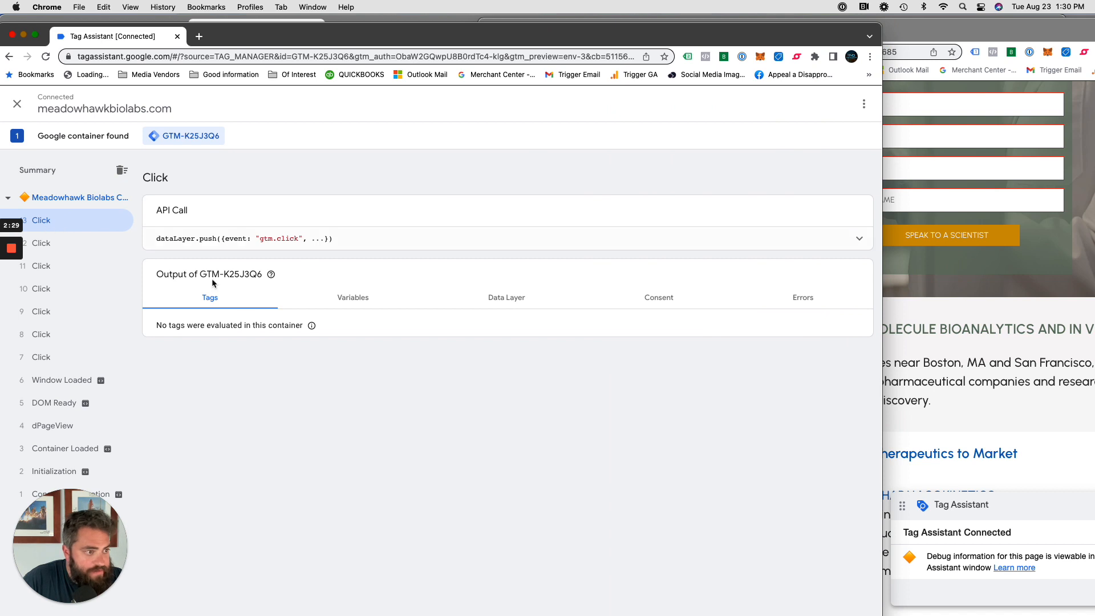
click(353, 297)
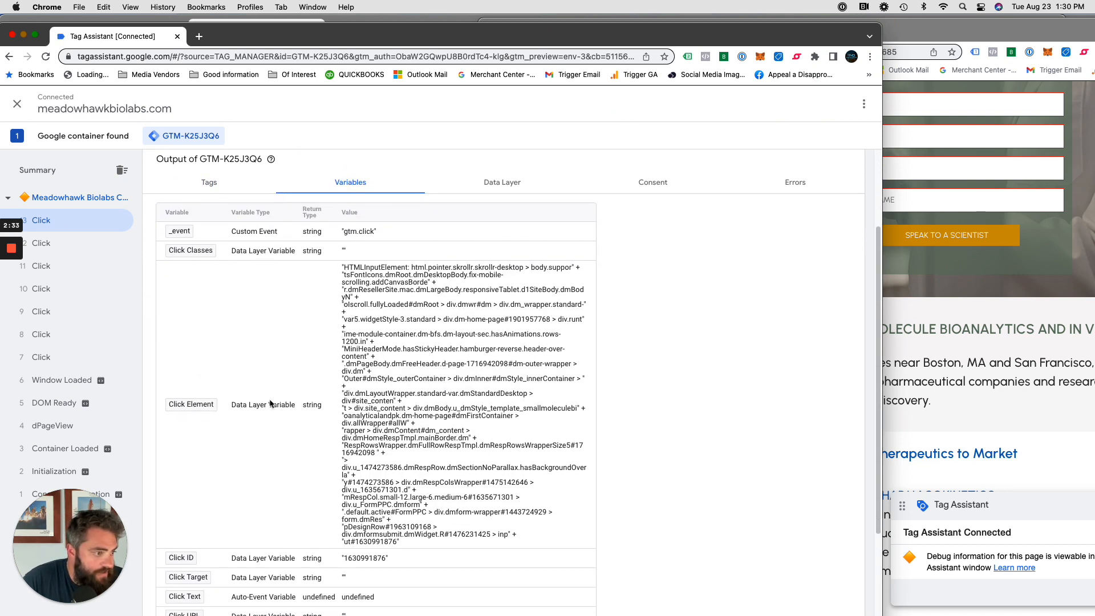
scroll(down, 3)
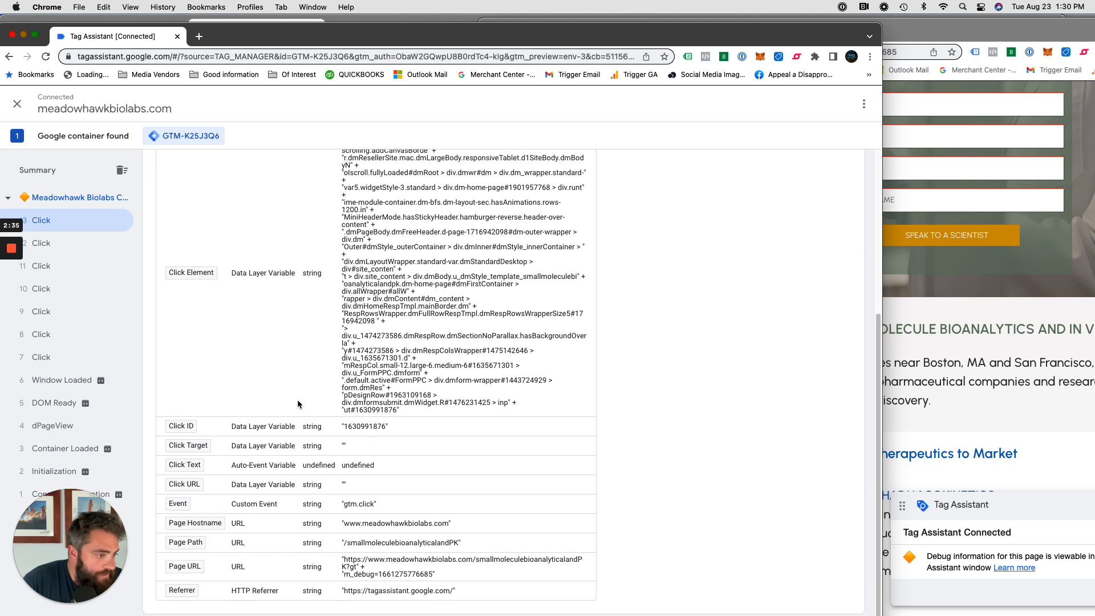
mouse_move(364, 477)
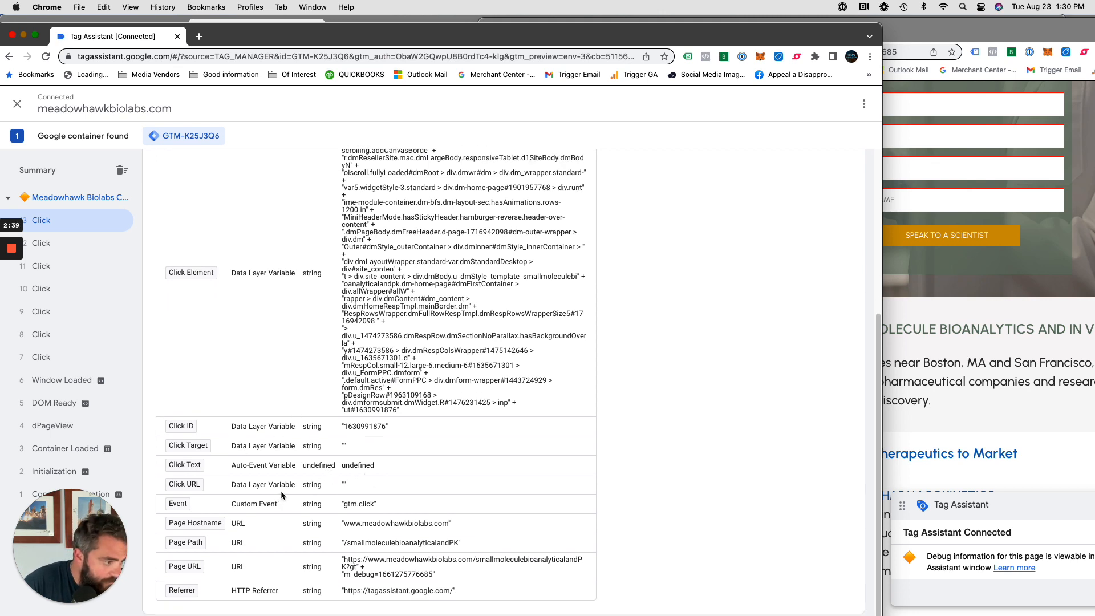
mouse_move(335, 437)
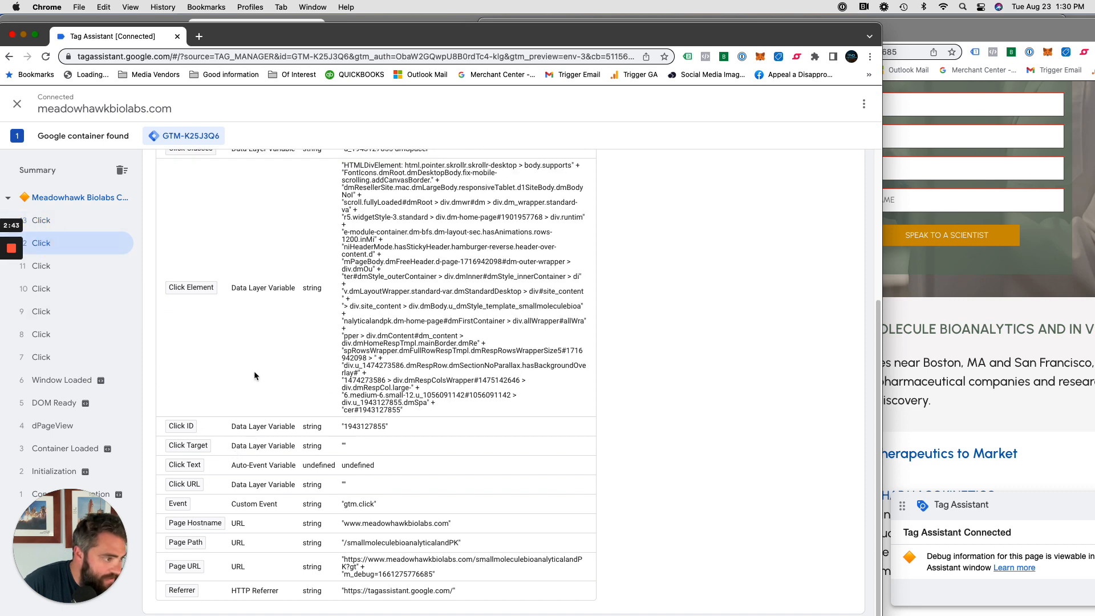
click(41, 288)
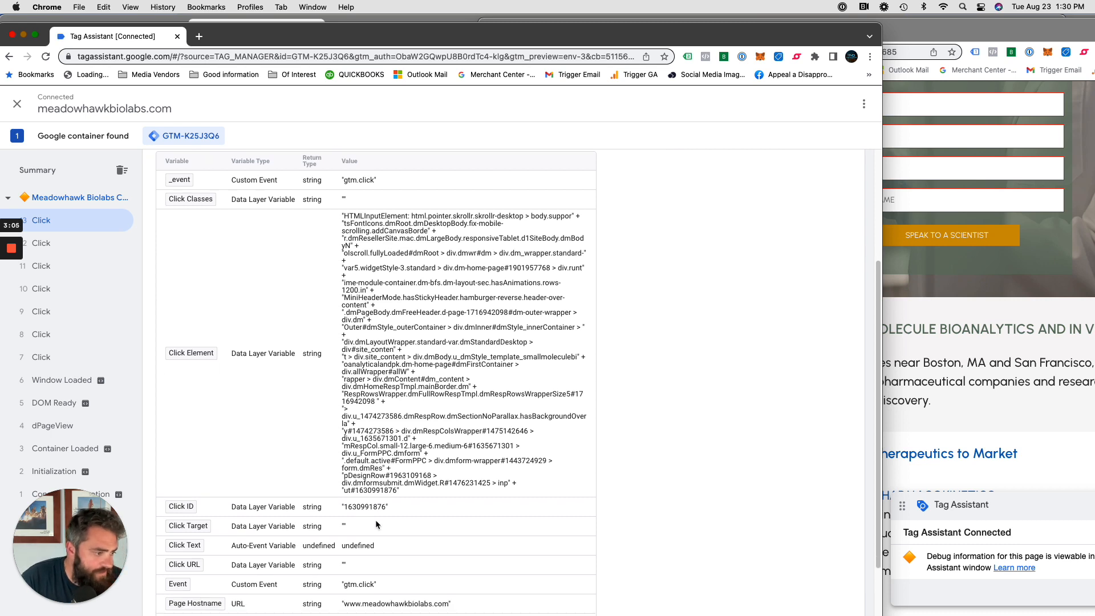
scroll(down, 3)
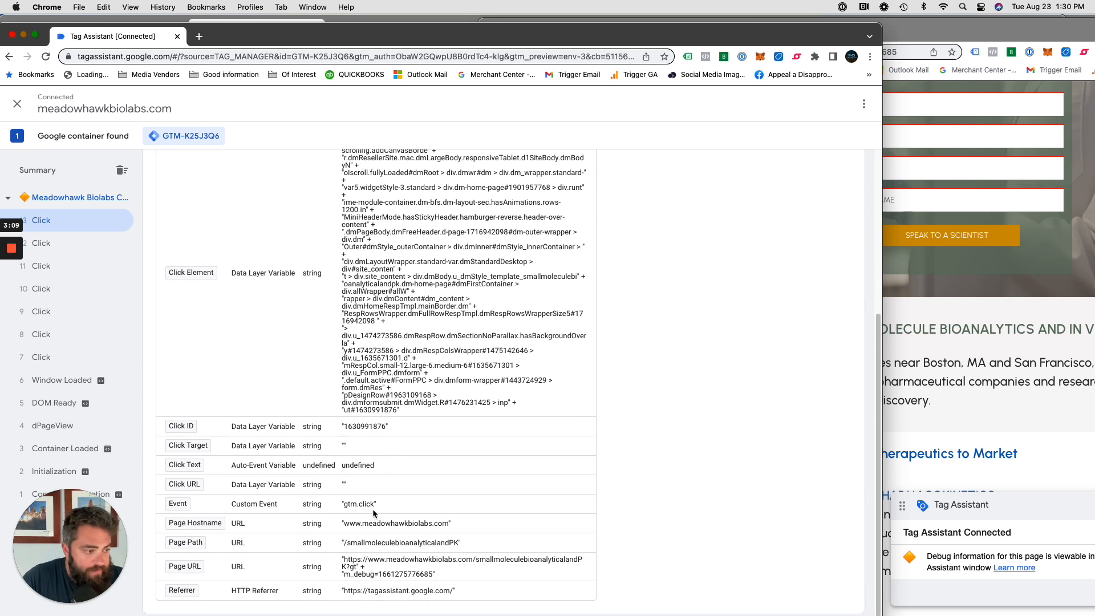
mouse_move(457, 465)
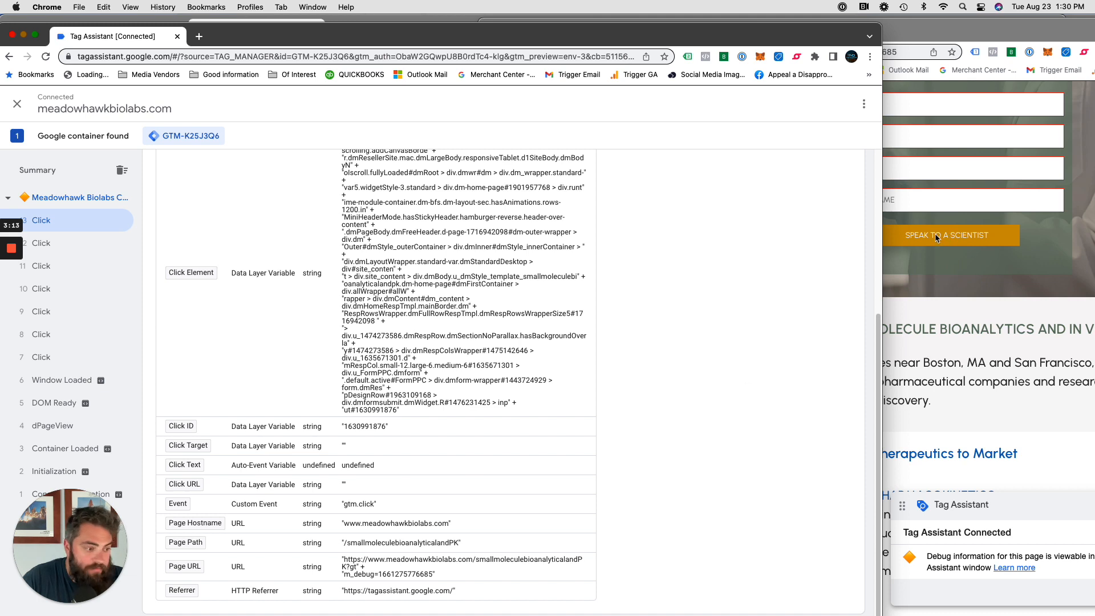
mouse_move(606, 411)
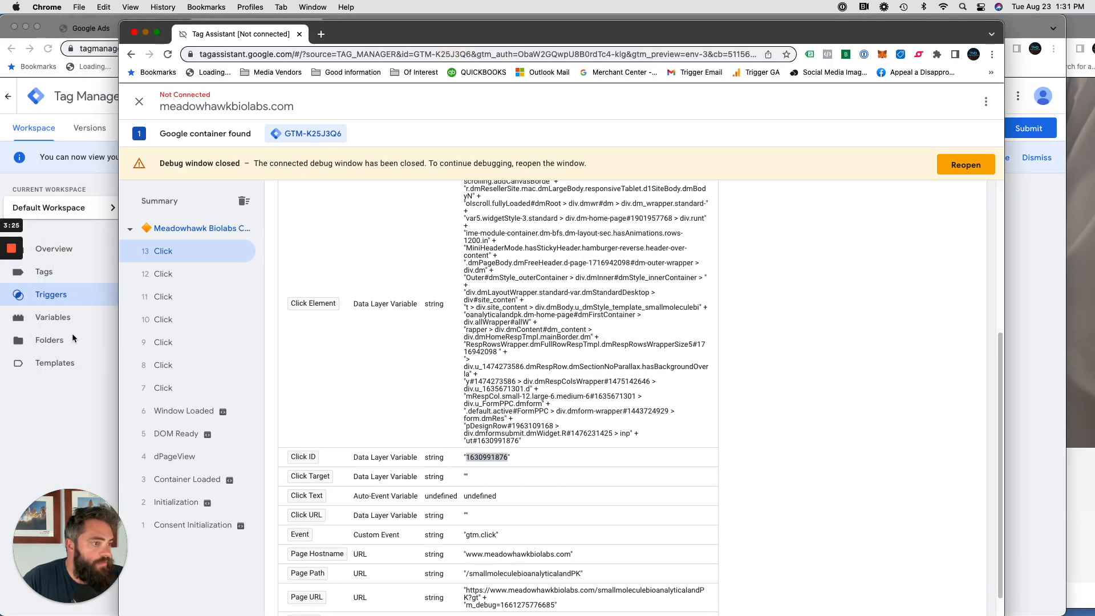
click(52, 295)
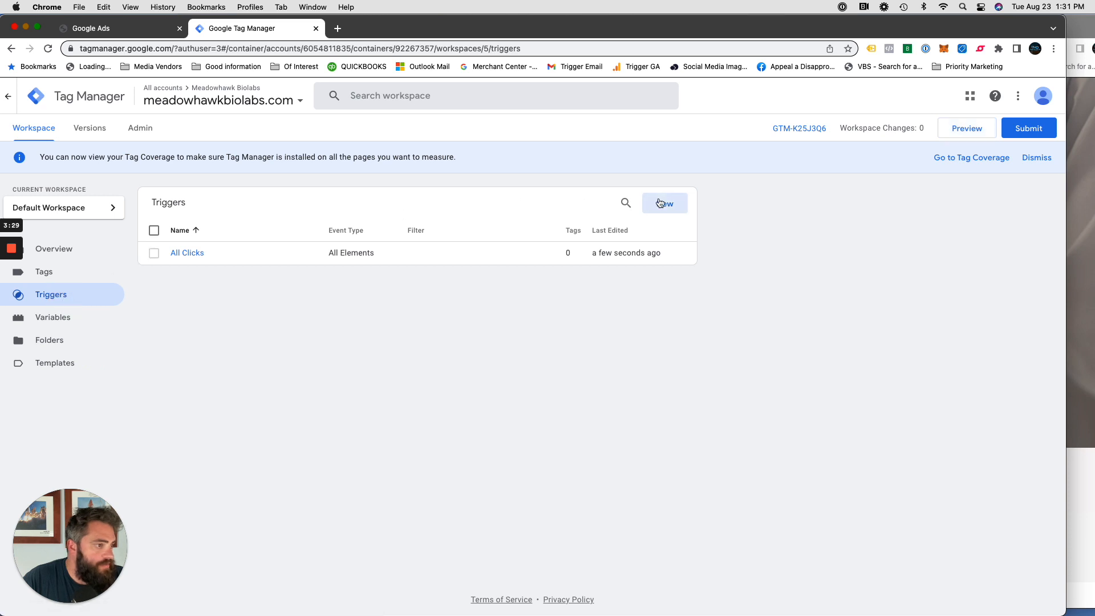
click(664, 203)
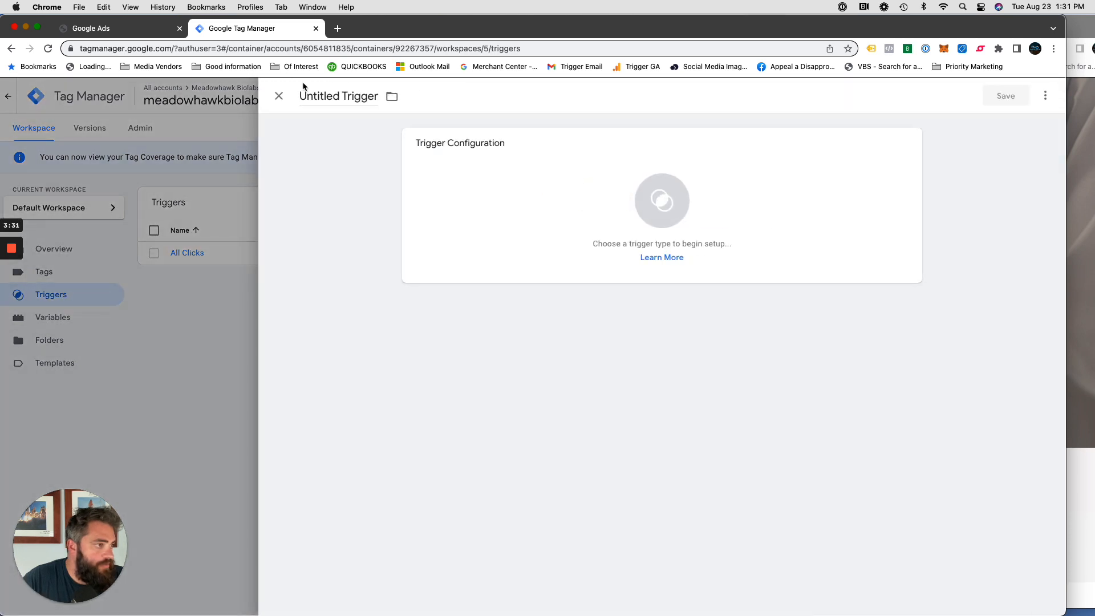
text(Speak To A Scientist Button Click)
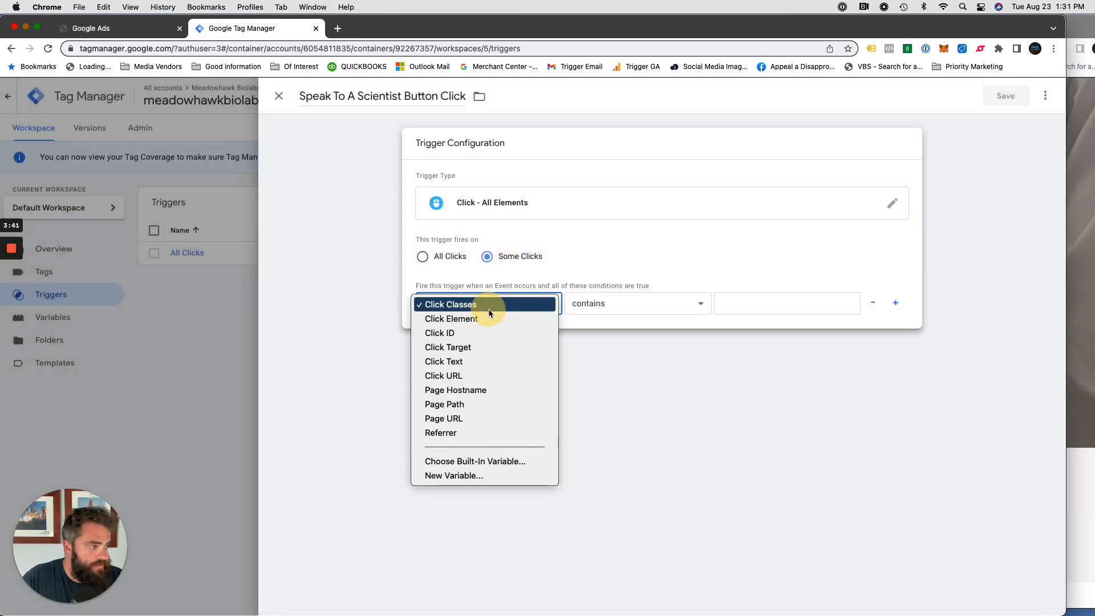
mouse_move(485, 376)
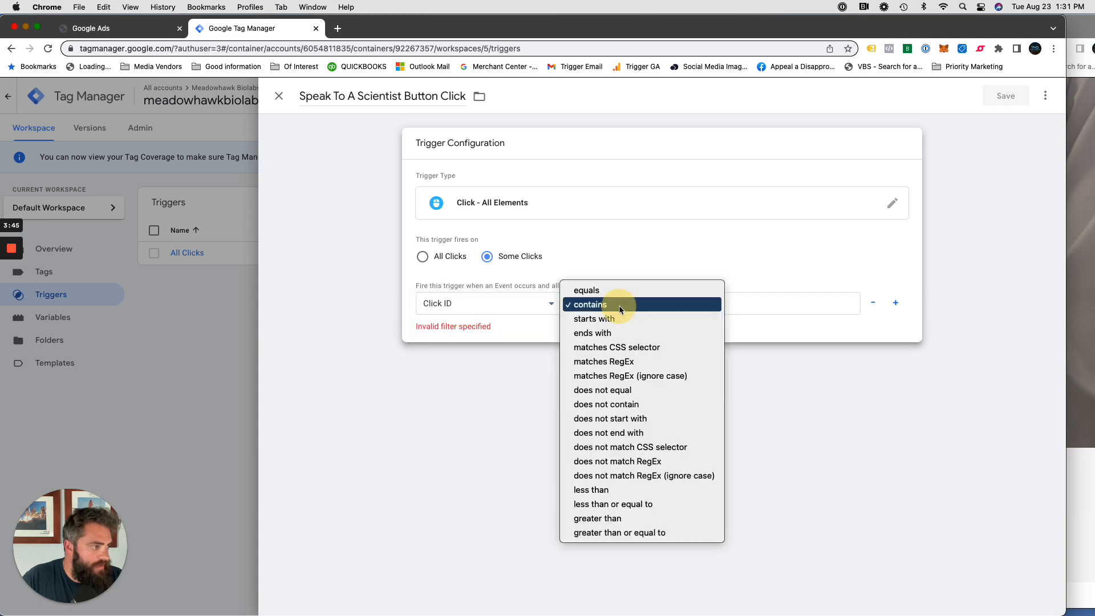
click(586, 290)
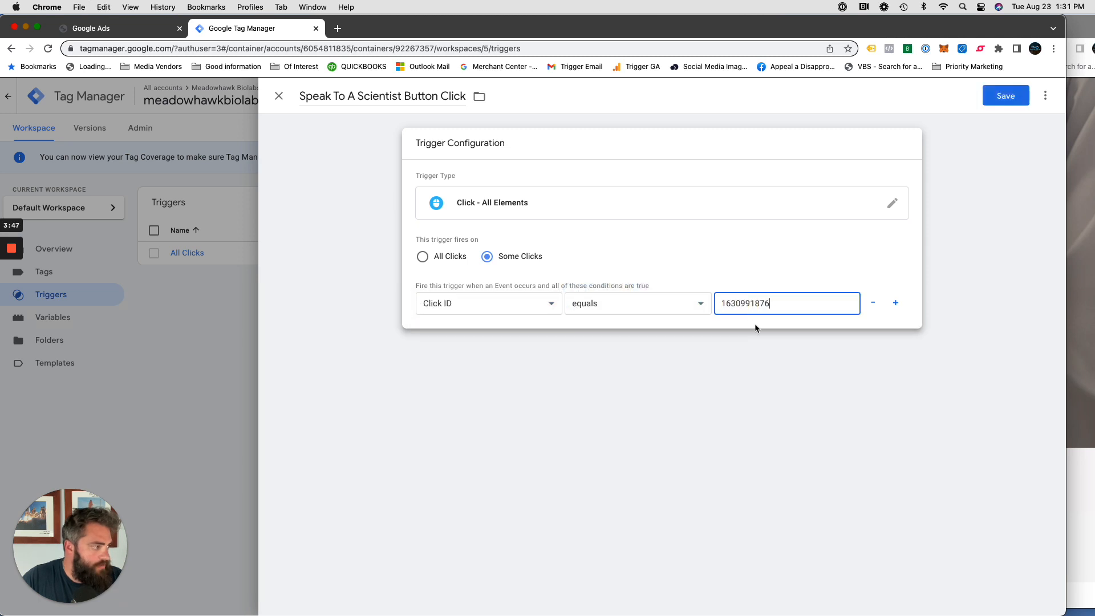
click(631, 262)
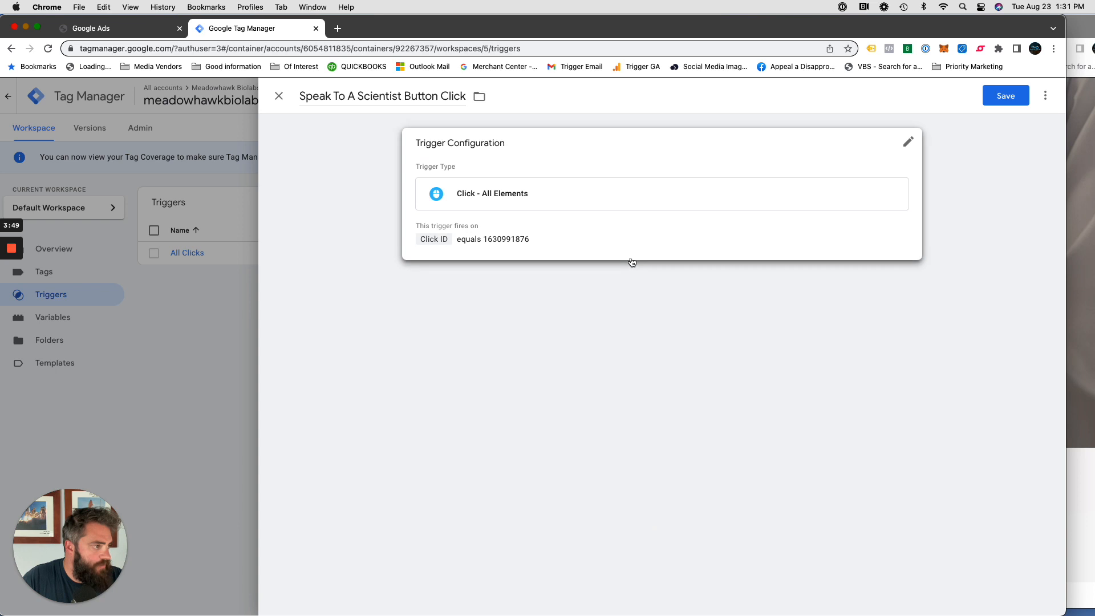
click(1005, 96)
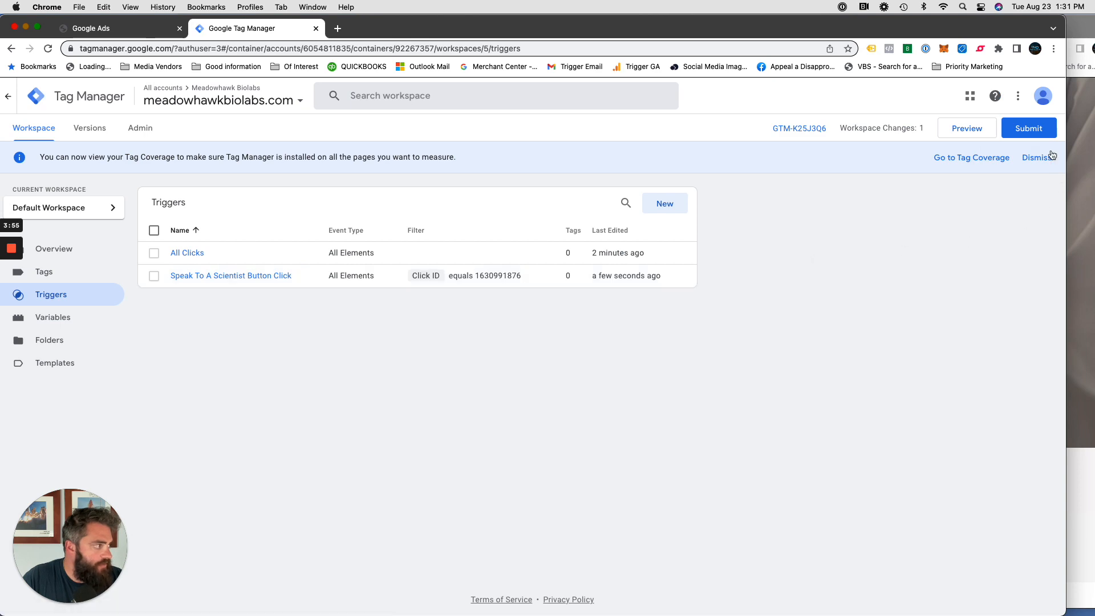
click(1028, 128)
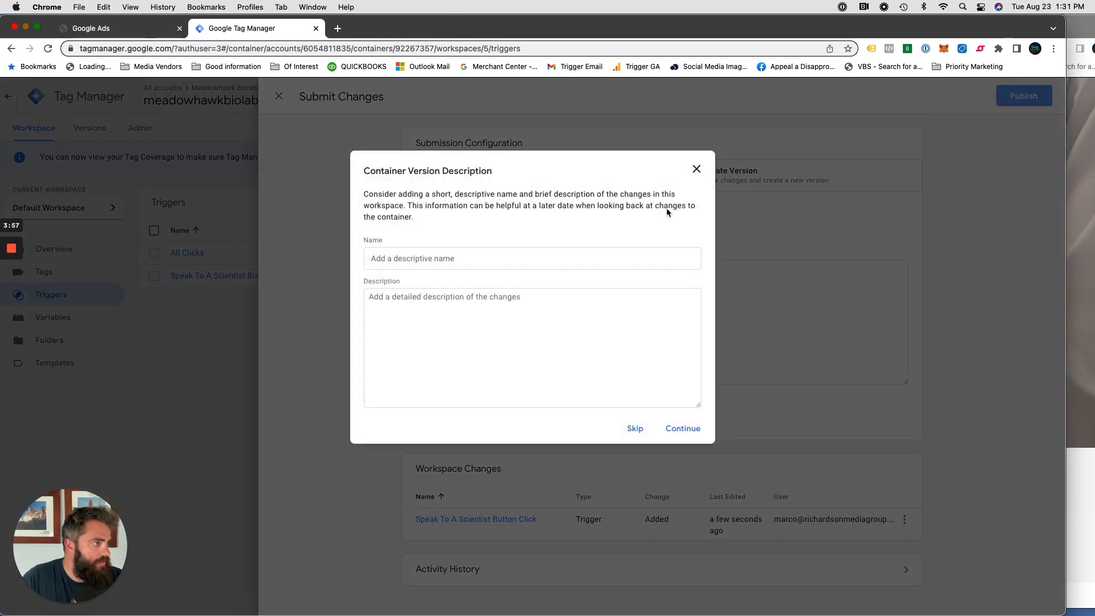
click(634, 428)
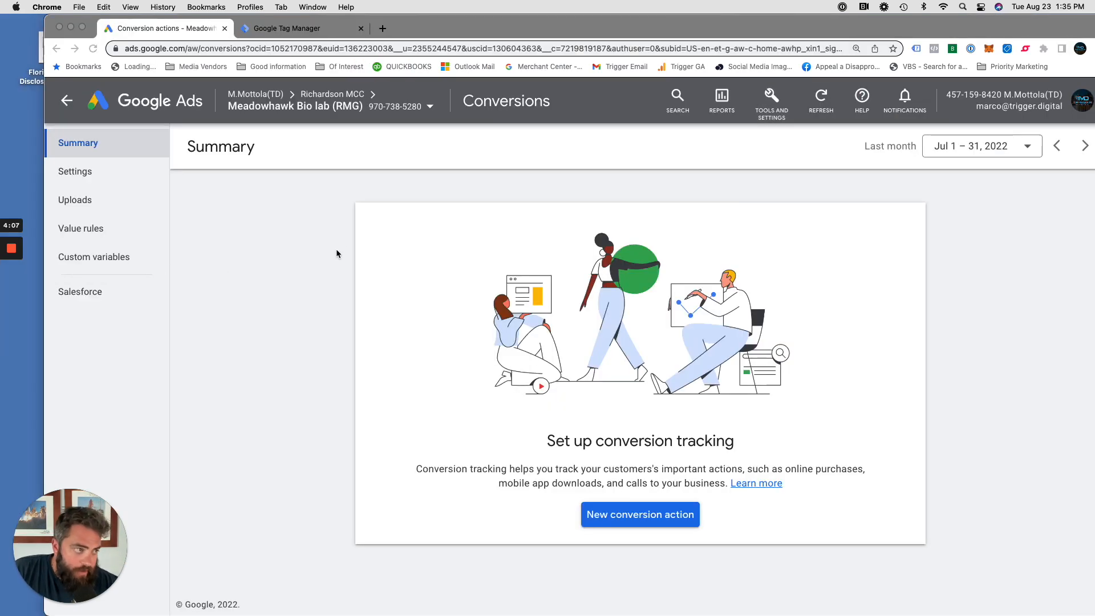
mouse_move(326, 199)
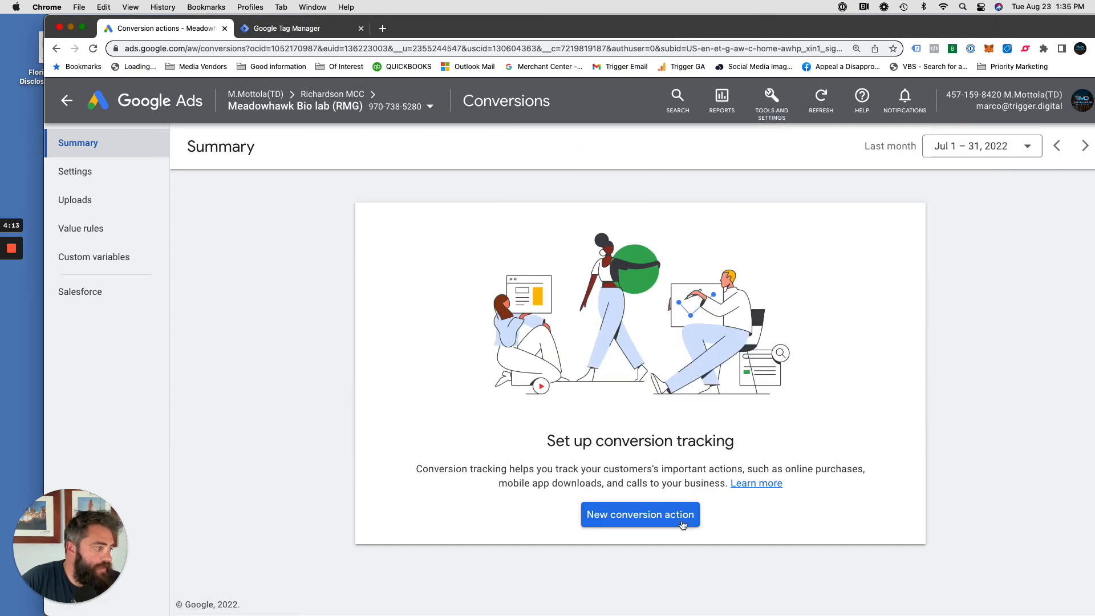
Step: Start a new Website conversion action and review the page-load match type options
click(639, 514)
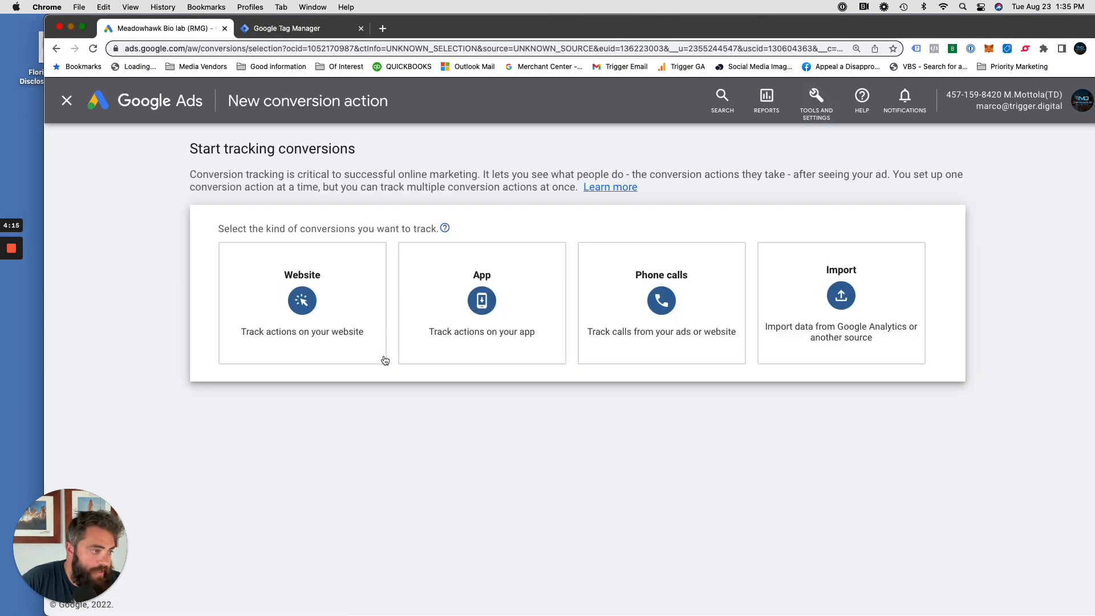
click(302, 303)
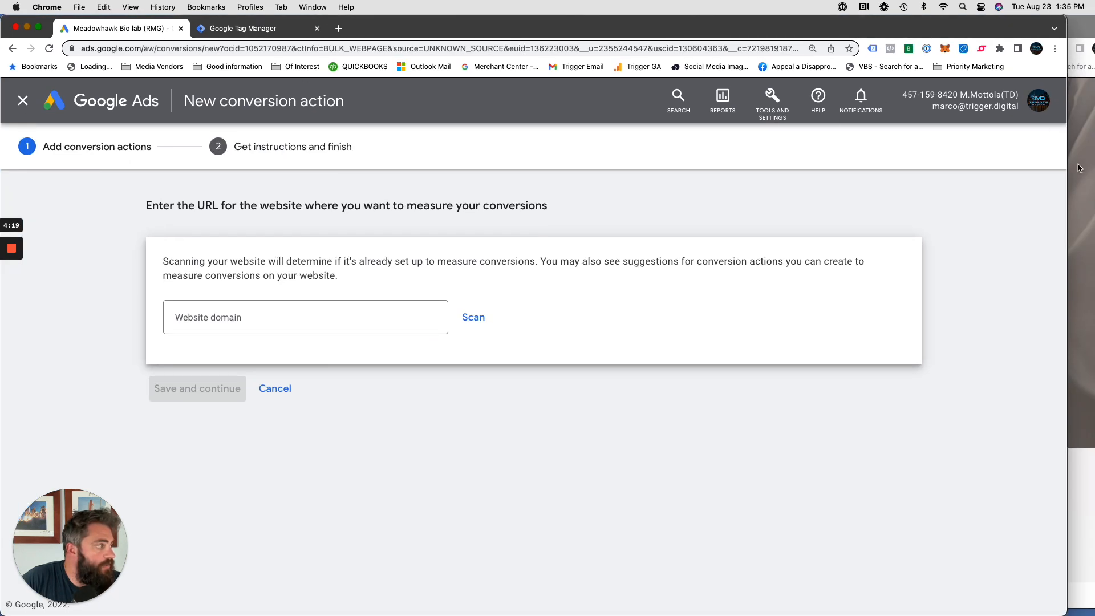
mouse_move(115, 273)
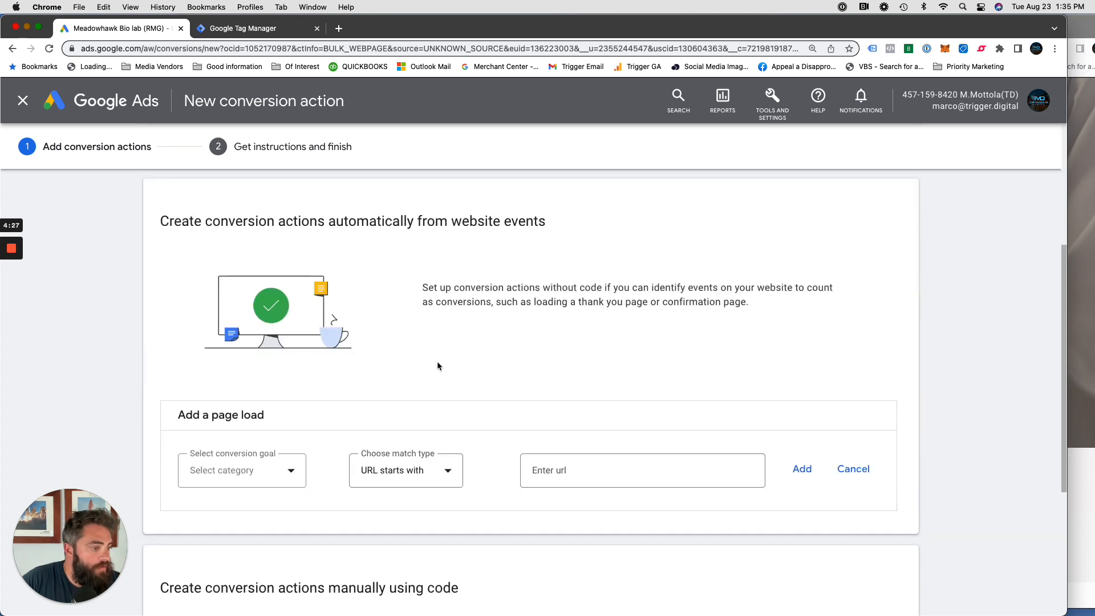
click(405, 469)
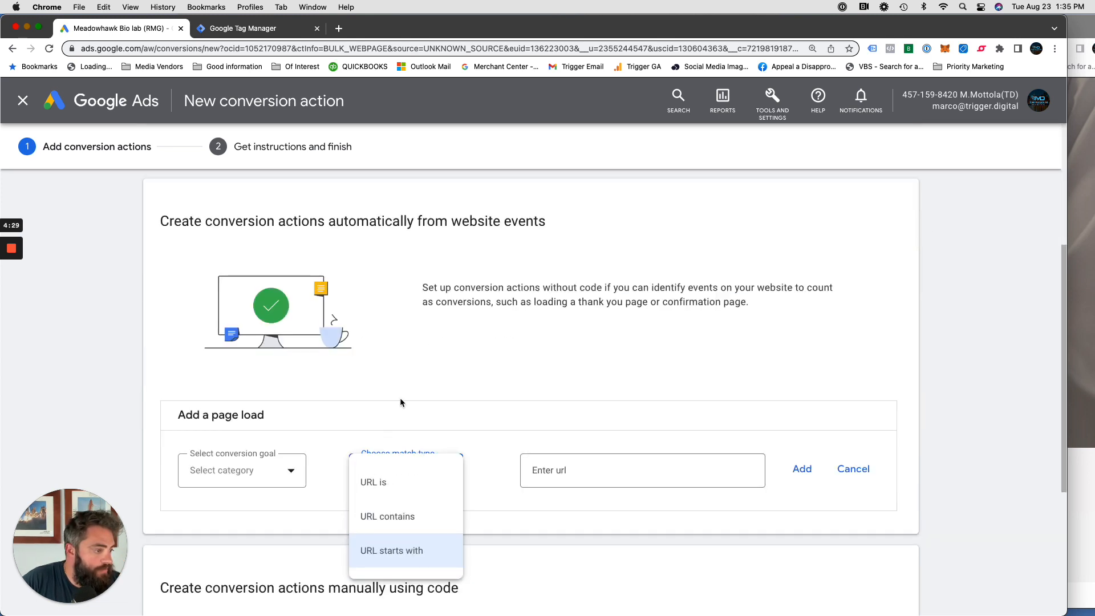
click(391, 550)
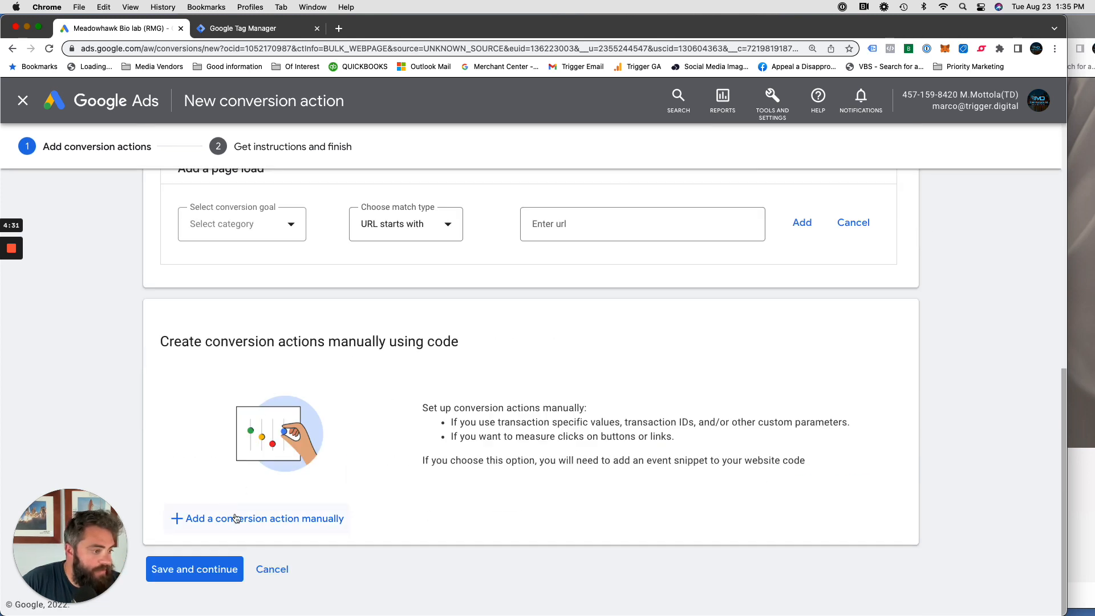
Step: Define a Submit lead form action 'Speak To A Scientist Button Click' with no value, counted once
click(263, 518)
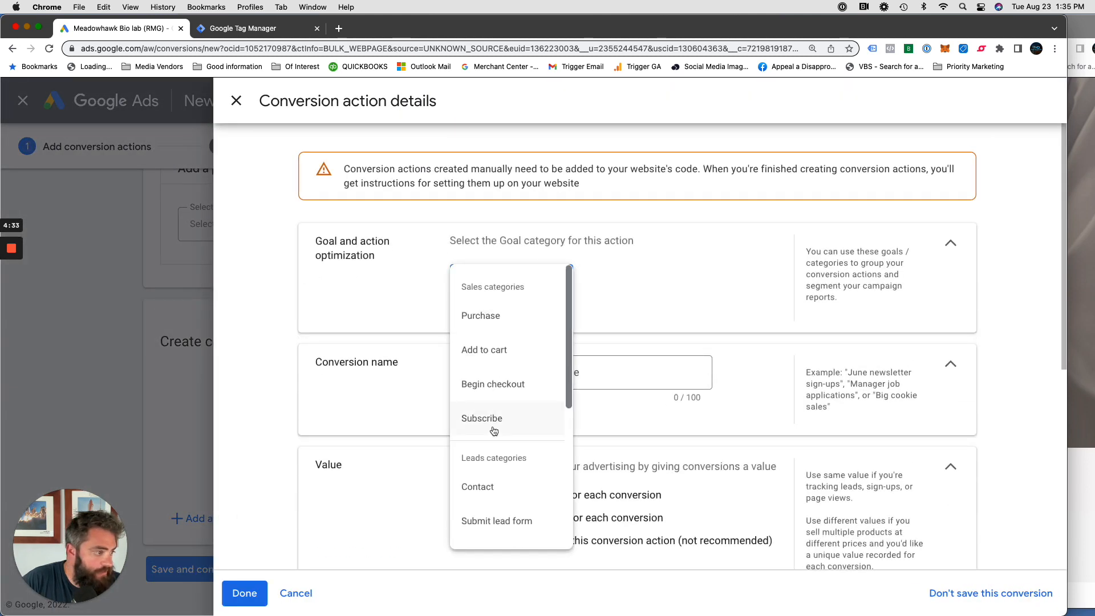
click(496, 520)
text(Submit lead form -)
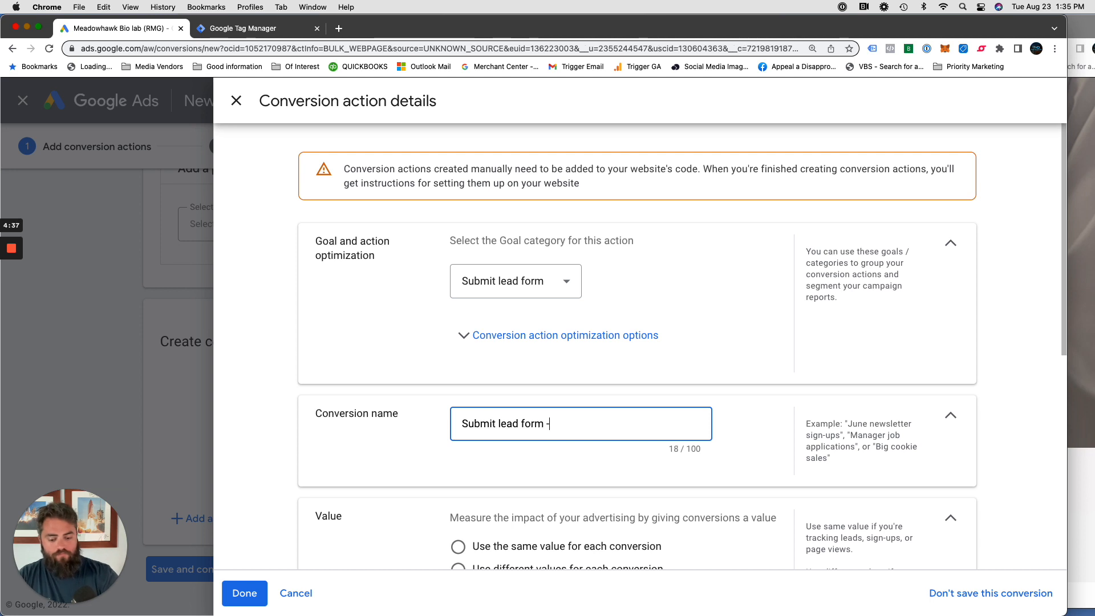
text(Speak To A Scientist Button Click)
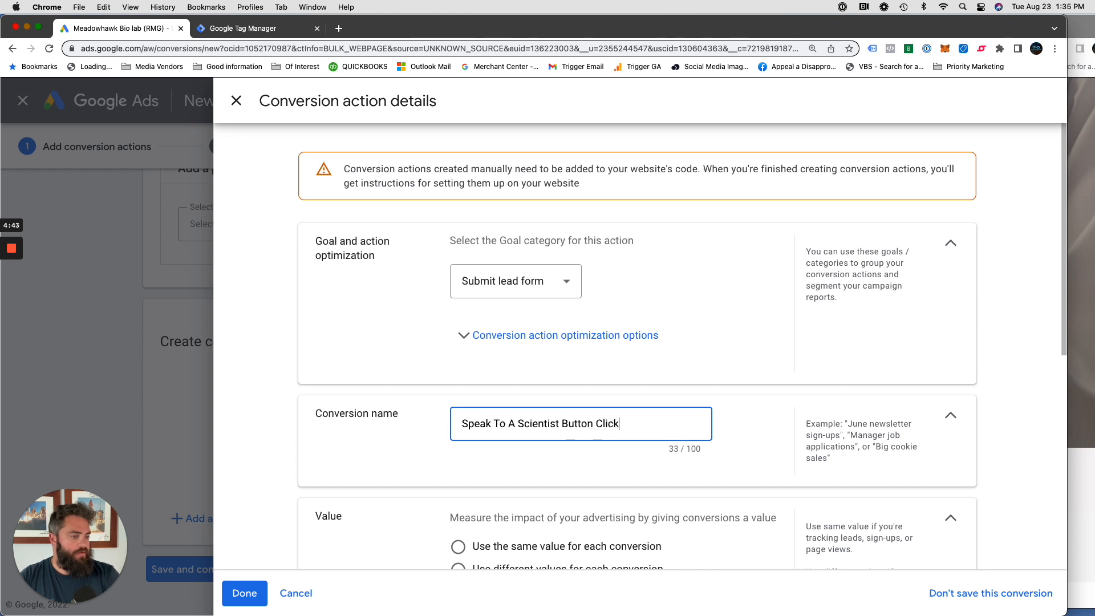
click(458, 489)
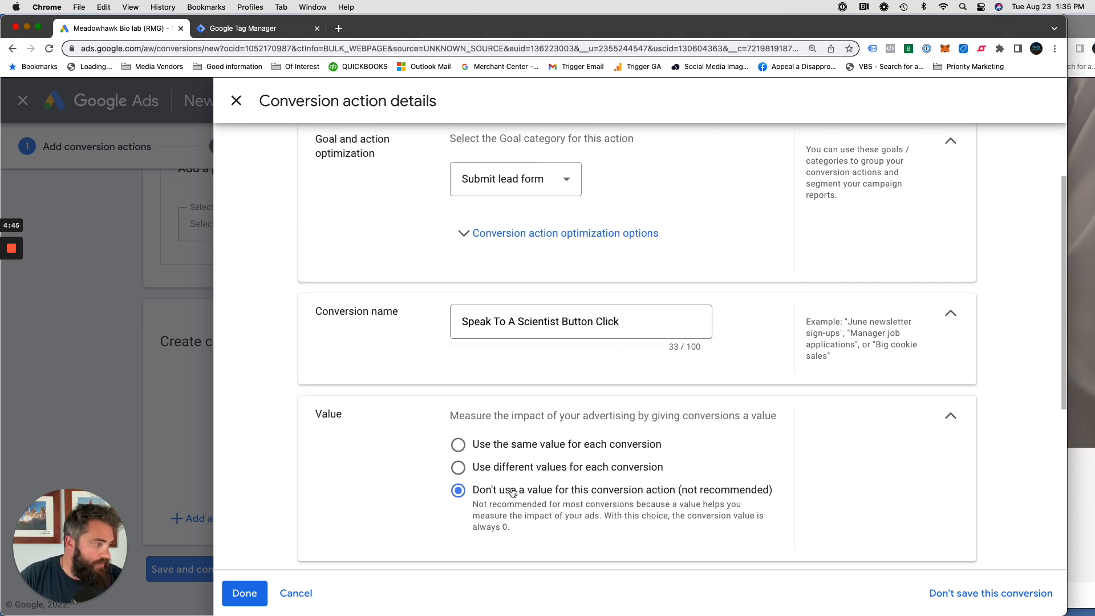
scroll(down, 3)
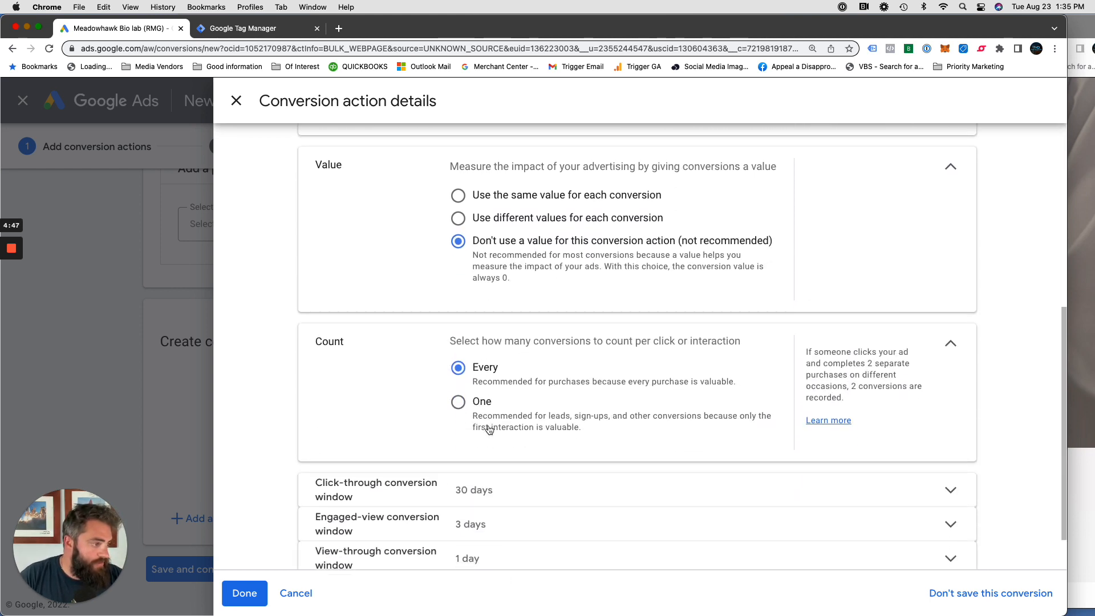
click(459, 402)
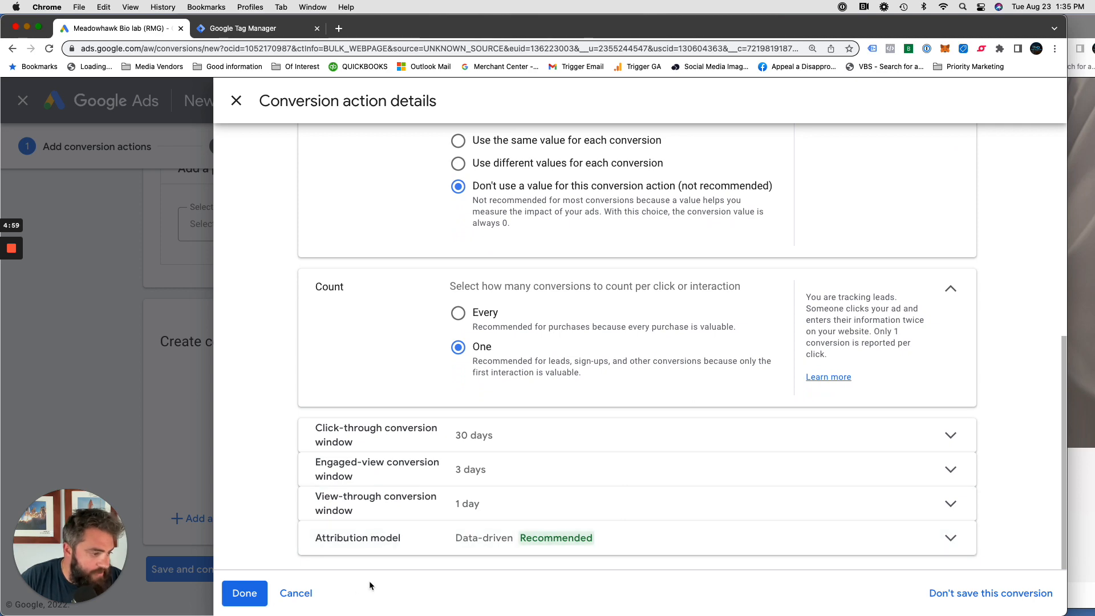
click(244, 593)
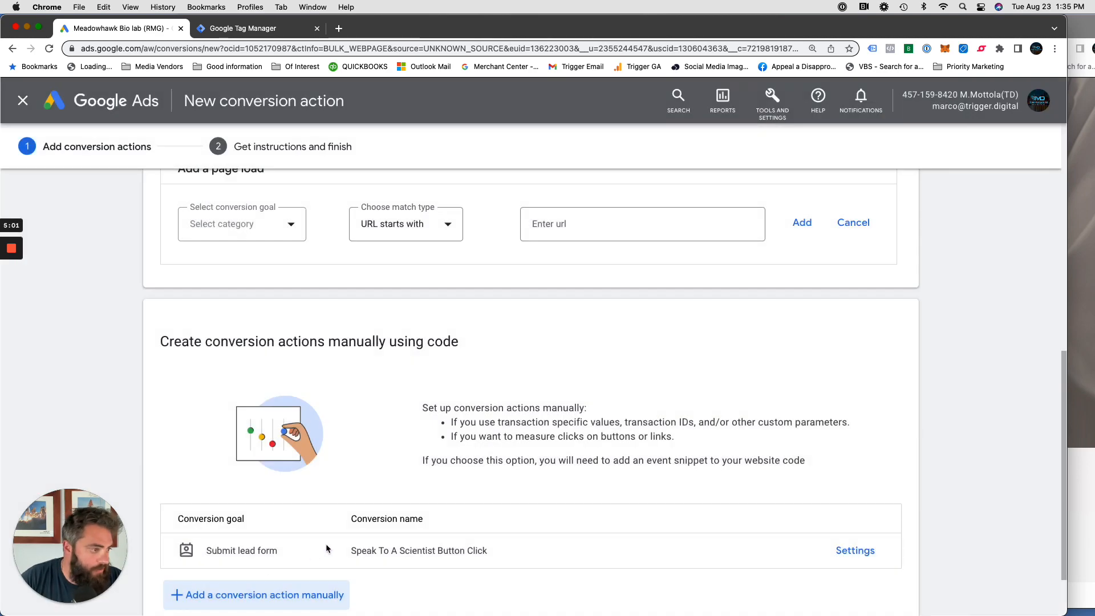
Step: Reopen the new conversion action's settings to review them and keep them unchanged
scroll(down, 3)
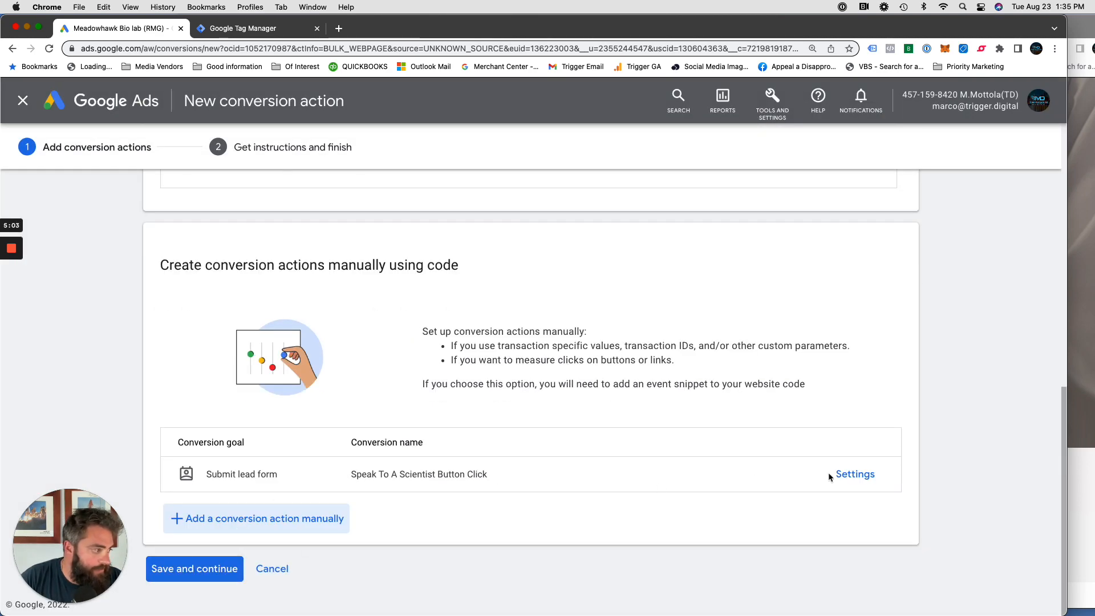
click(854, 475)
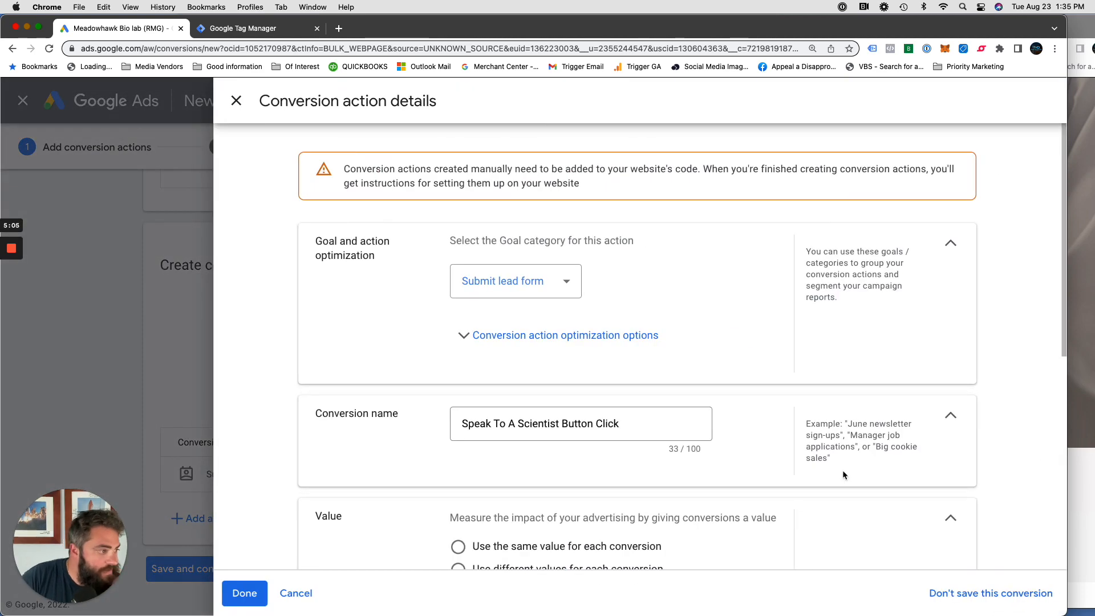
scroll(down, 3)
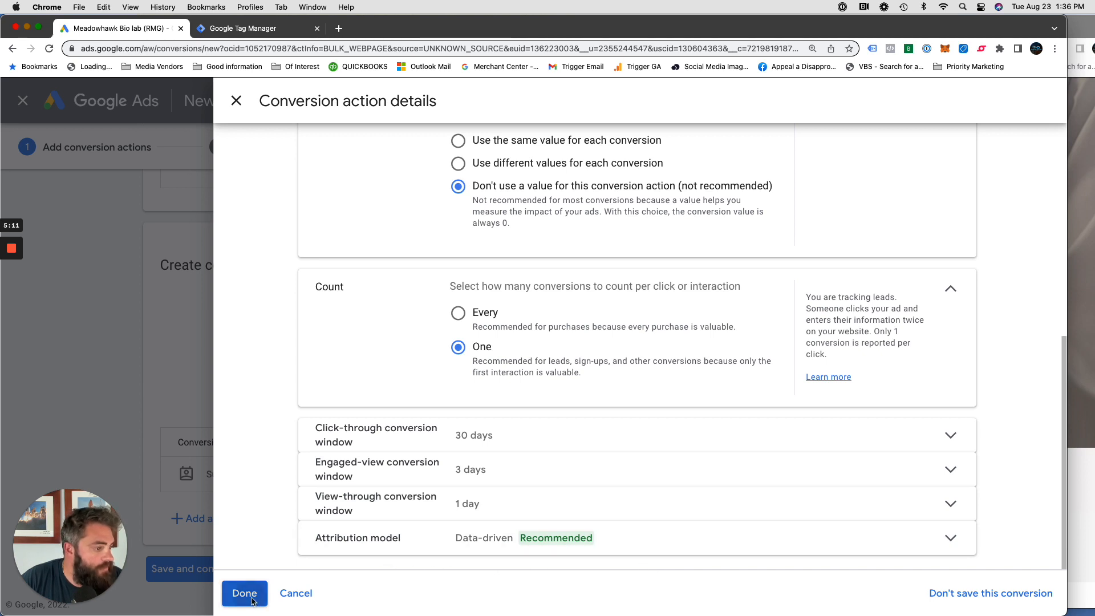
click(244, 593)
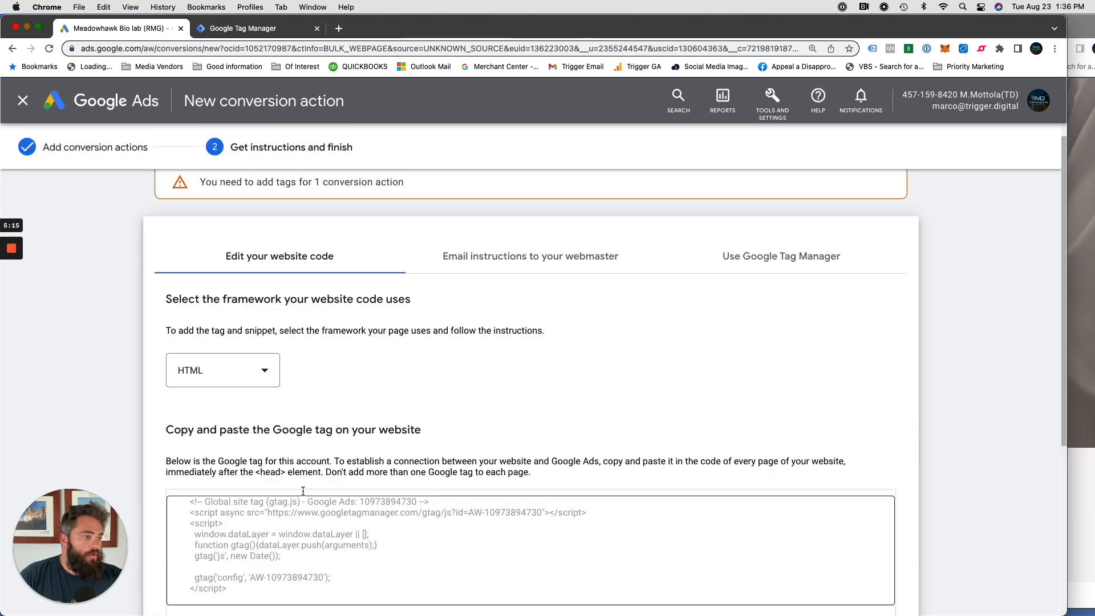
scroll(down, 3)
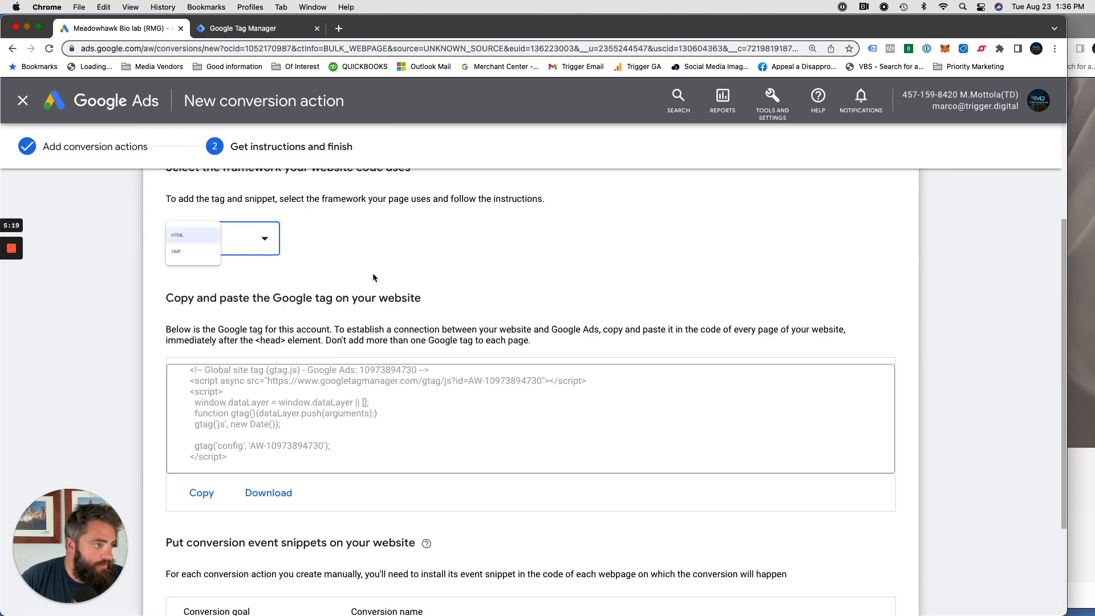
scroll(down, 3)
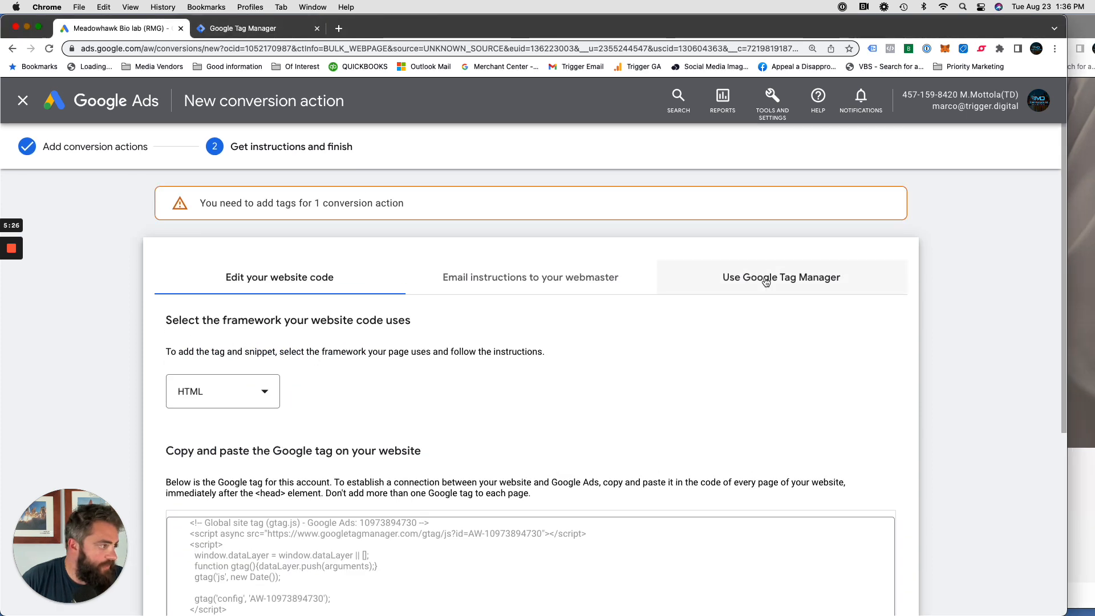
click(781, 276)
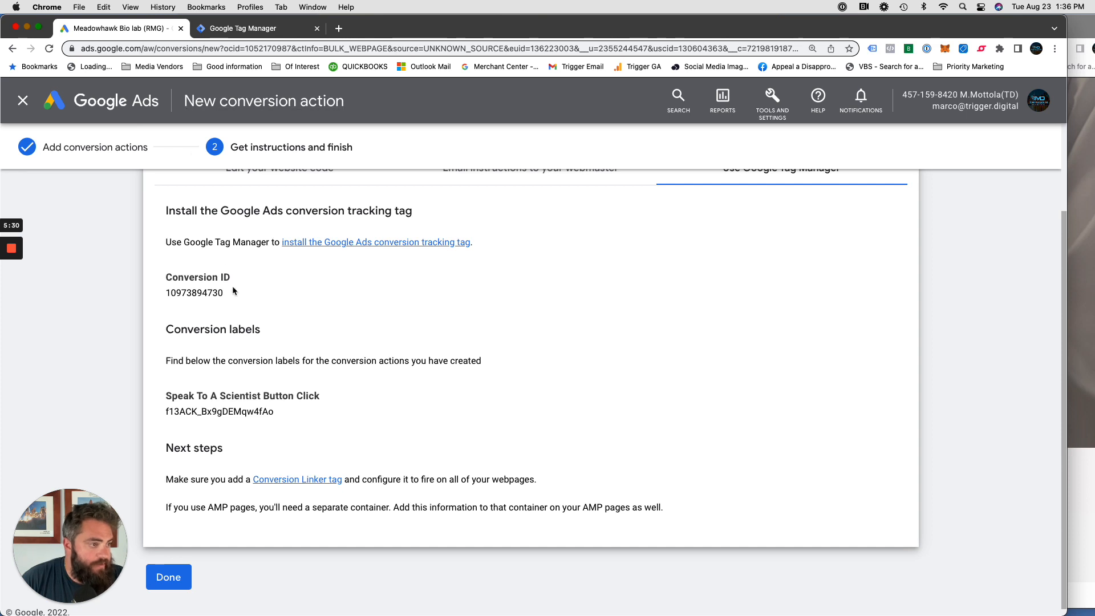
double_click(194, 293)
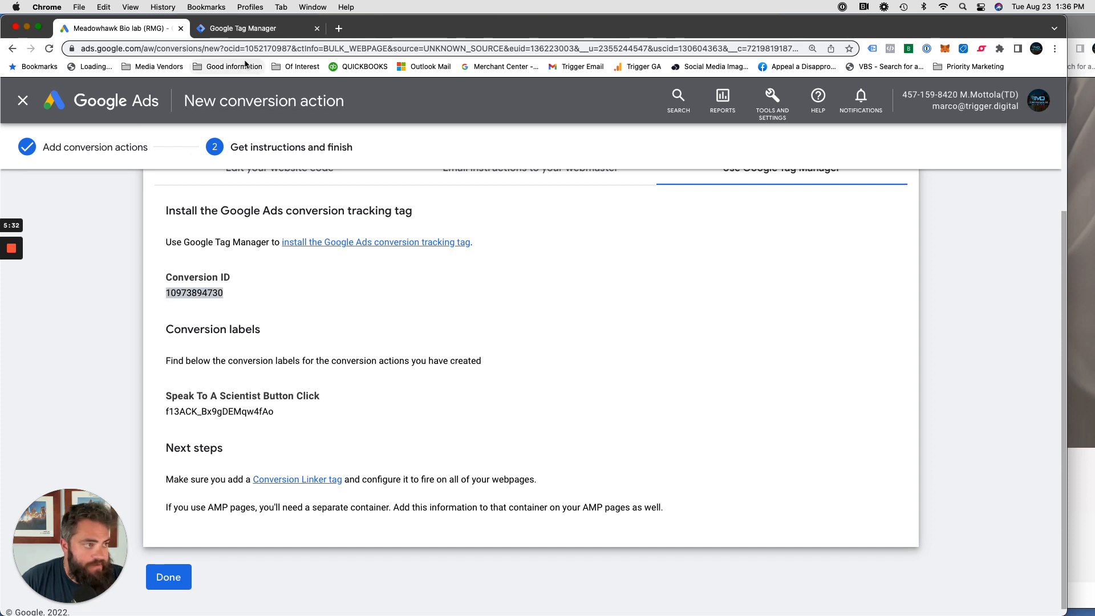
click(246, 27)
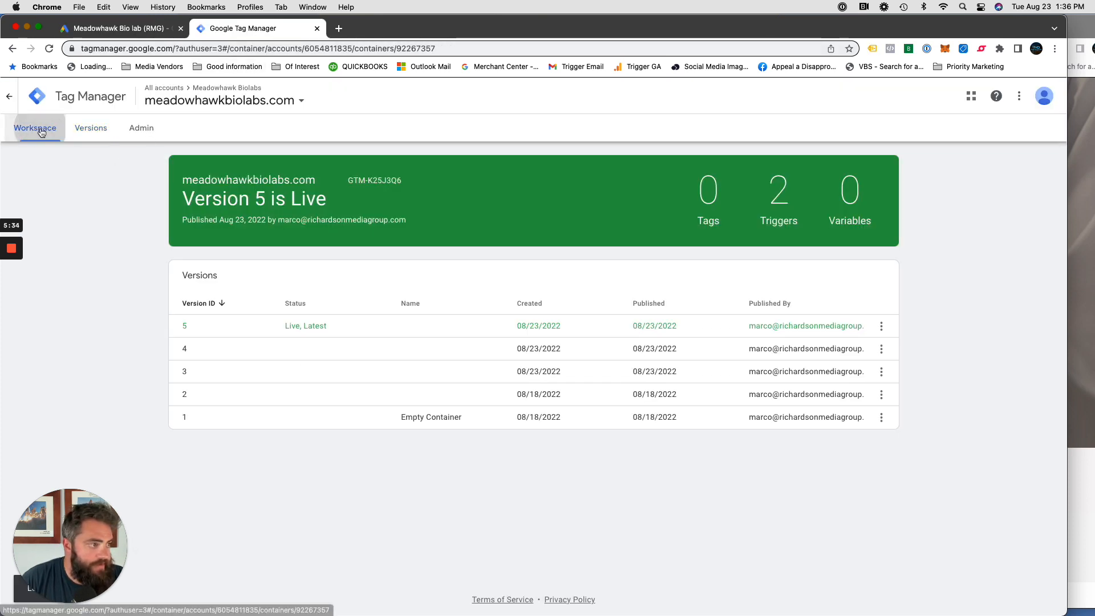
Step: Start a new Google Ads Conversion Tracking tag in the workspace with the copied ID and label
click(34, 127)
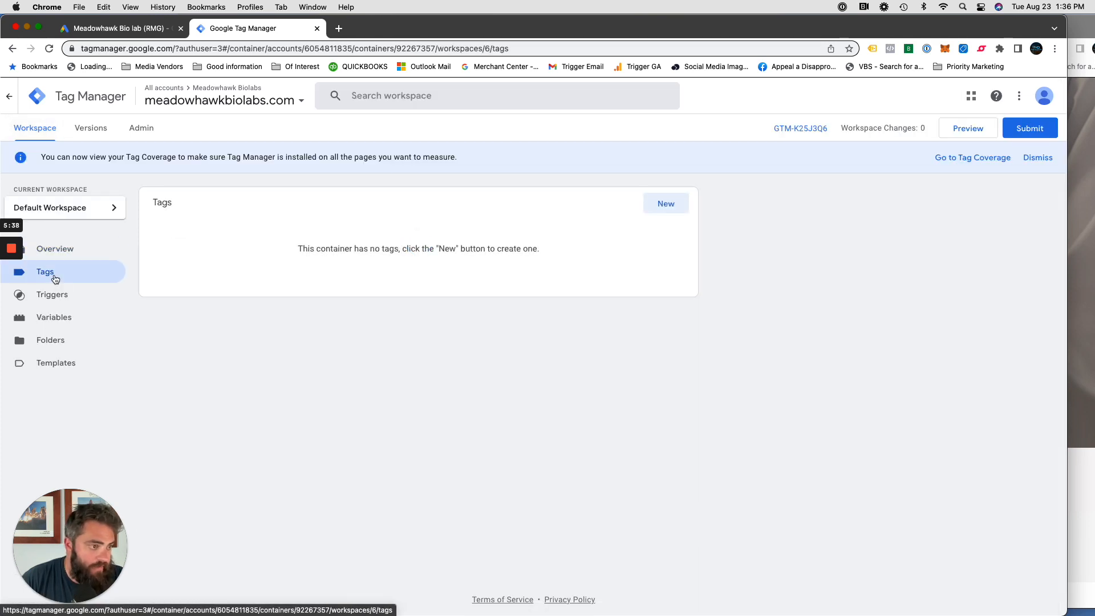
click(665, 203)
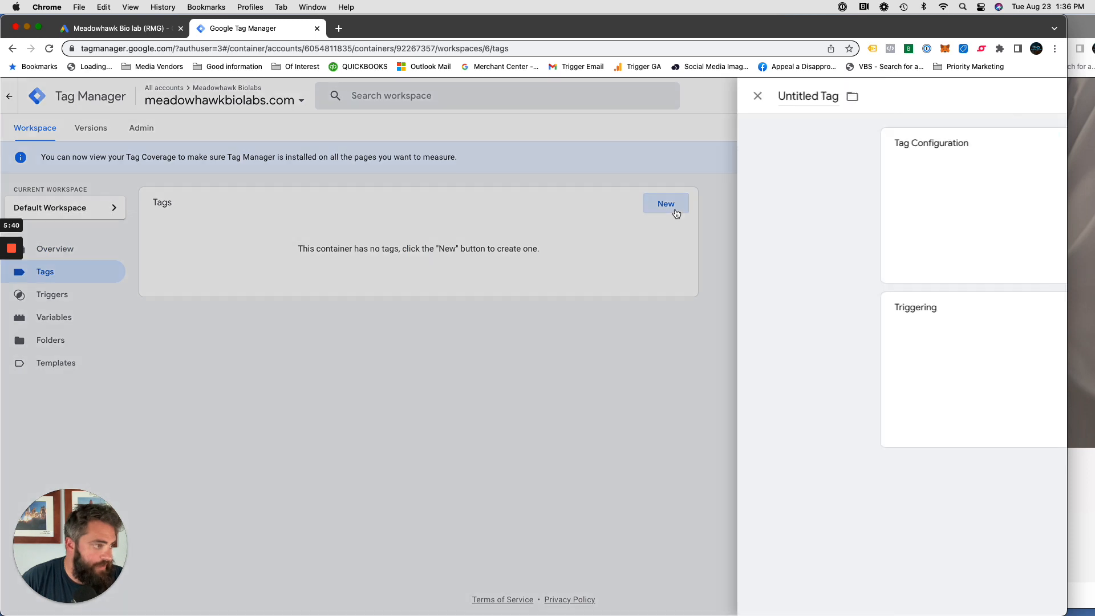
text(G)
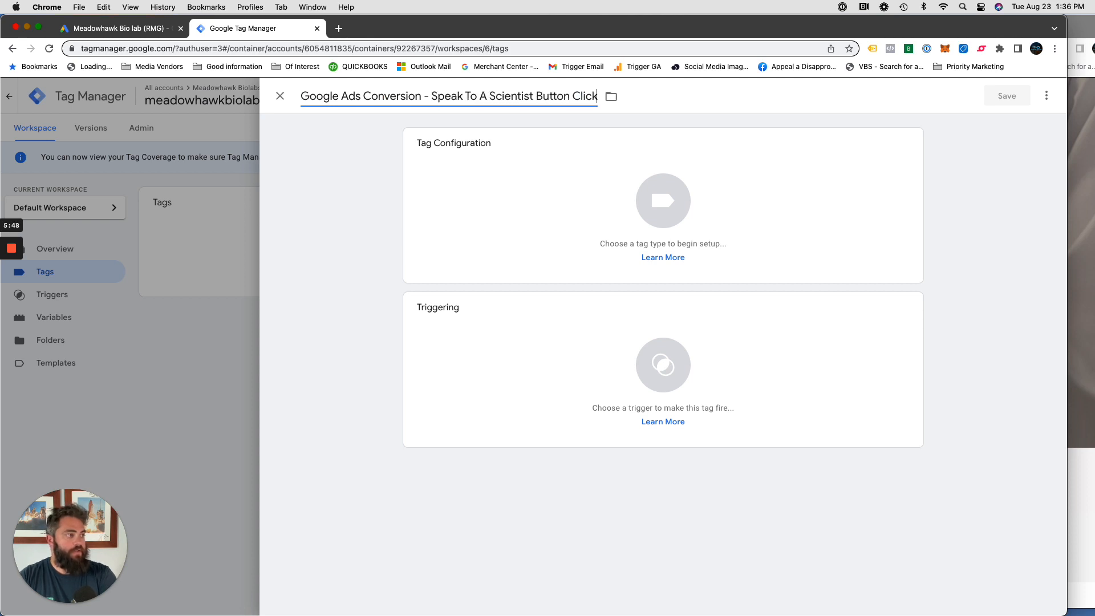
click(661, 200)
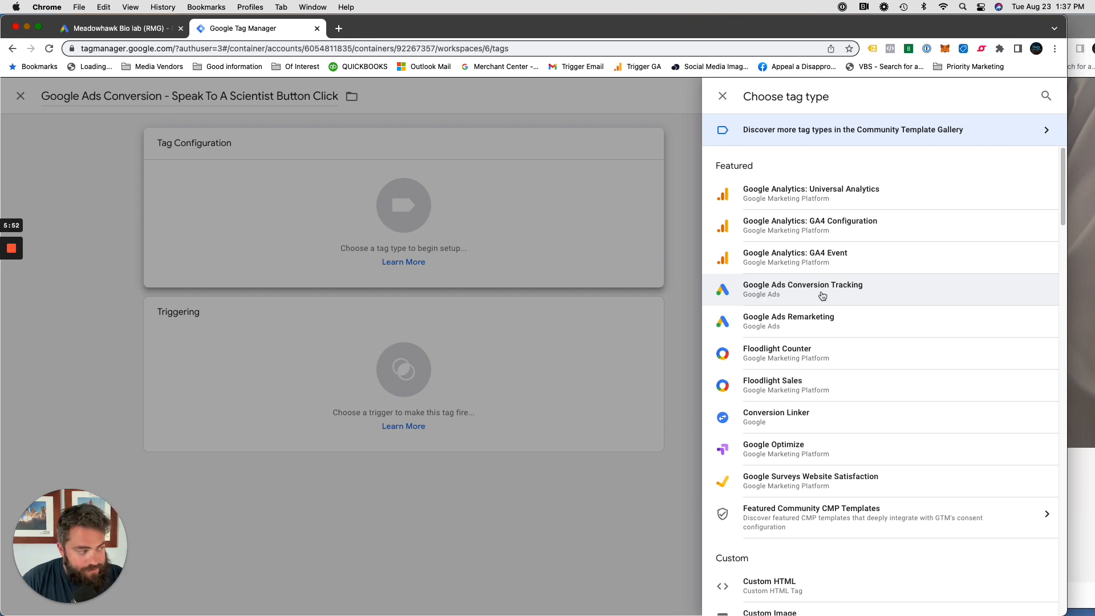
click(803, 288)
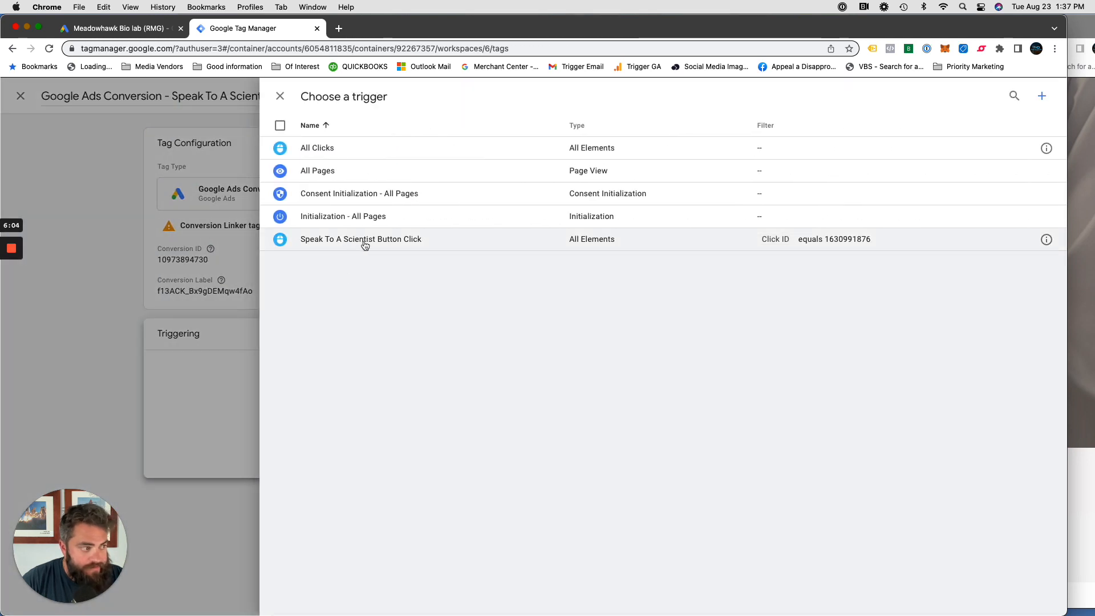
mouse_move(815, 247)
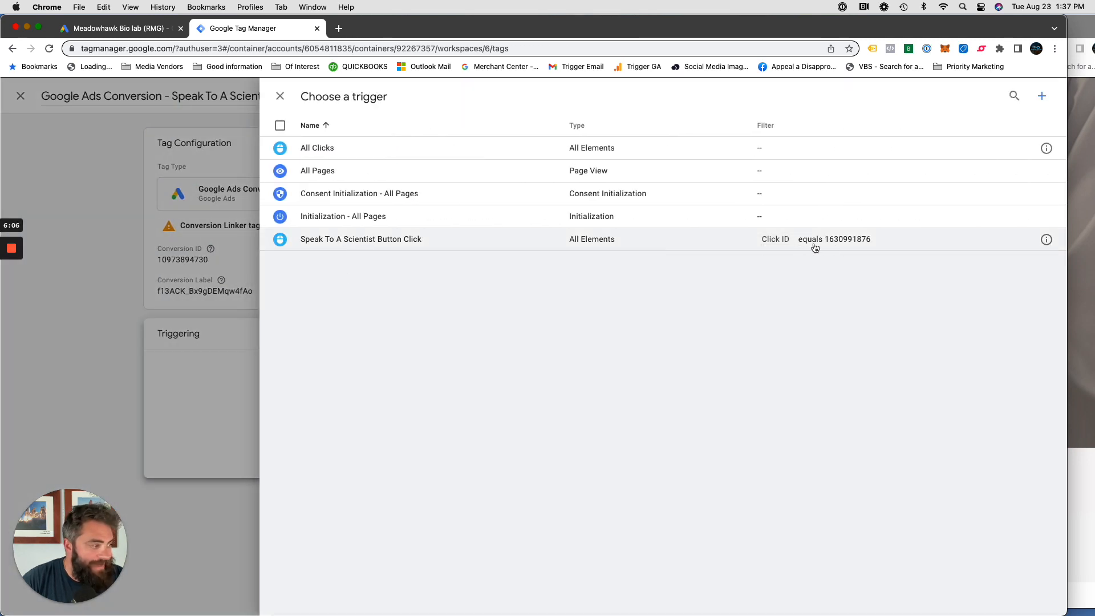
Step: Fire the tag on the Speak To A Scientist Button Click trigger, save and publish it
click(361, 239)
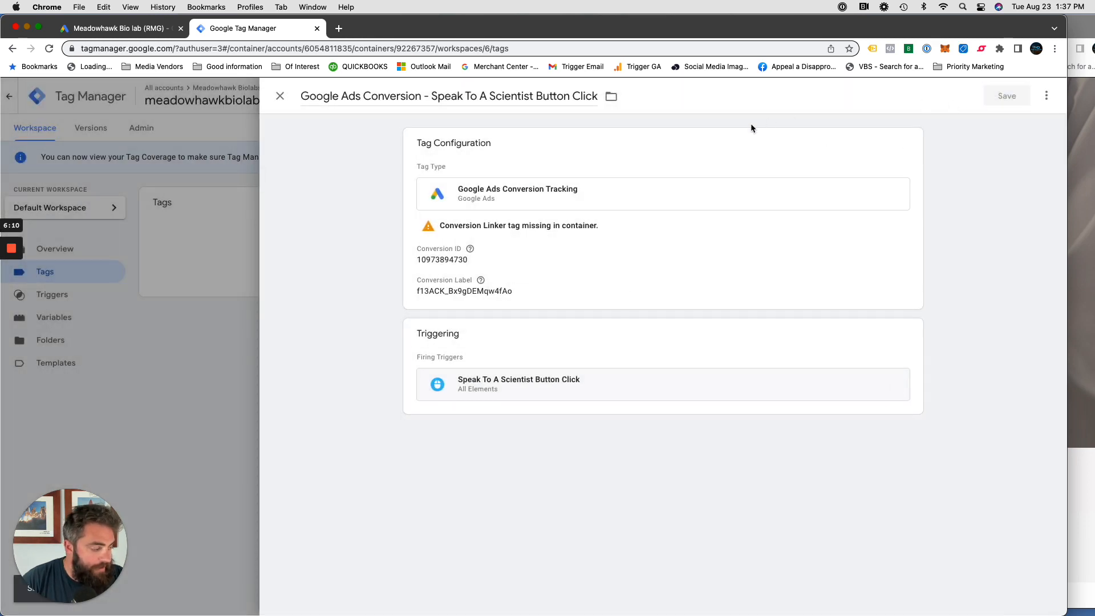
click(279, 95)
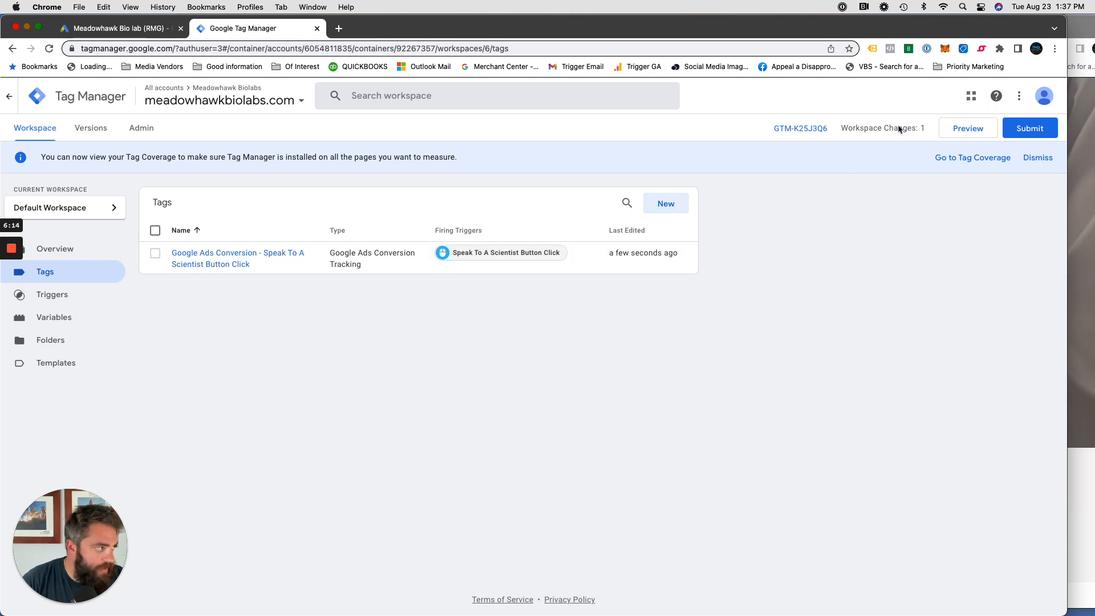
click(1029, 128)
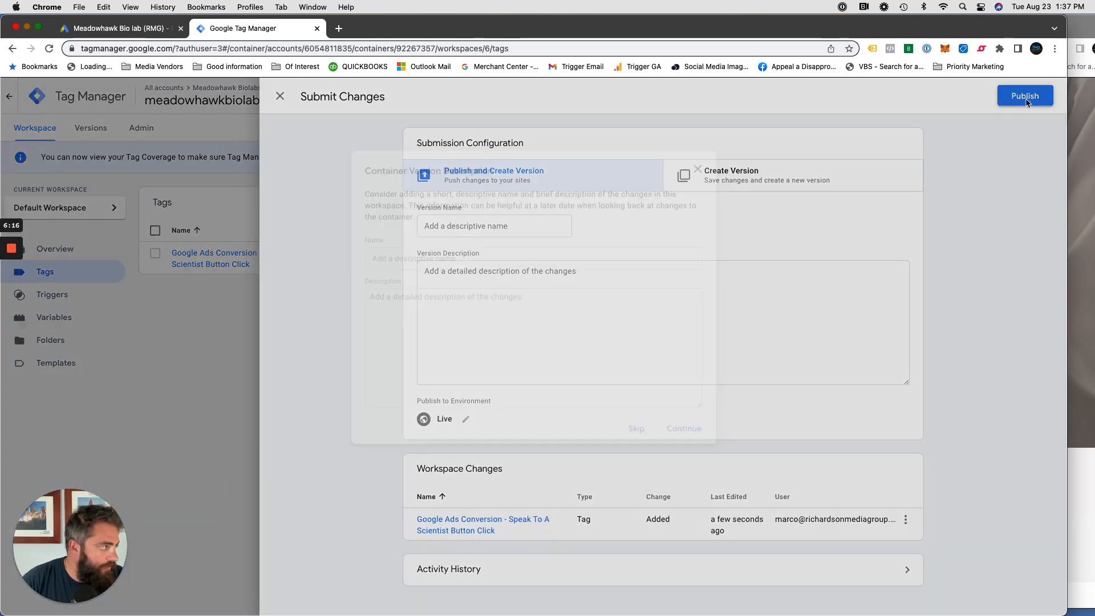
click(1025, 96)
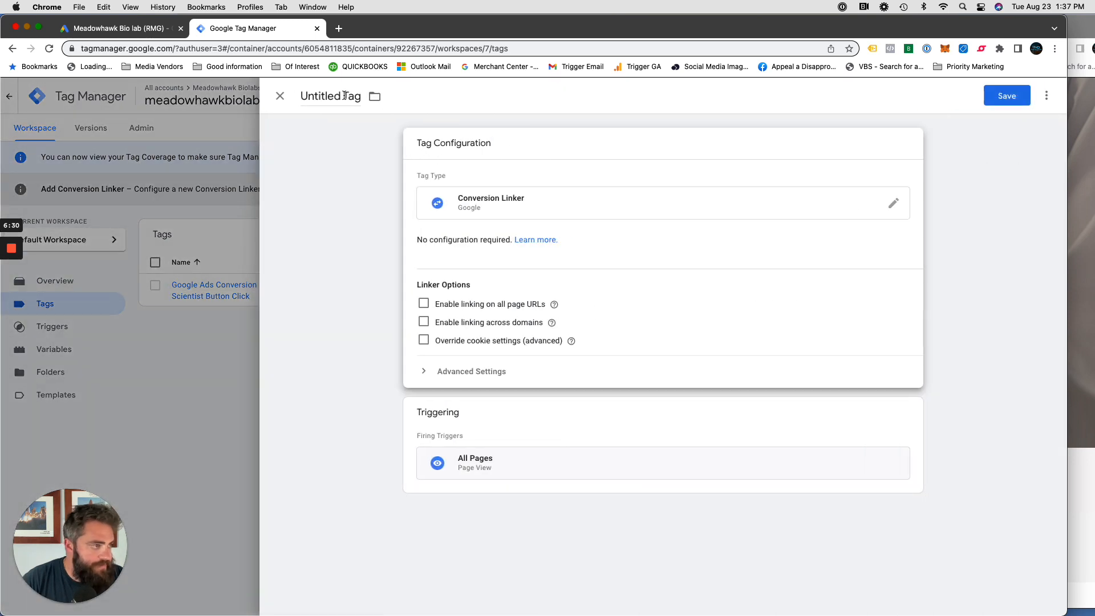
Step: Name and save the Conversion Linker tag, publish it live as Version 7, and return to the workspace overview
text(Conversion Linker)
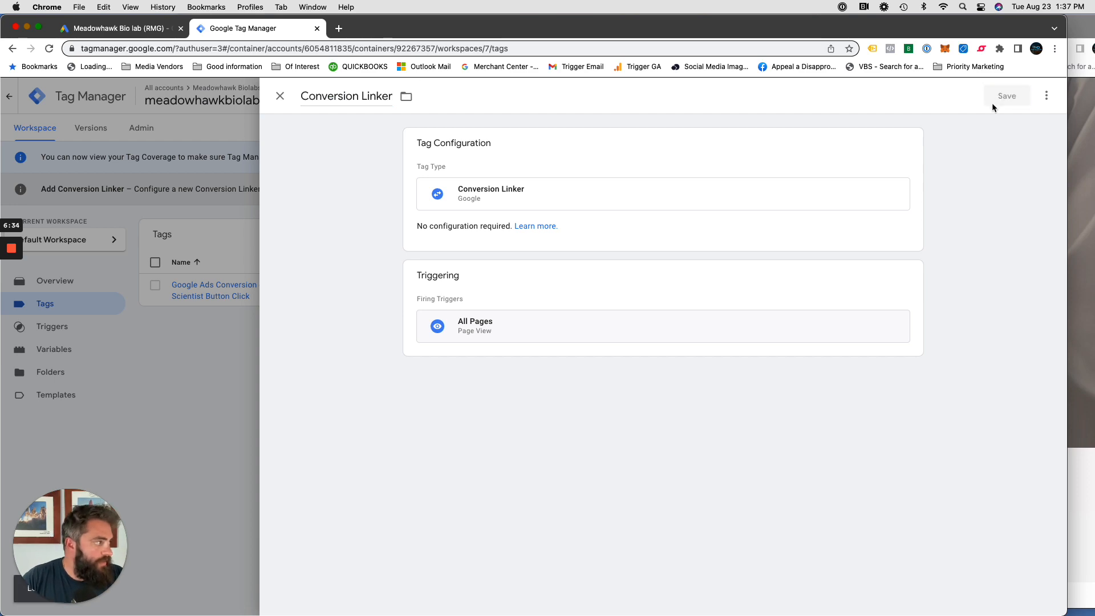
click(1006, 96)
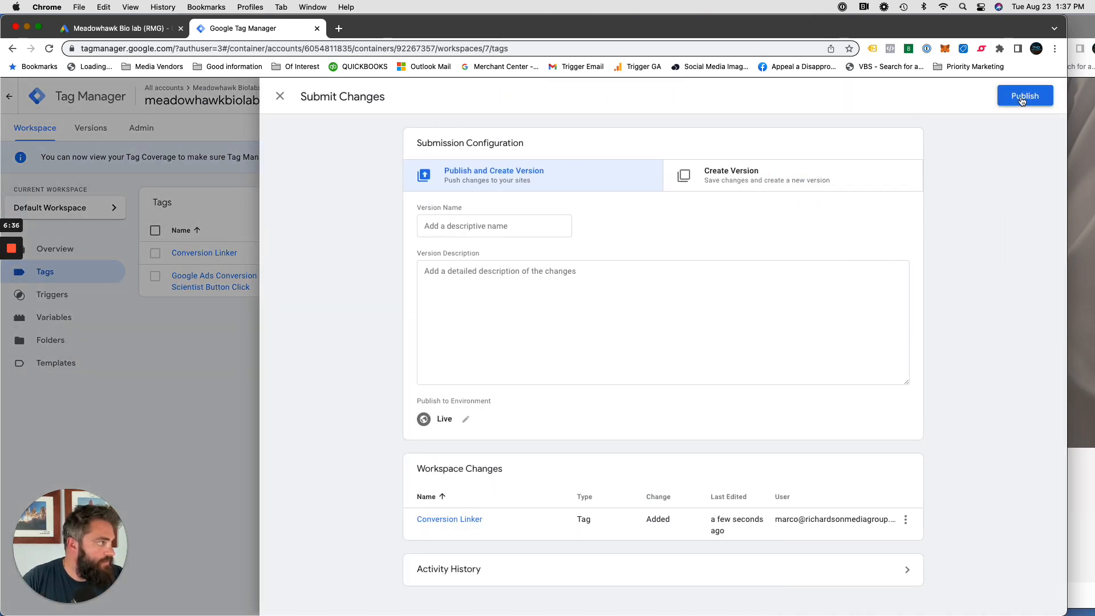
click(1024, 96)
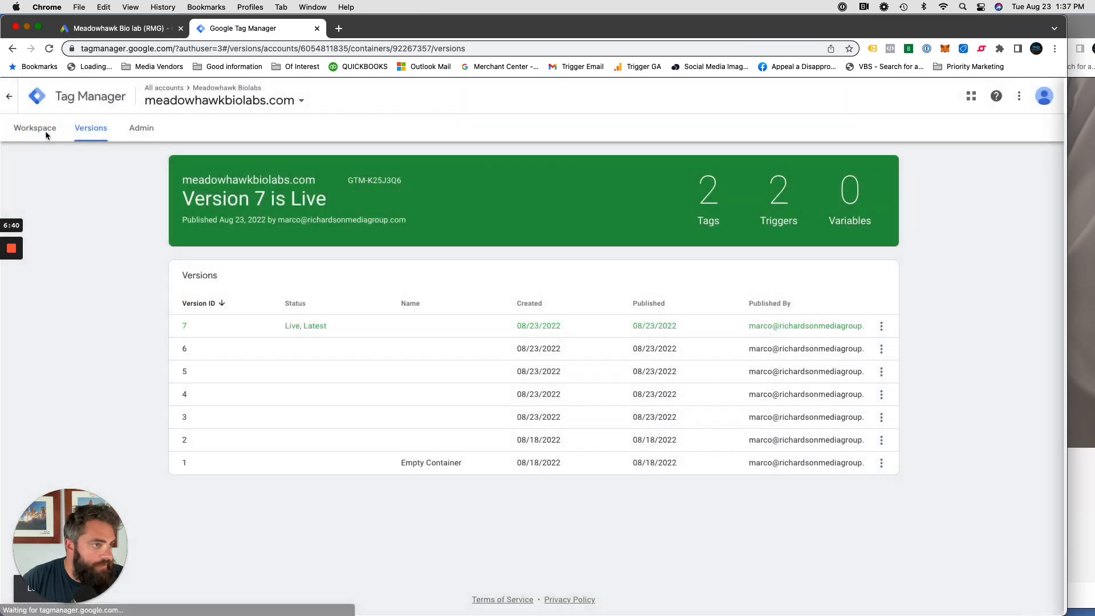
click(34, 128)
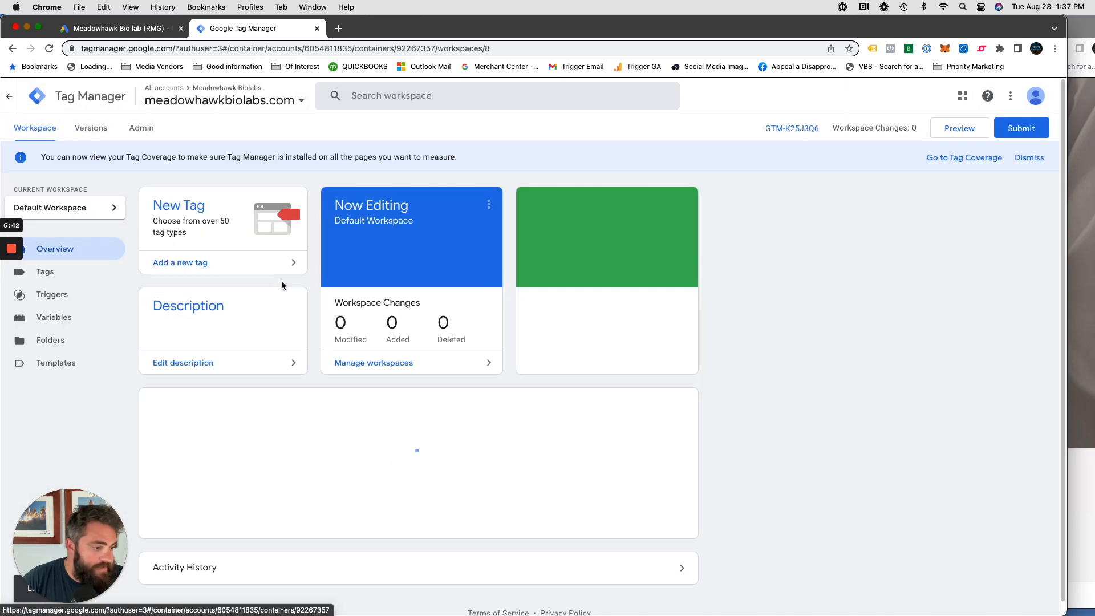
Step: Review the container's Tags and Triggers lists, then switch over to the Google Ads conversions page
click(44, 271)
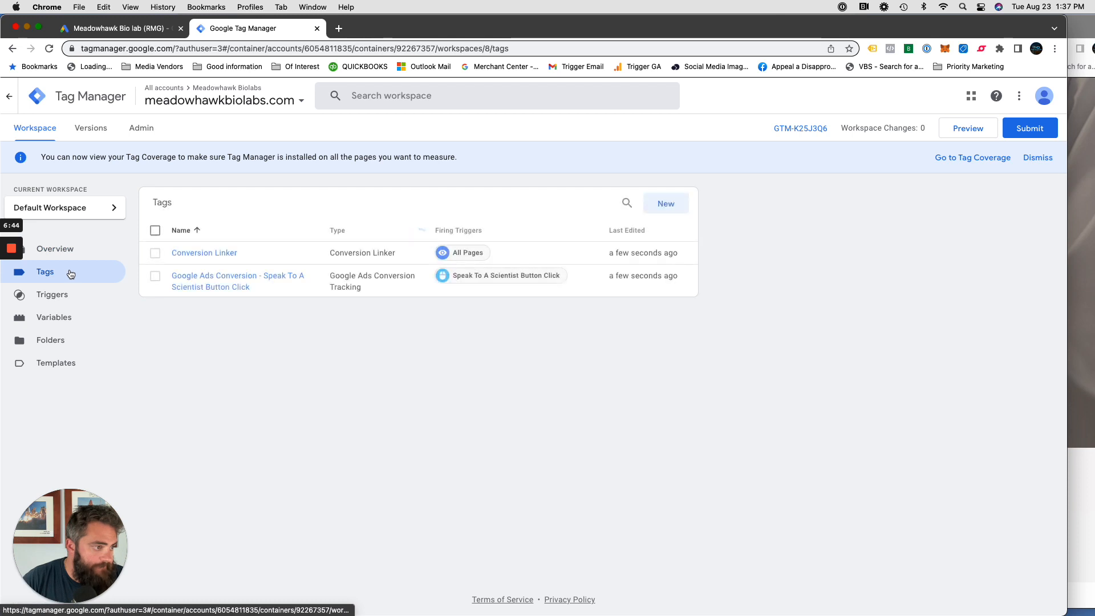
mouse_move(282, 287)
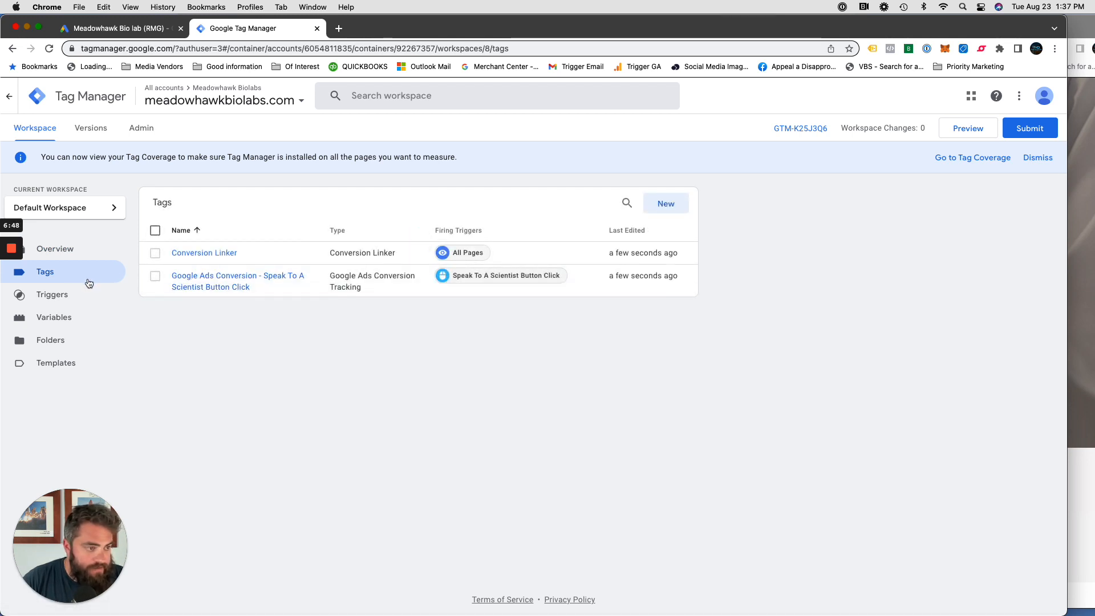
click(52, 294)
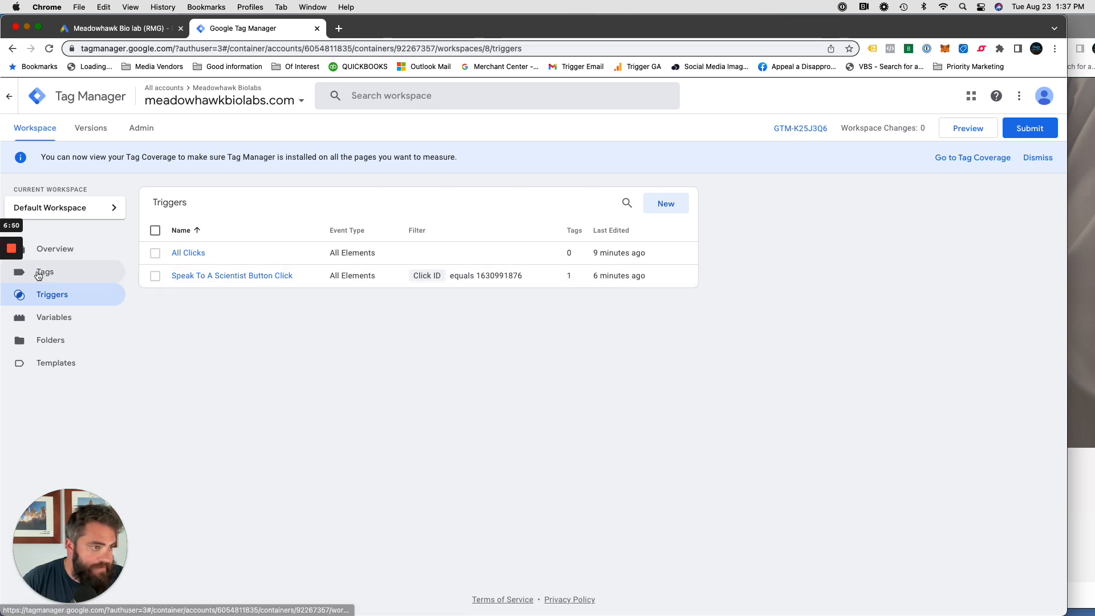
click(45, 272)
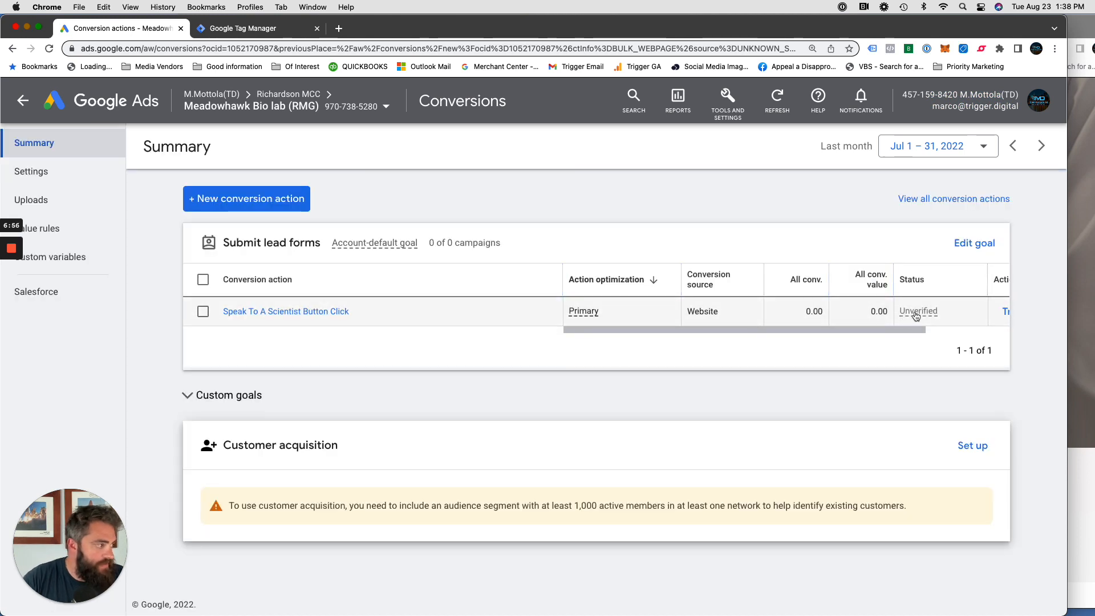
Step: Check that the Speak To A Scientist Button Click conversion action still shows Unverified
click(244, 27)
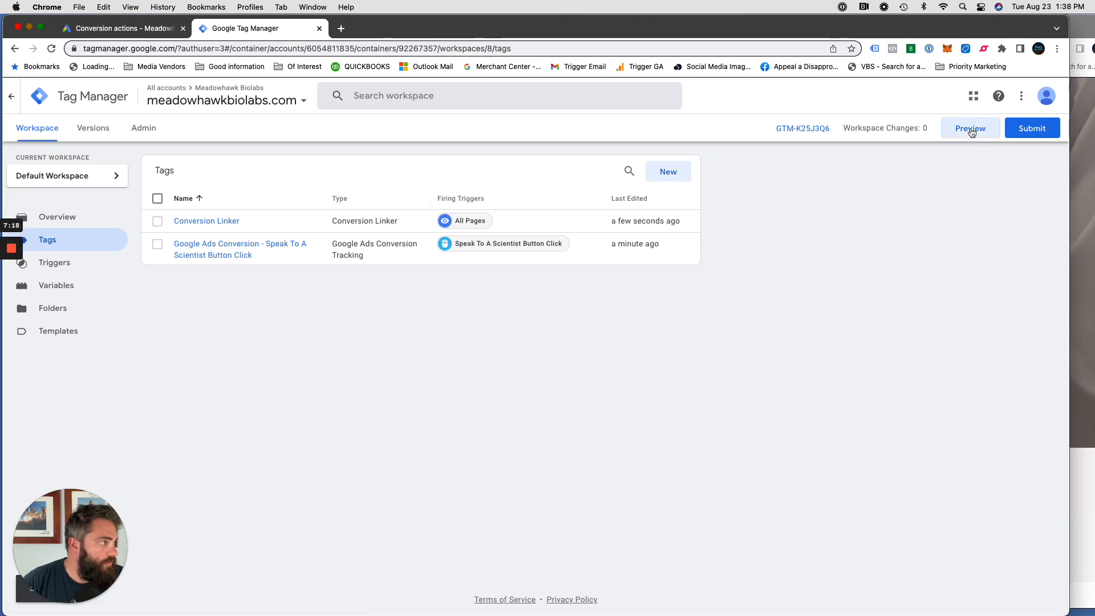
Step: Start a Tag Assistant preview of the container on meadowhawkbiolabs.com and scroll to the Speak To A Scientist buttons
click(969, 128)
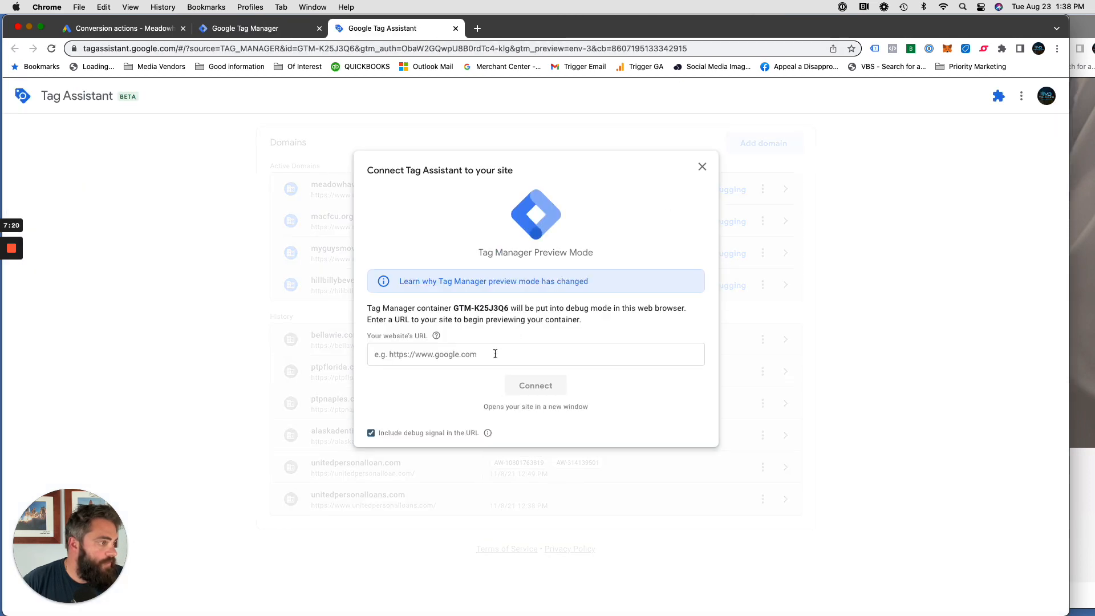
click(535, 384)
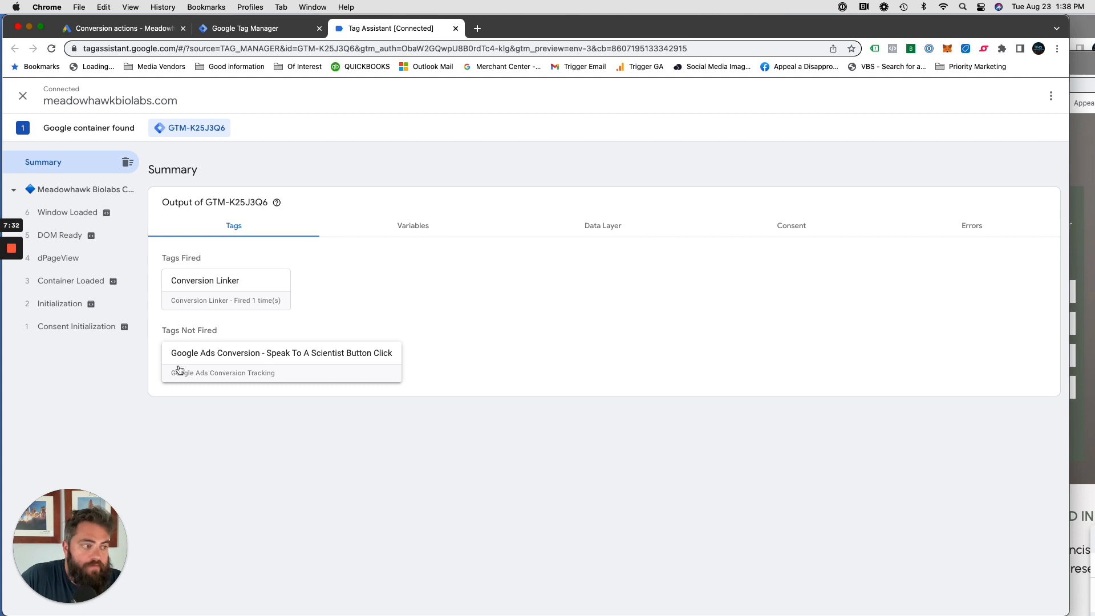
mouse_move(974, 105)
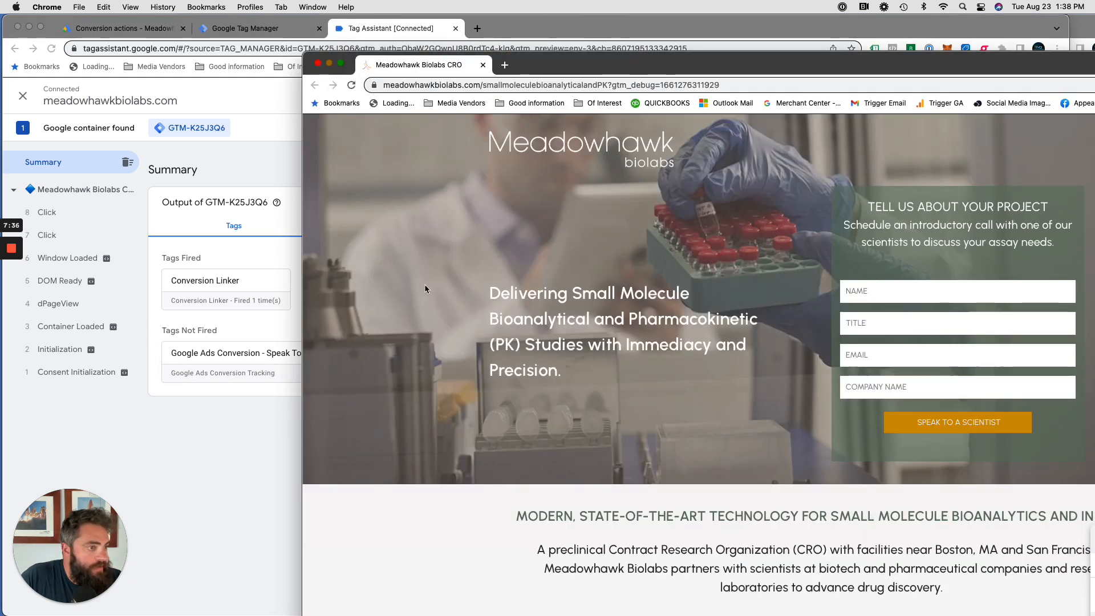
scroll(down, 3)
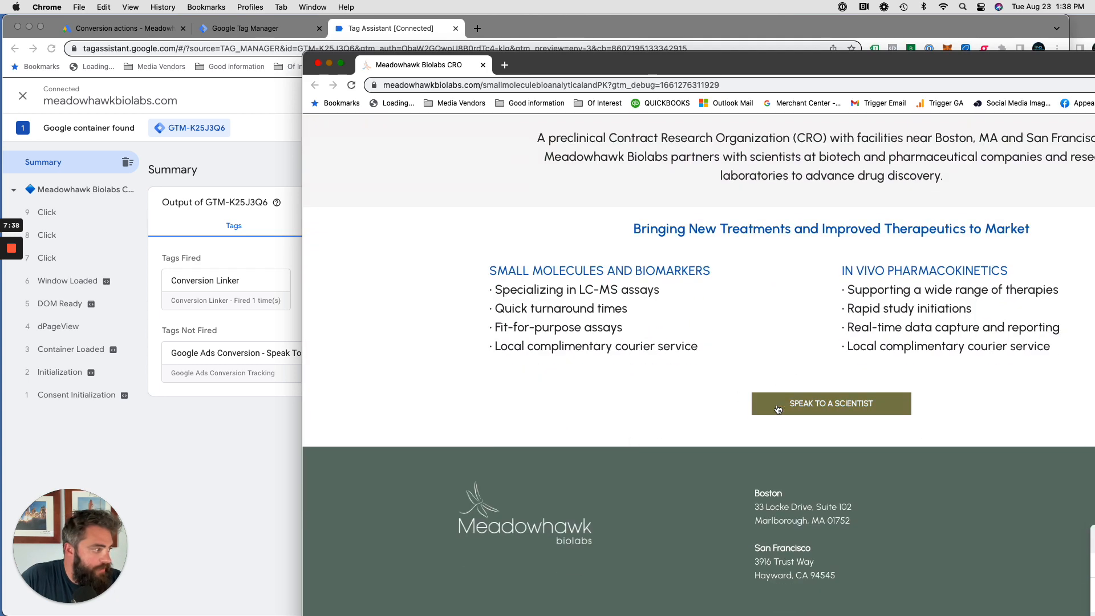
scroll(down, 3)
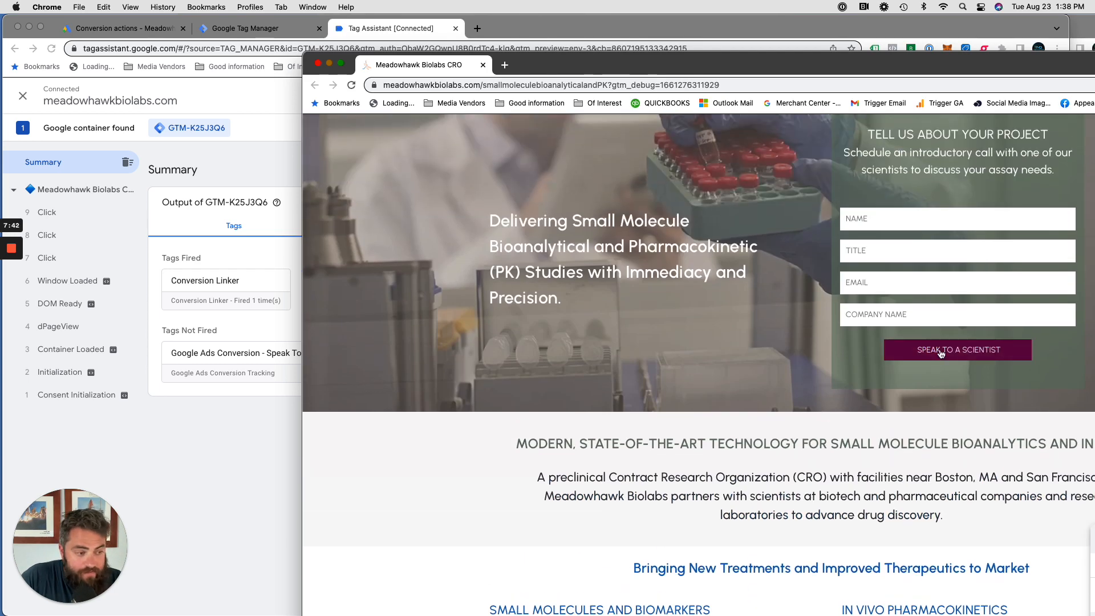
scroll(down, 3)
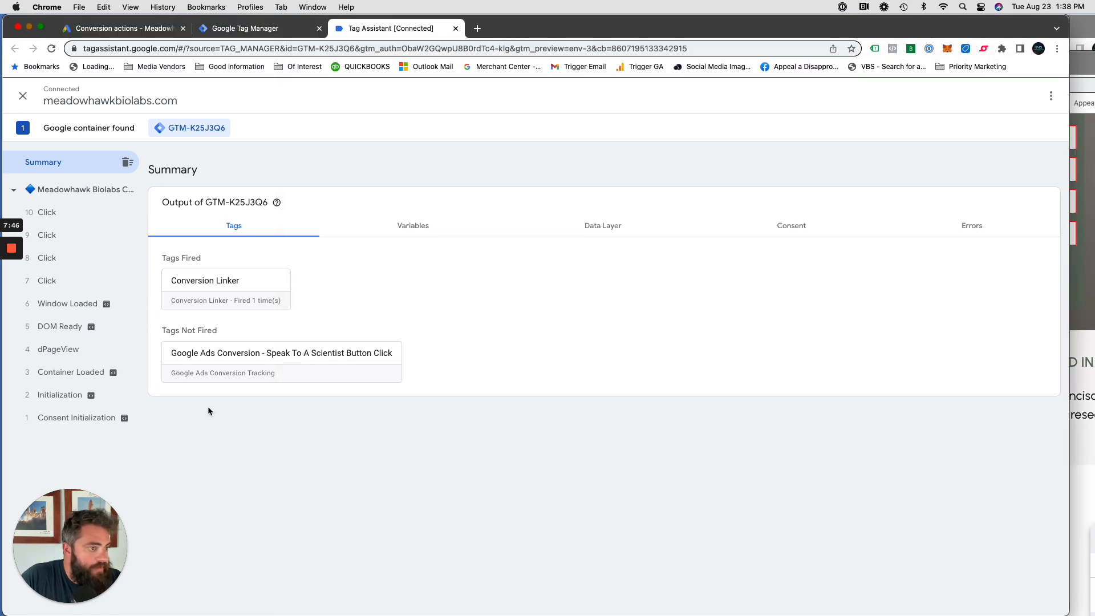
Step: Inspect the new Click events to confirm the Google Ads conversion tag fired on a button click
click(45, 212)
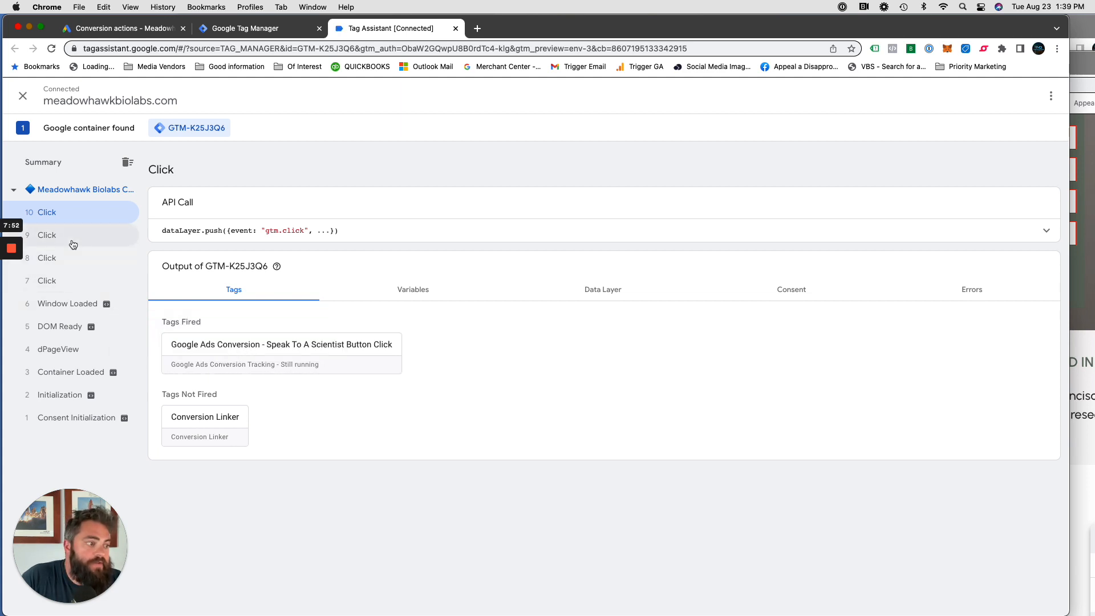
click(47, 235)
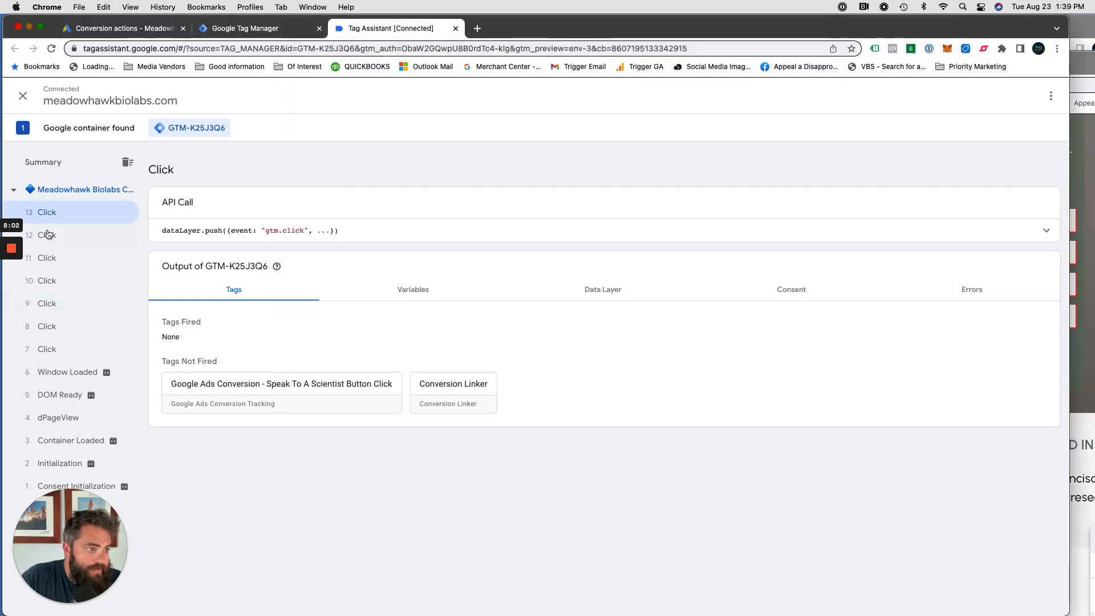
click(46, 280)
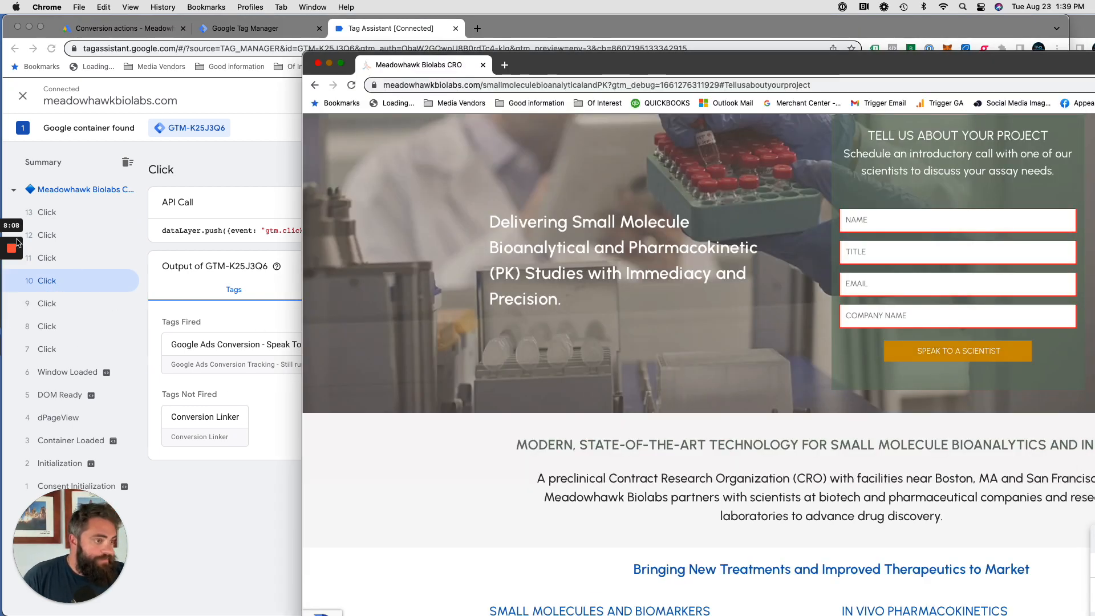
scroll(down, 3)
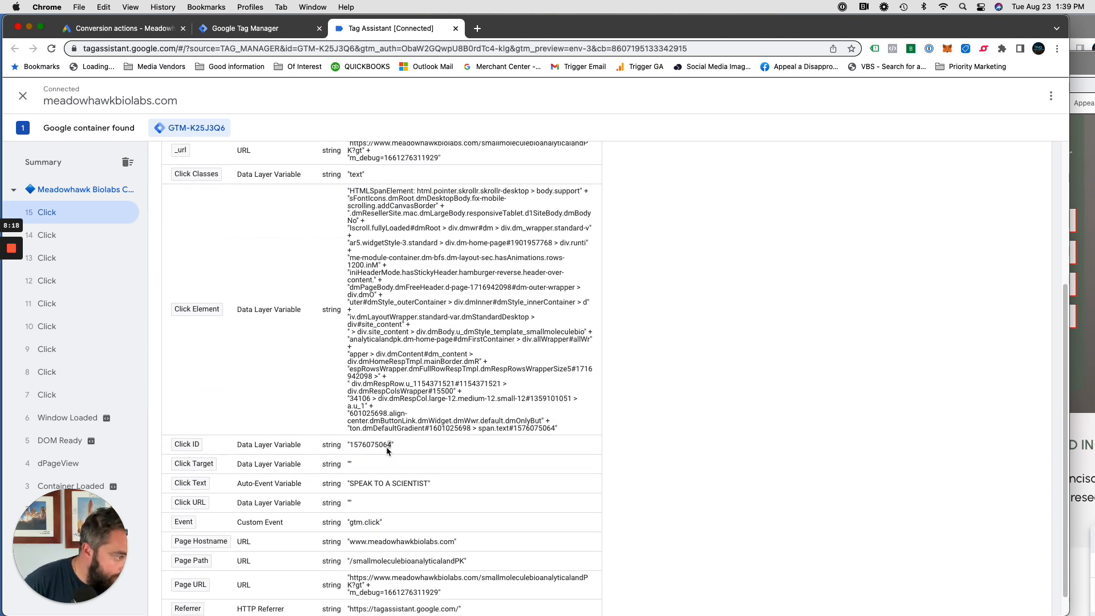
double_click(371, 444)
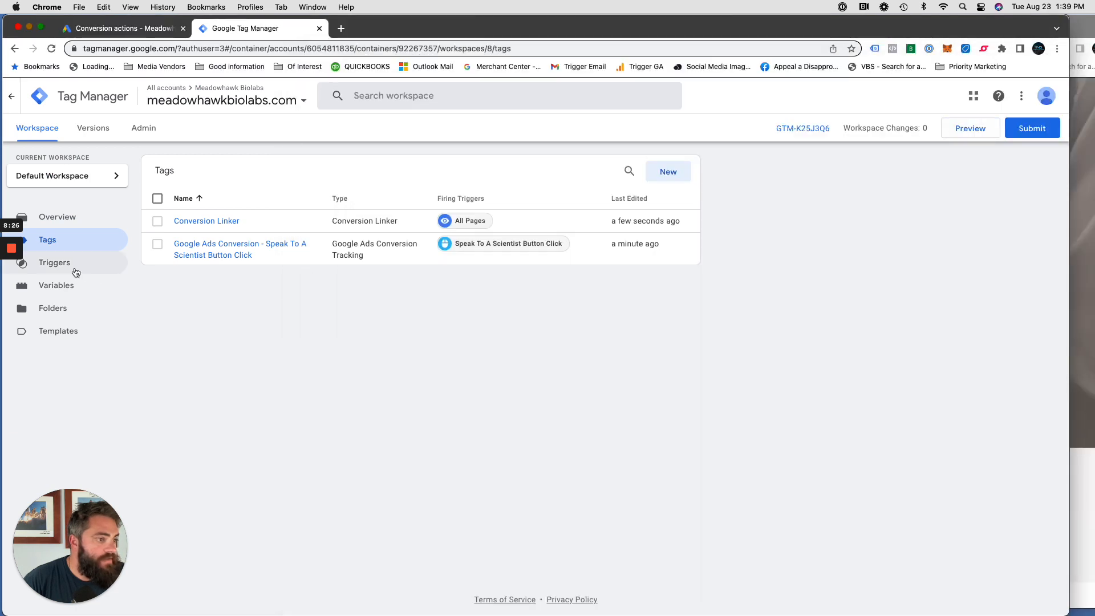
Step: Start a new trigger named 'Speak To A Scientist Below Fold Button Click' from the Triggers list
click(55, 262)
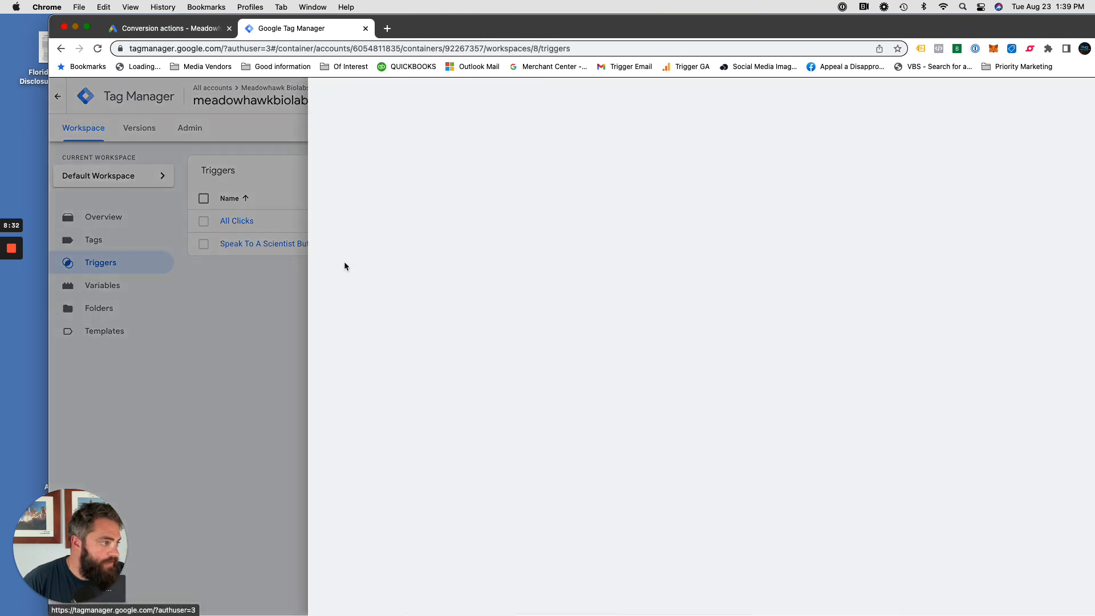
click(262, 243)
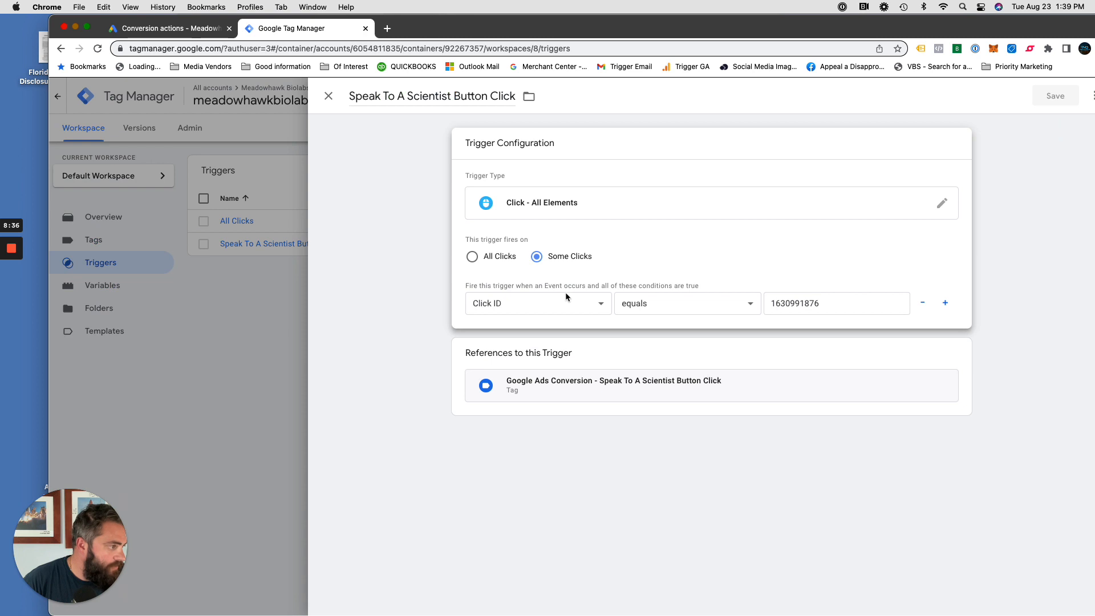
mouse_move(654, 297)
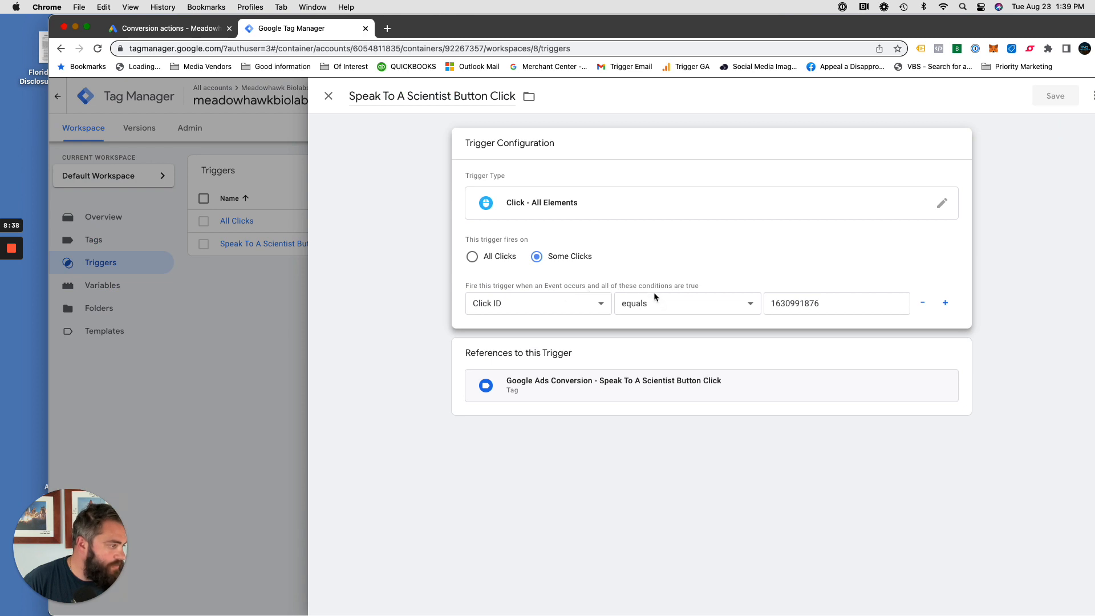
mouse_move(396, 121)
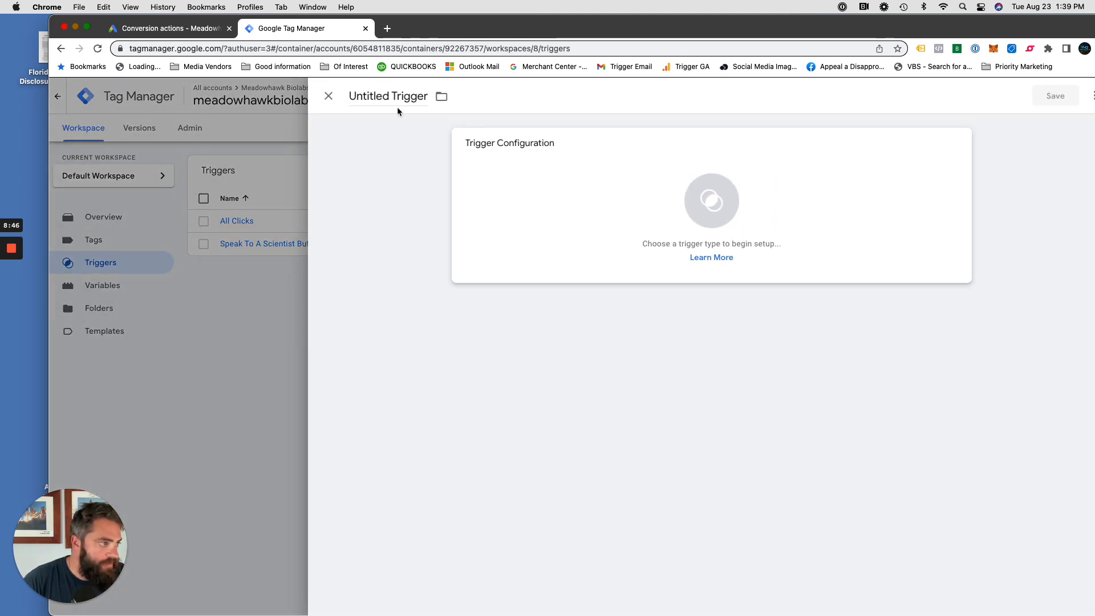
text(Speak To A Scientist)
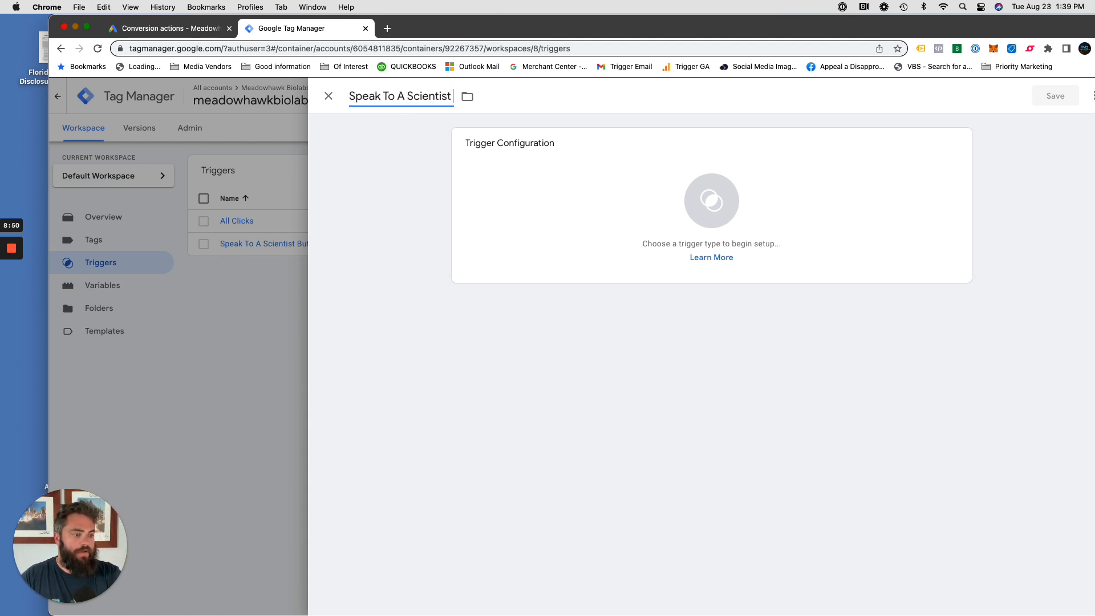
text(Below Fold Butto)
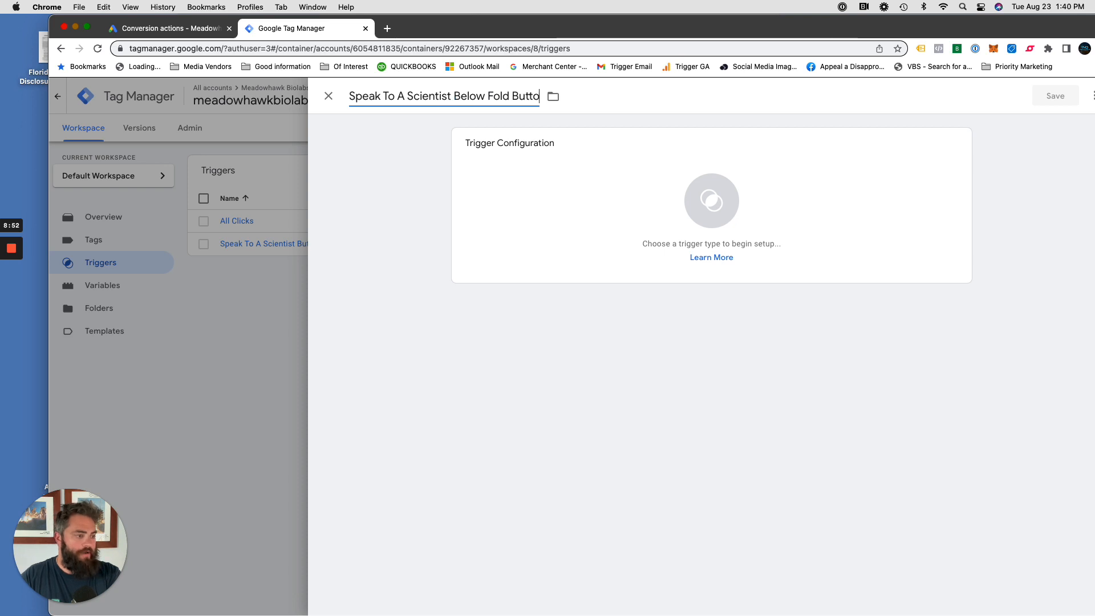
text(Click)
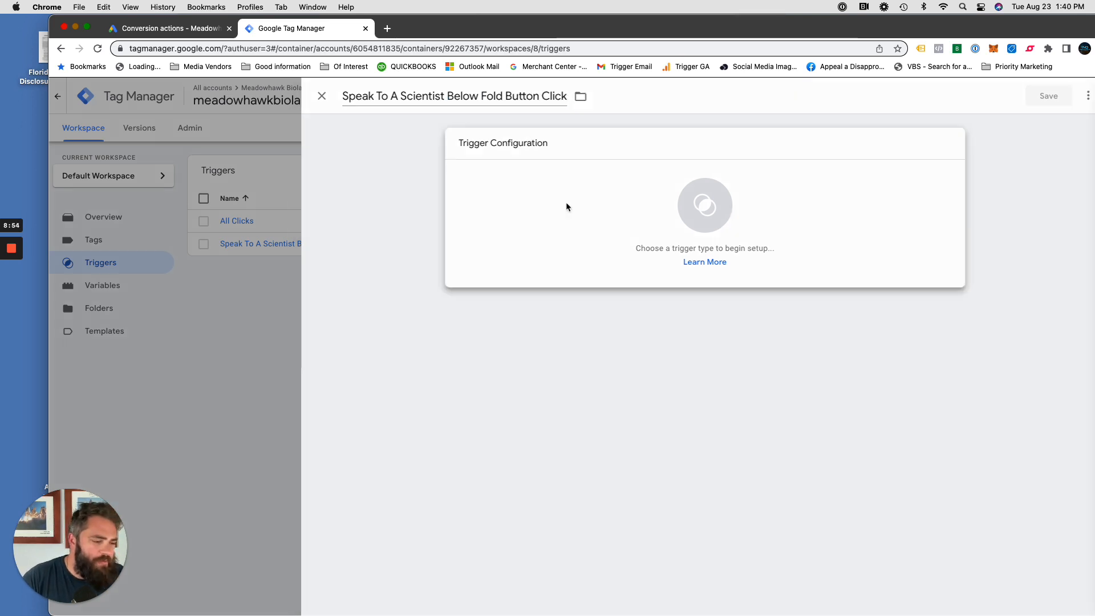
click(705, 205)
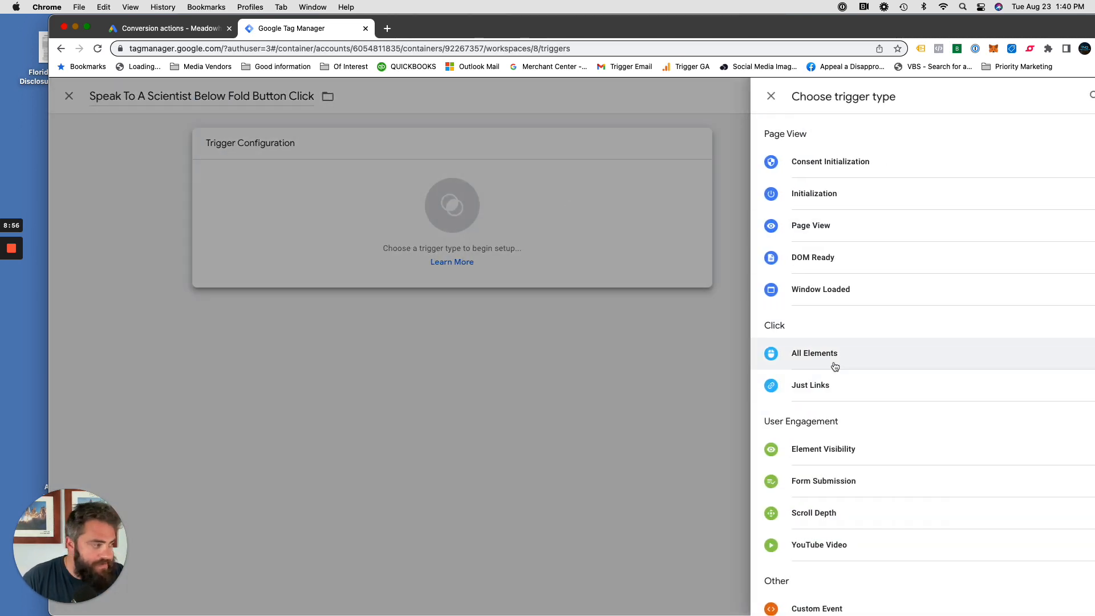
click(814, 353)
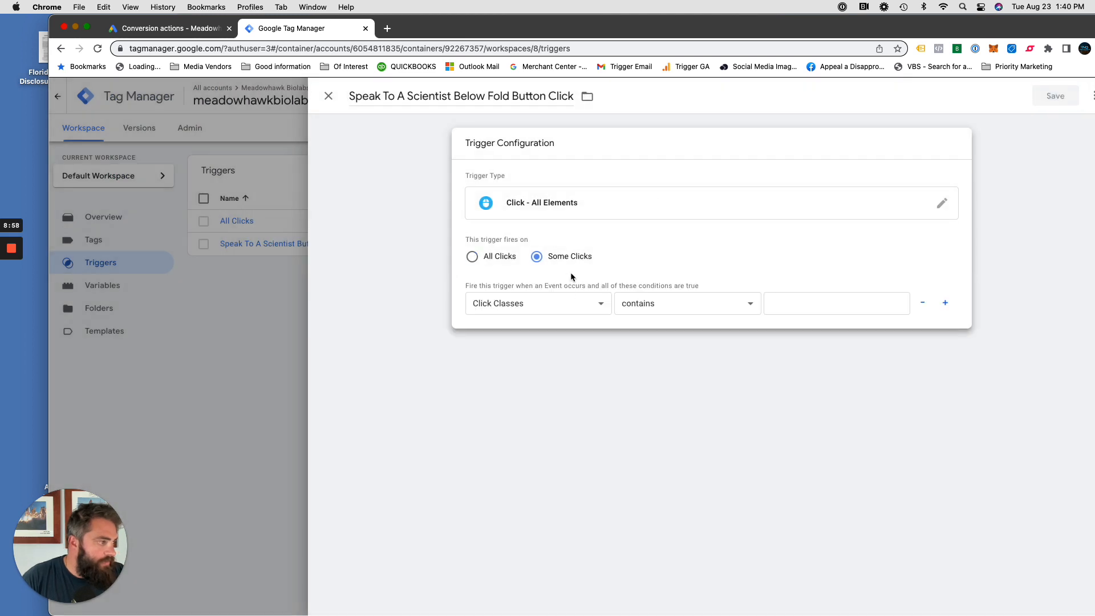
click(687, 304)
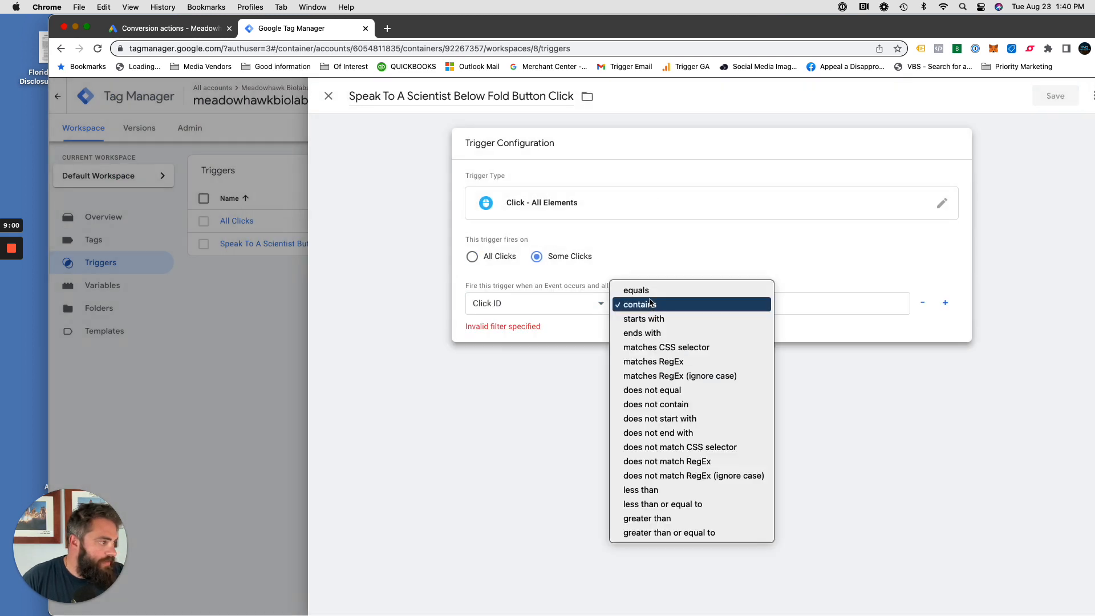
click(636, 291)
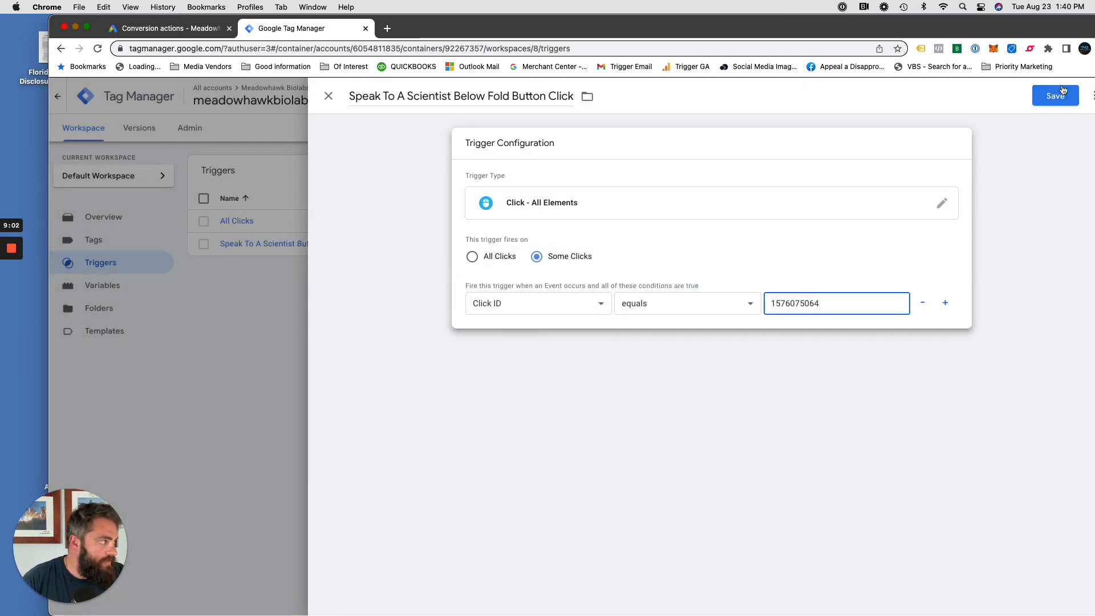
click(1056, 96)
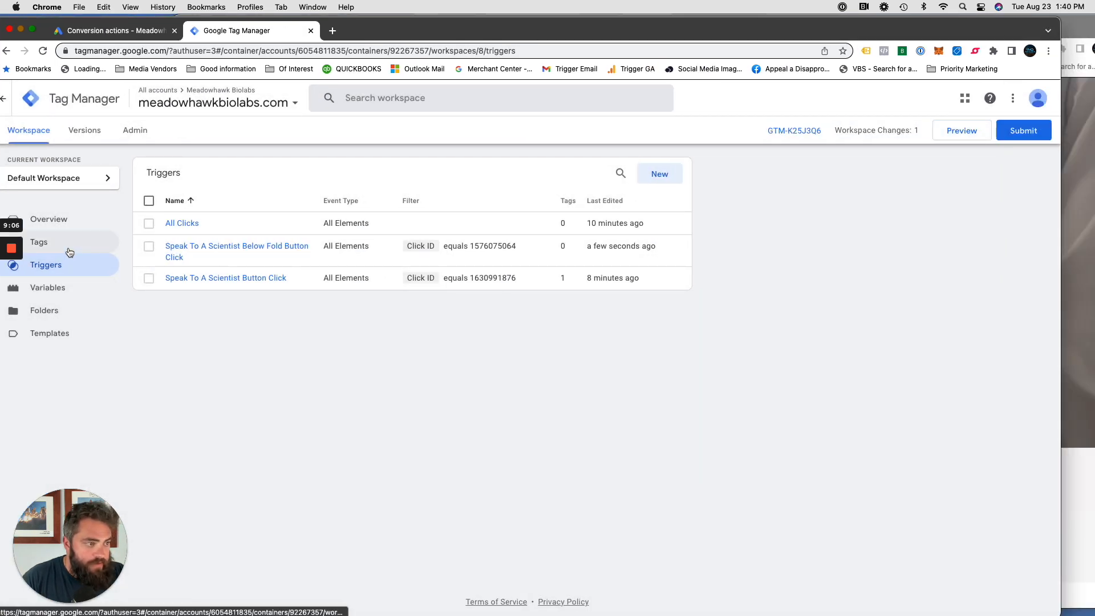
Step: Add the Below Fold Button Click trigger to the Google Ads conversion tag, save it, and publish Version 8
click(39, 241)
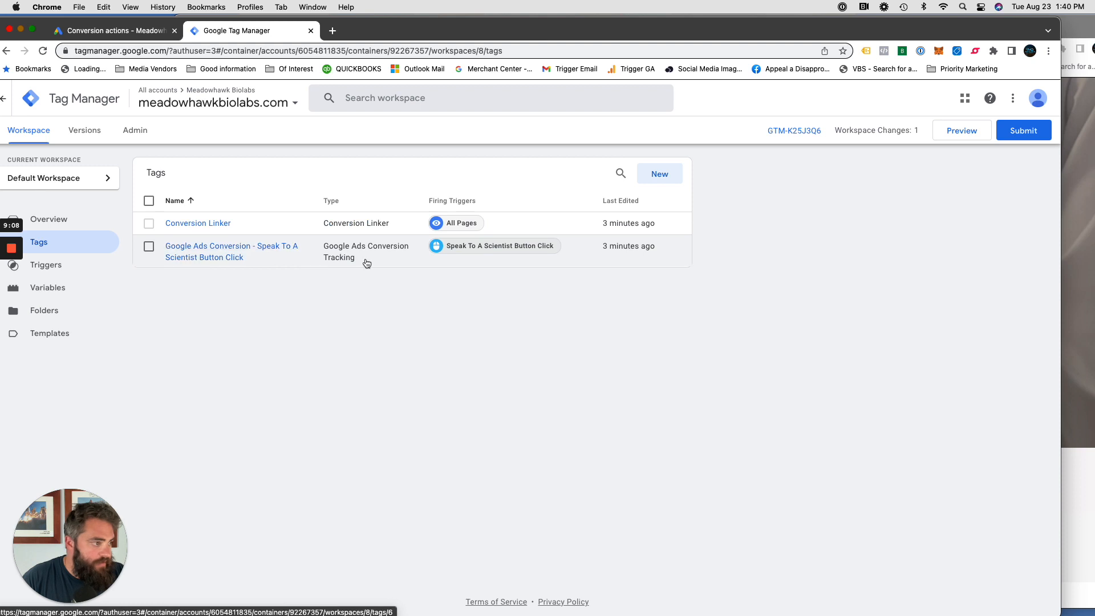
click(148, 246)
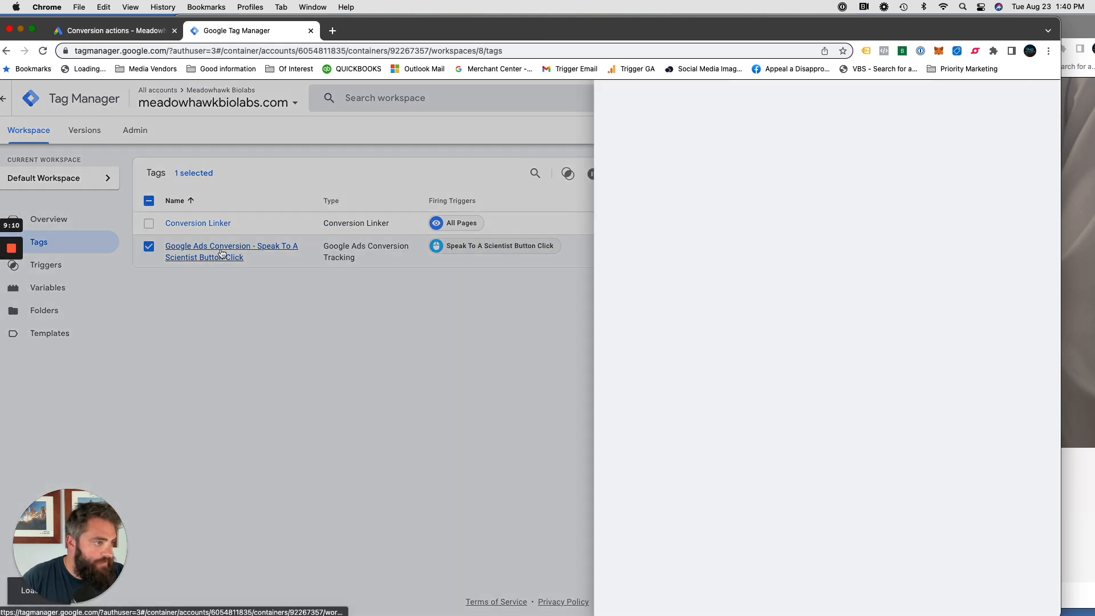
click(232, 251)
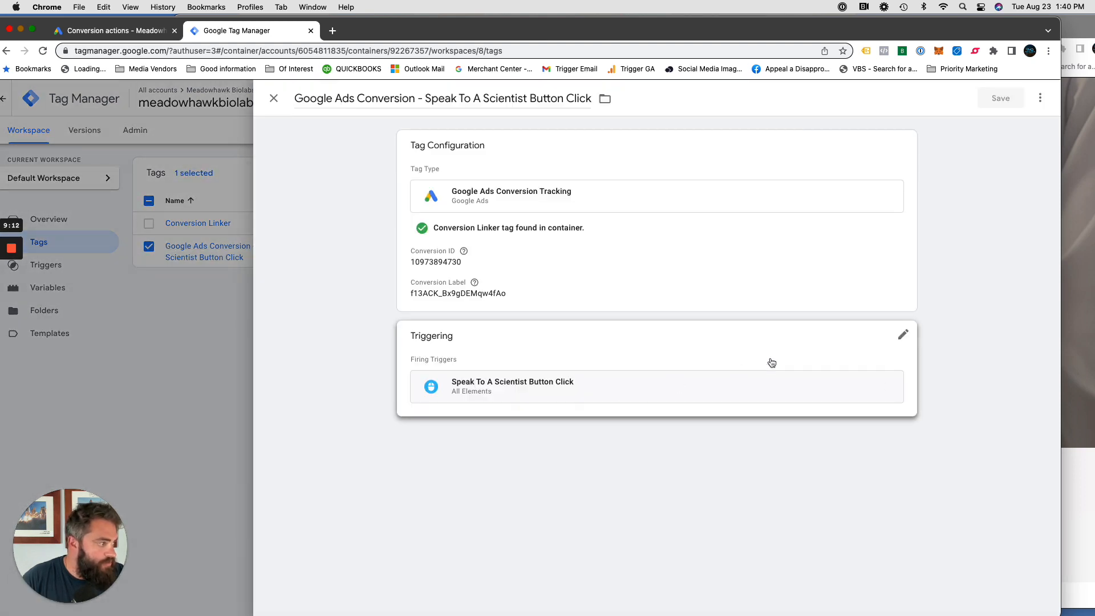
click(901, 335)
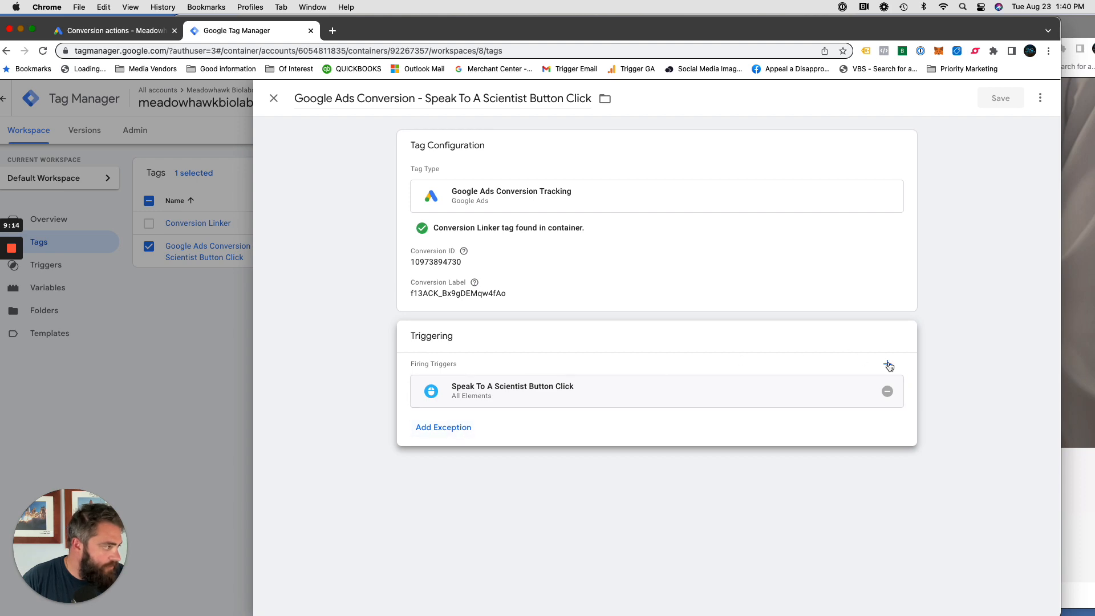
click(889, 365)
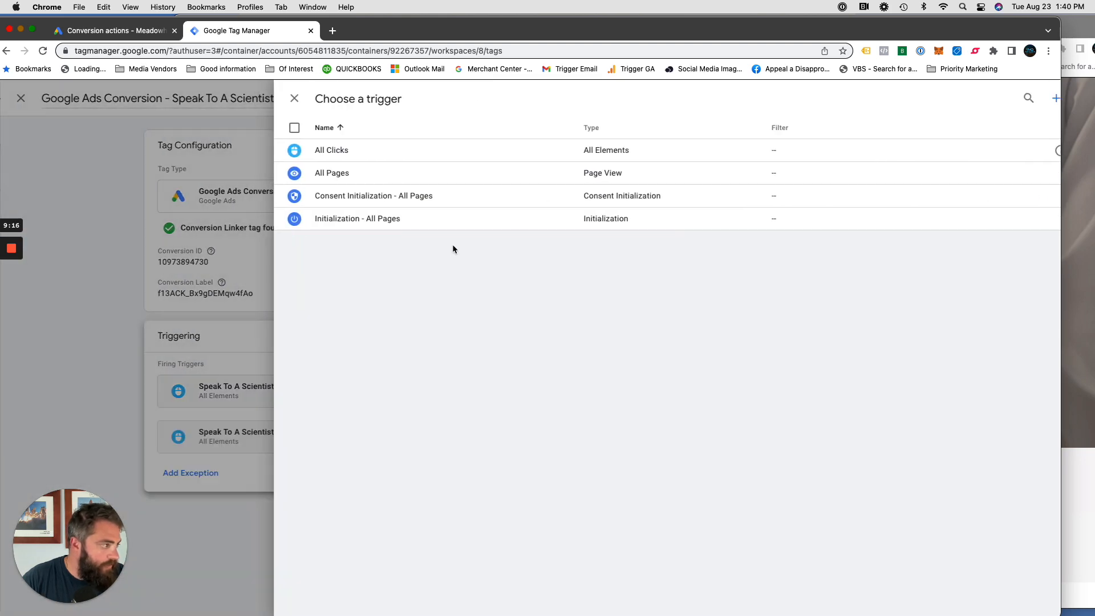
click(294, 98)
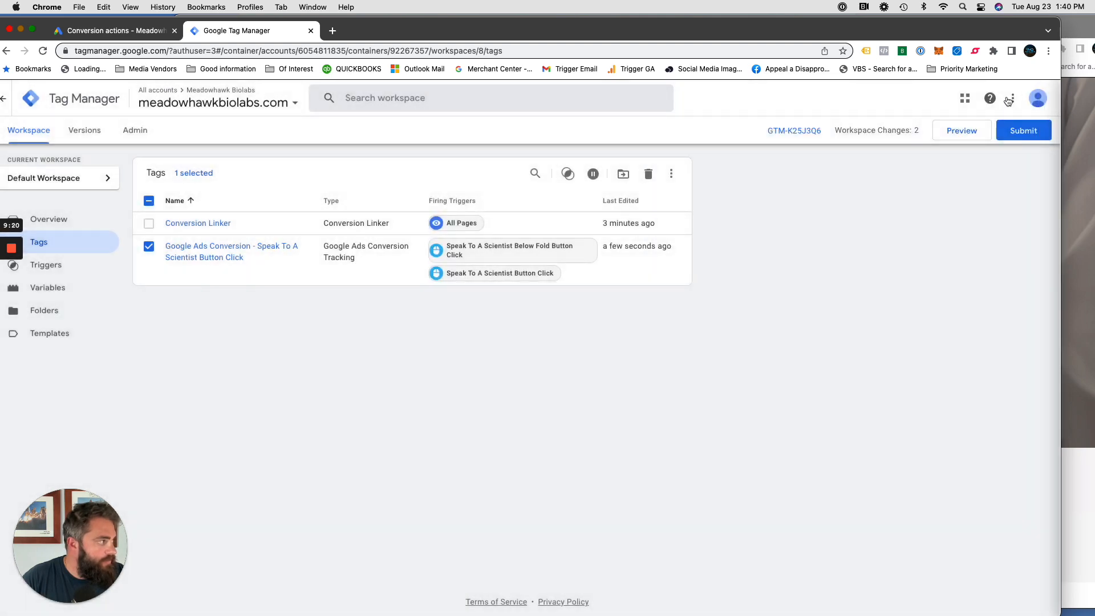
click(1023, 130)
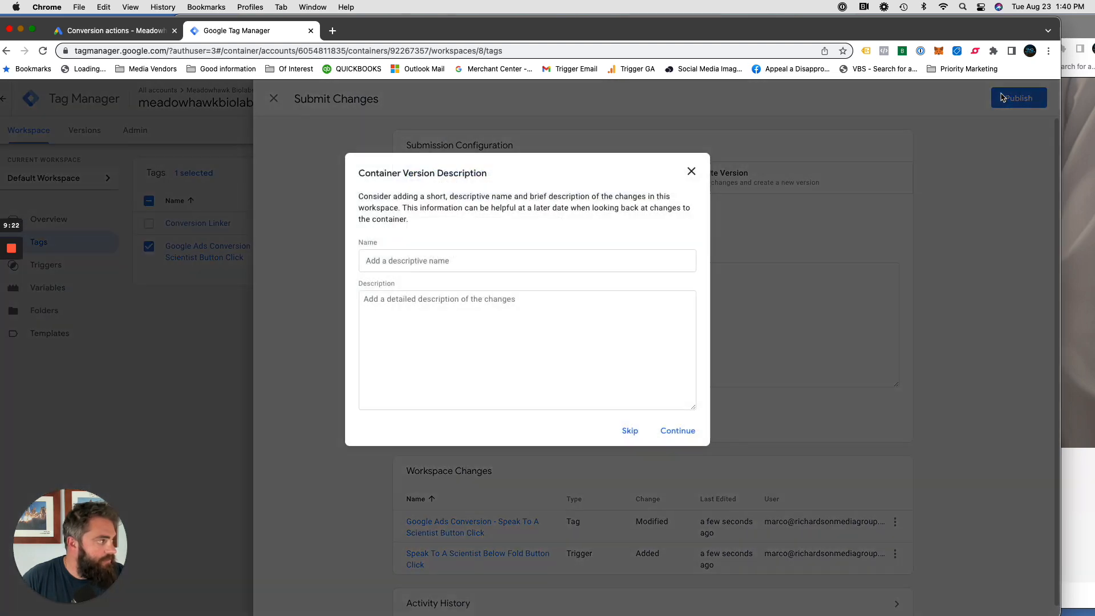
click(630, 430)
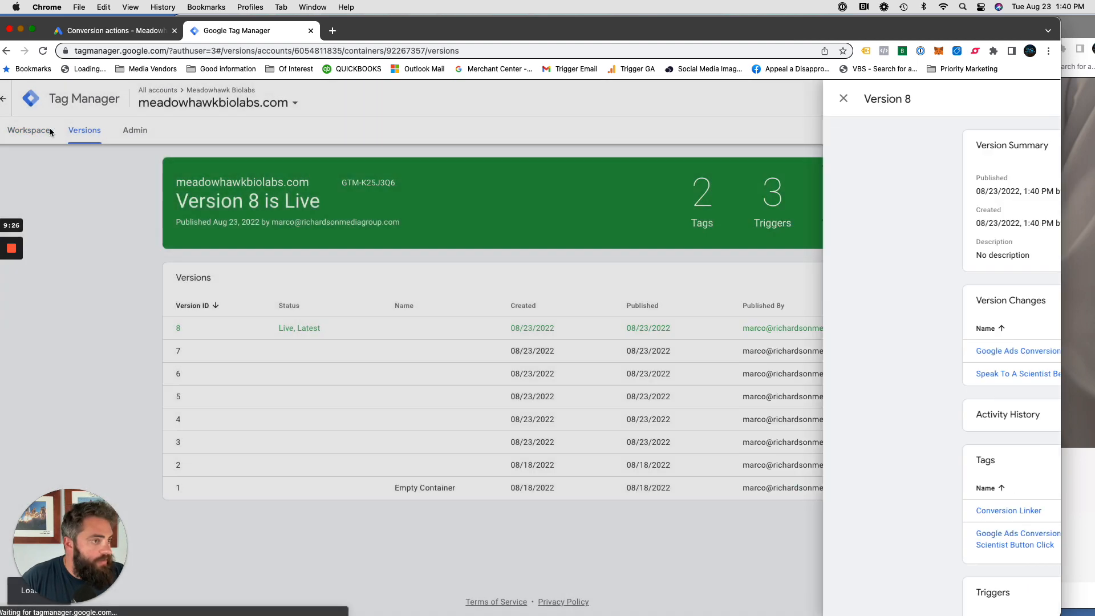
Step: Preview the container again, click the lower Speak To A Scientist button, and check its Click event's fired tags
click(28, 130)
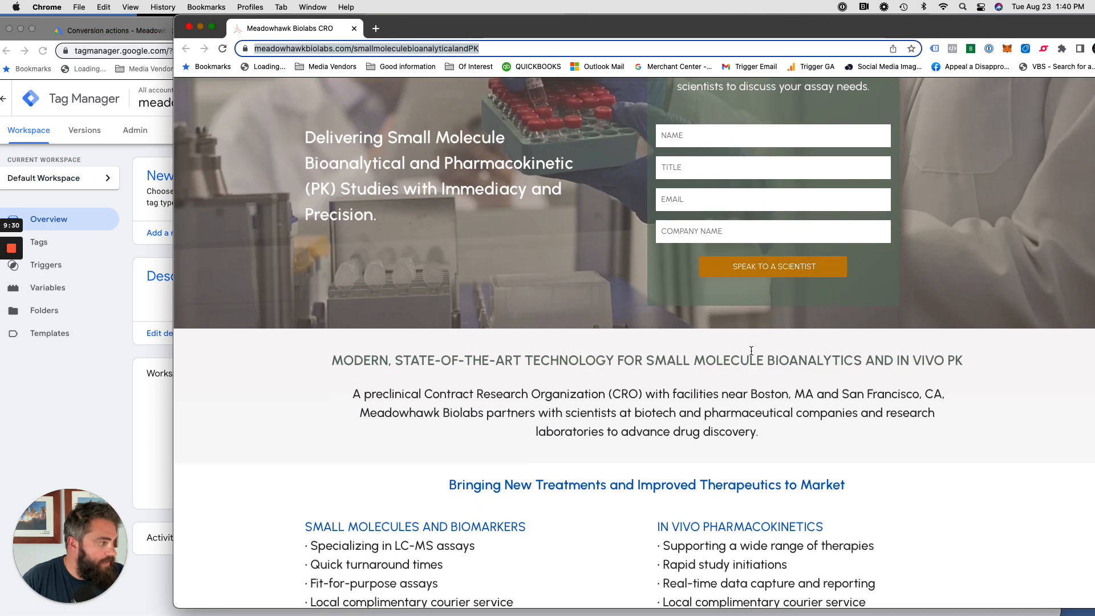
scroll(down, 3)
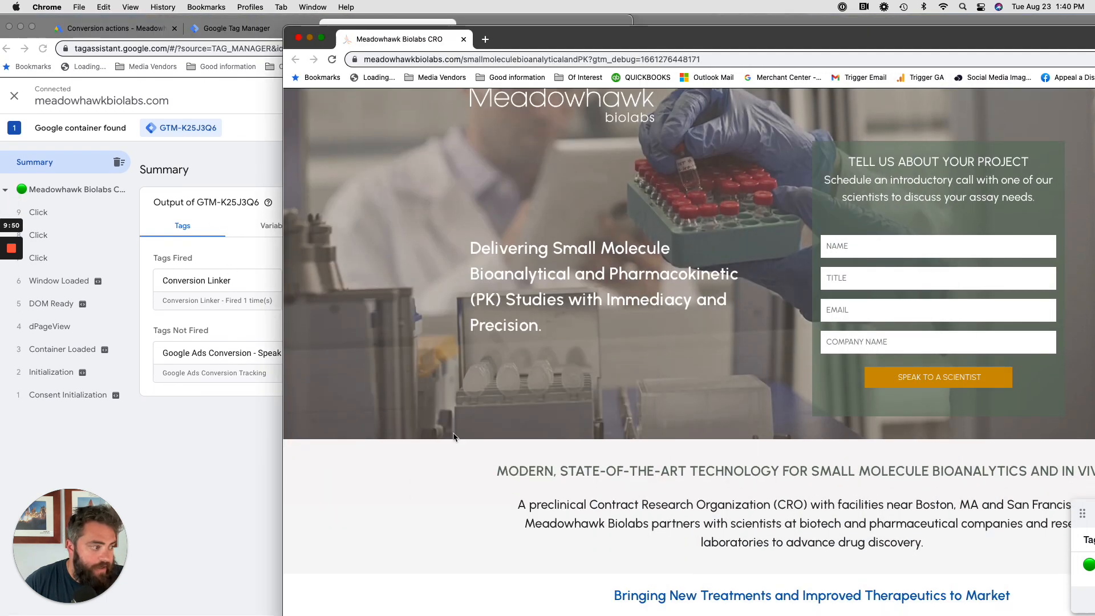
scroll(down, 3)
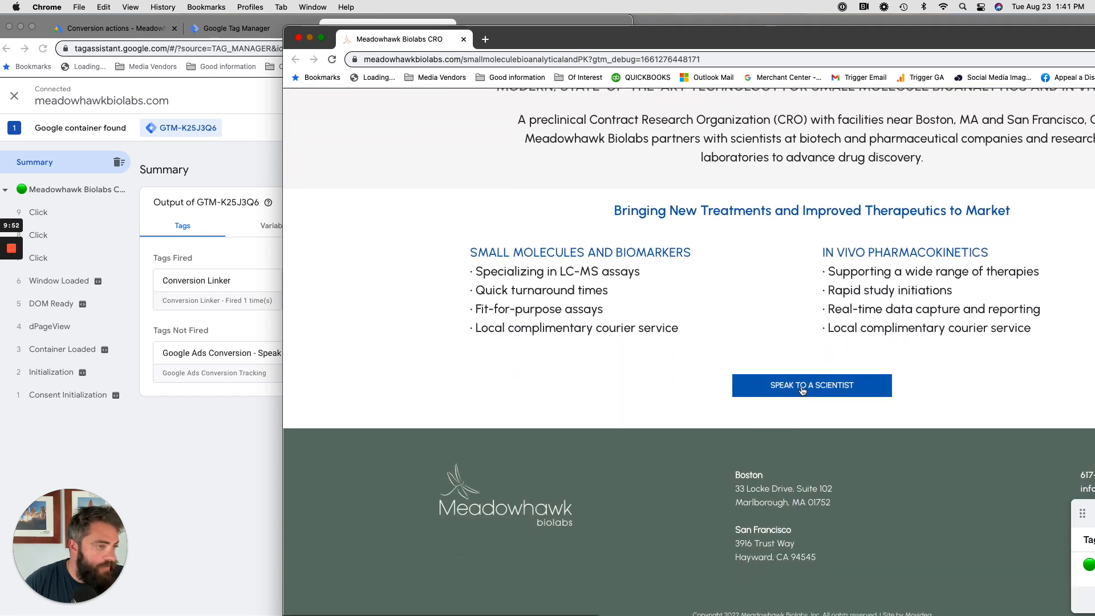
click(811, 385)
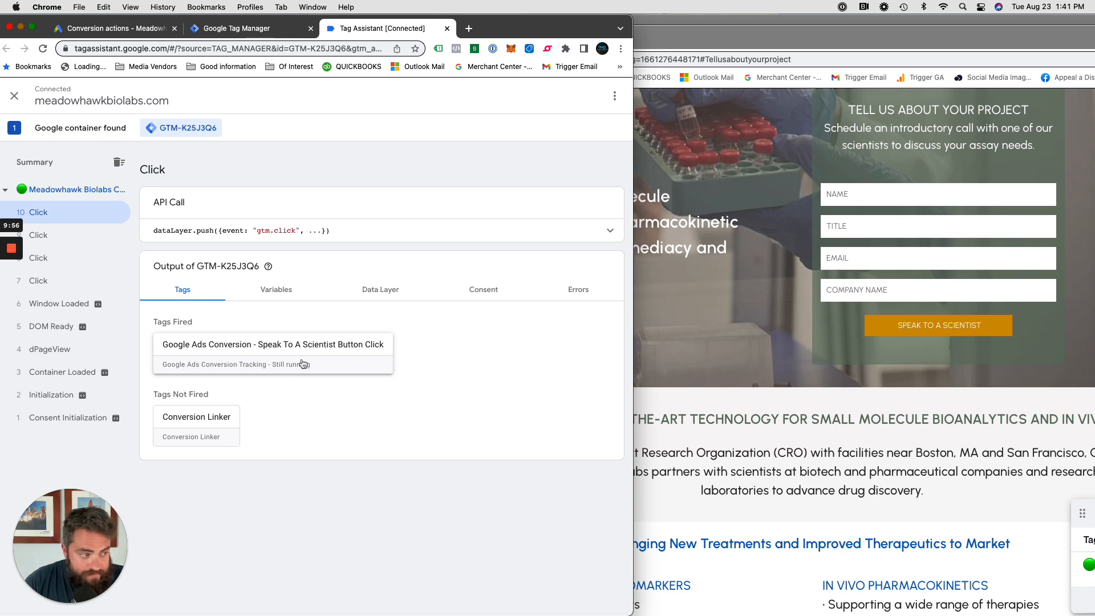
mouse_move(356, 361)
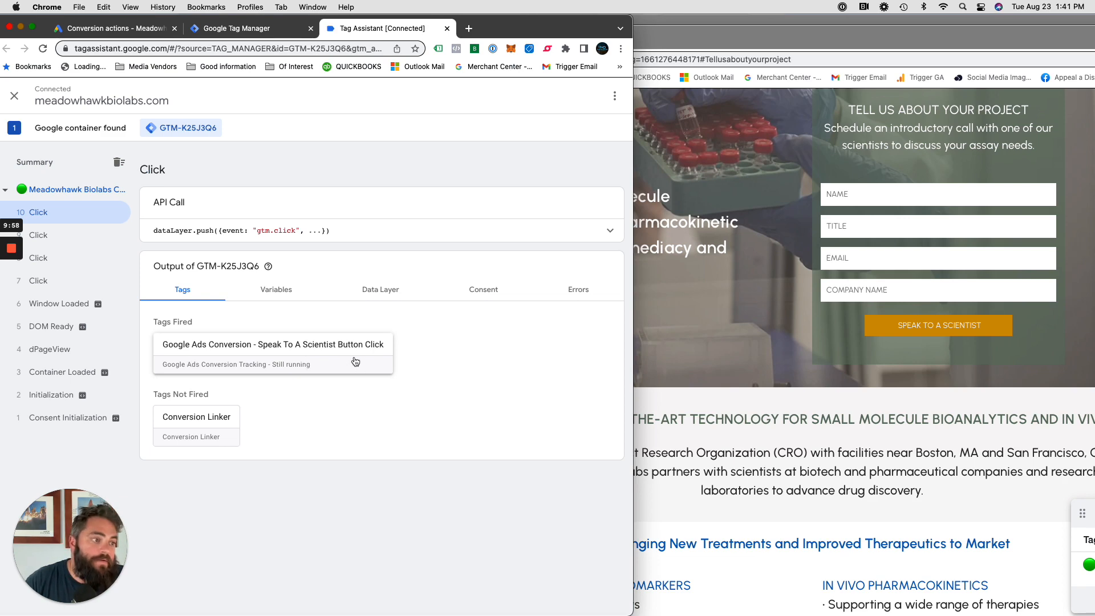
mouse_move(645, 309)
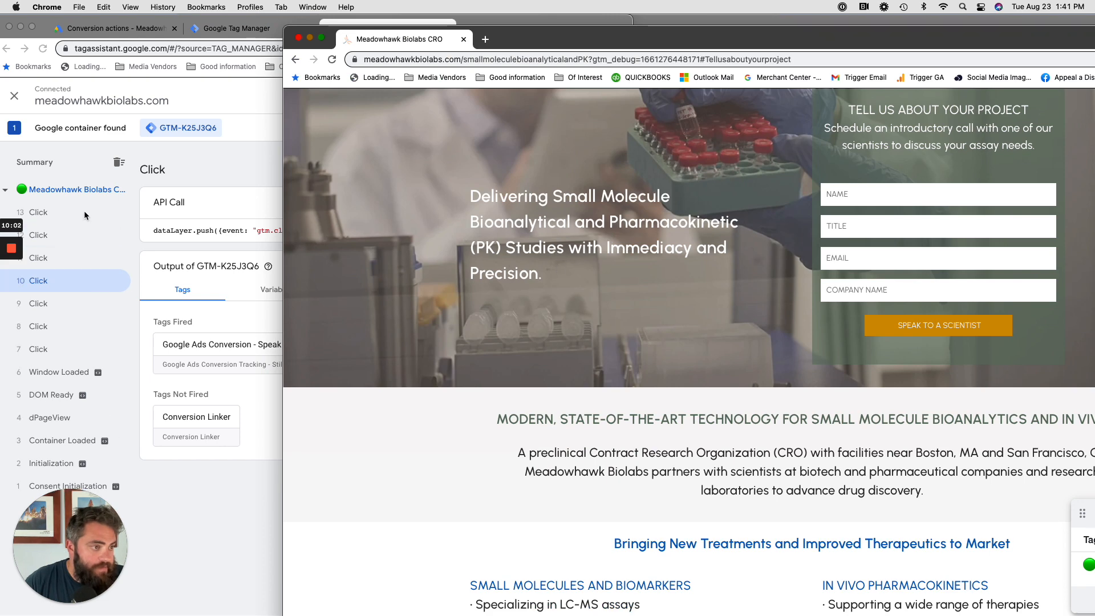
scroll(down, 3)
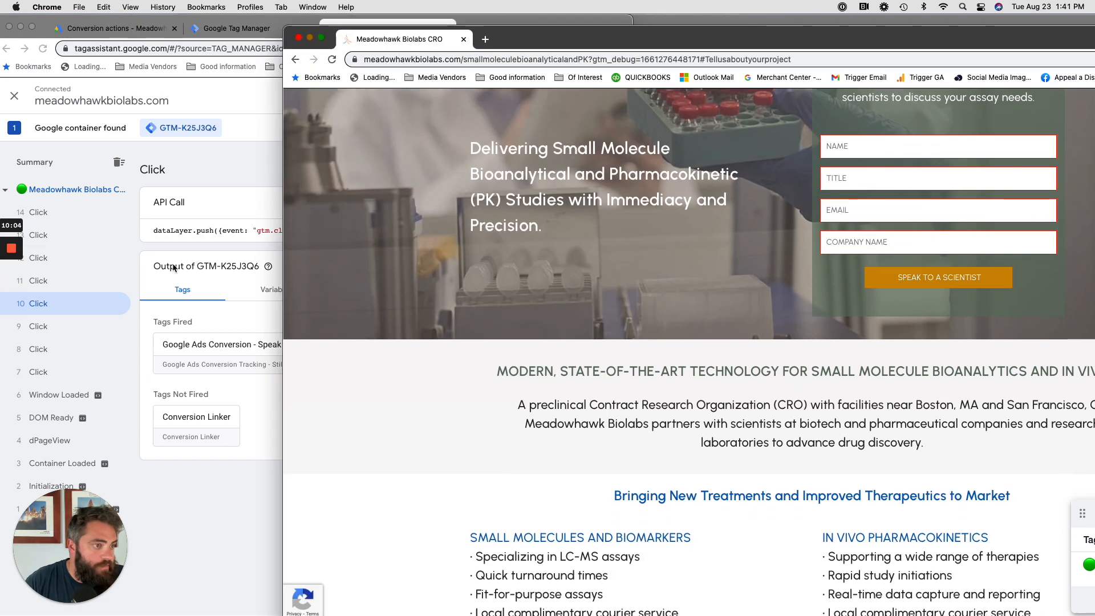
click(37, 235)
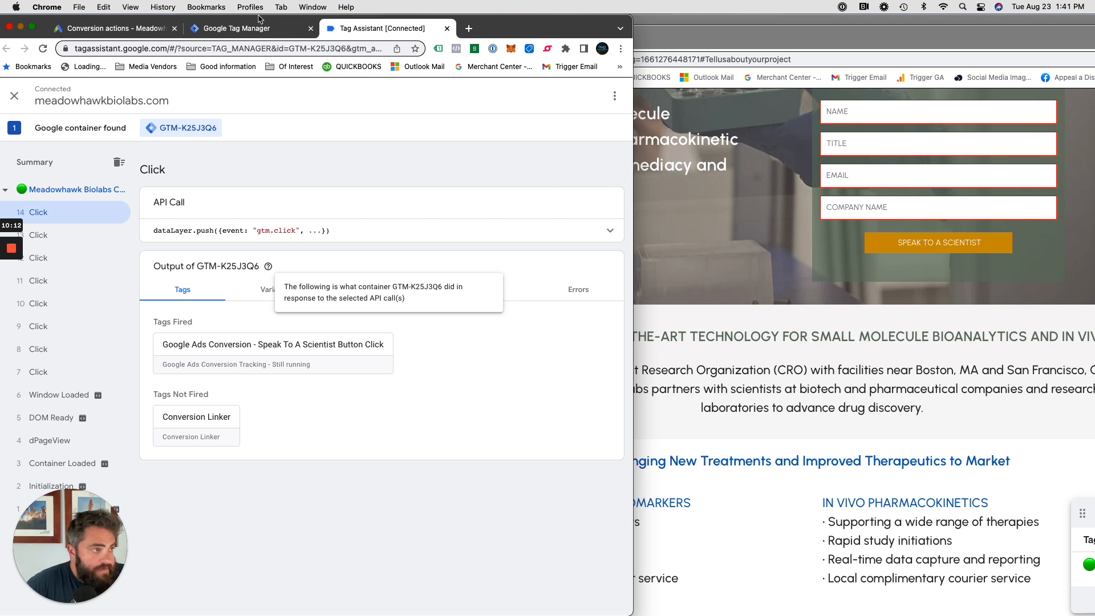
Step: Open the Speak To A Scientist Button Click conversion action's details in Google Ads
click(111, 27)
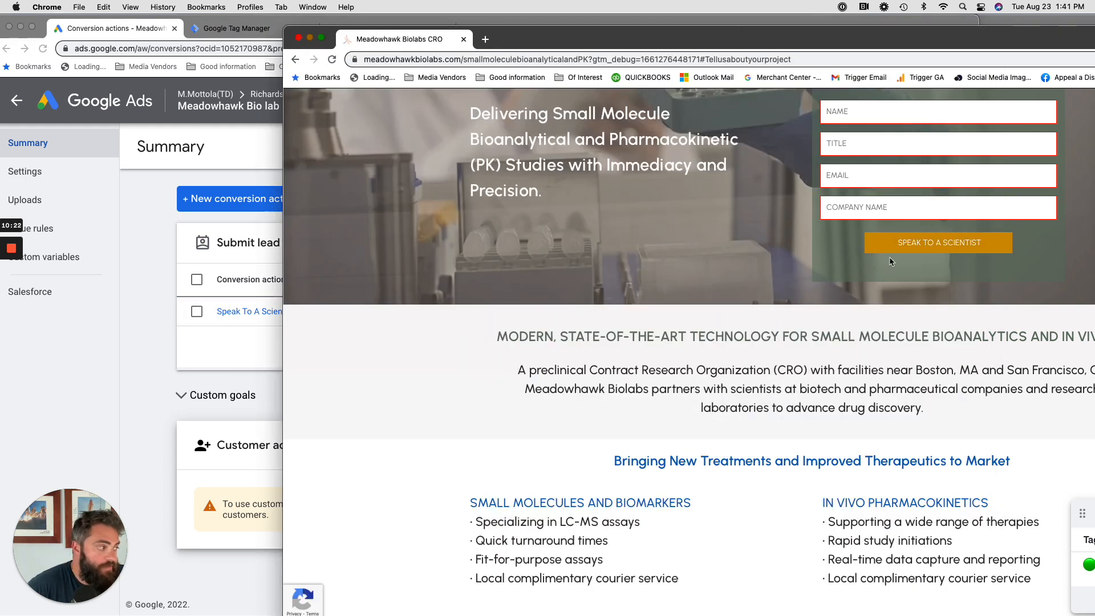
scroll(down, 3)
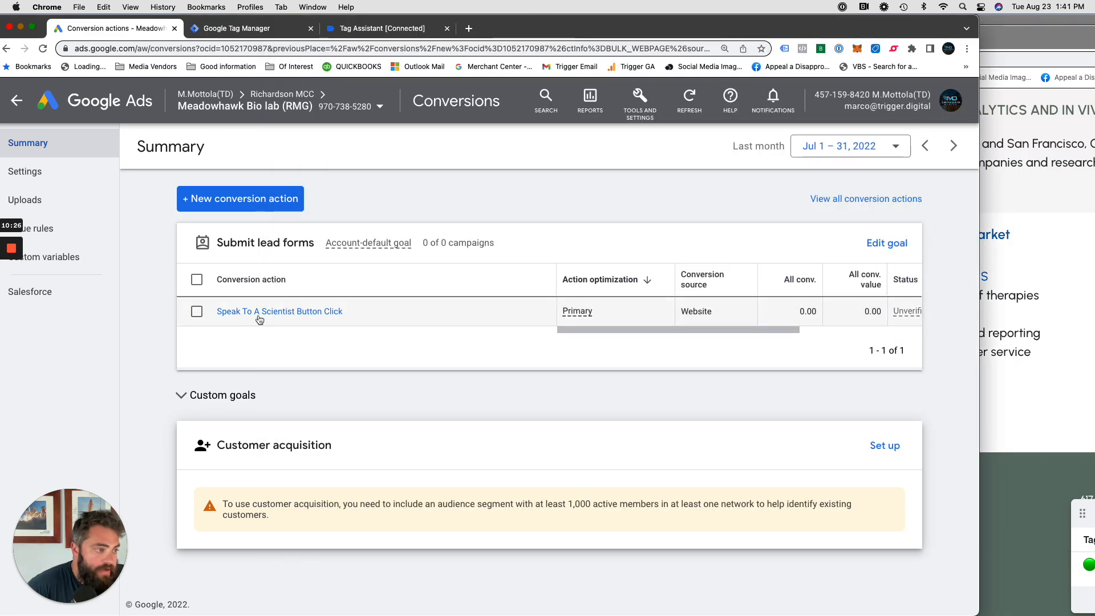
click(278, 310)
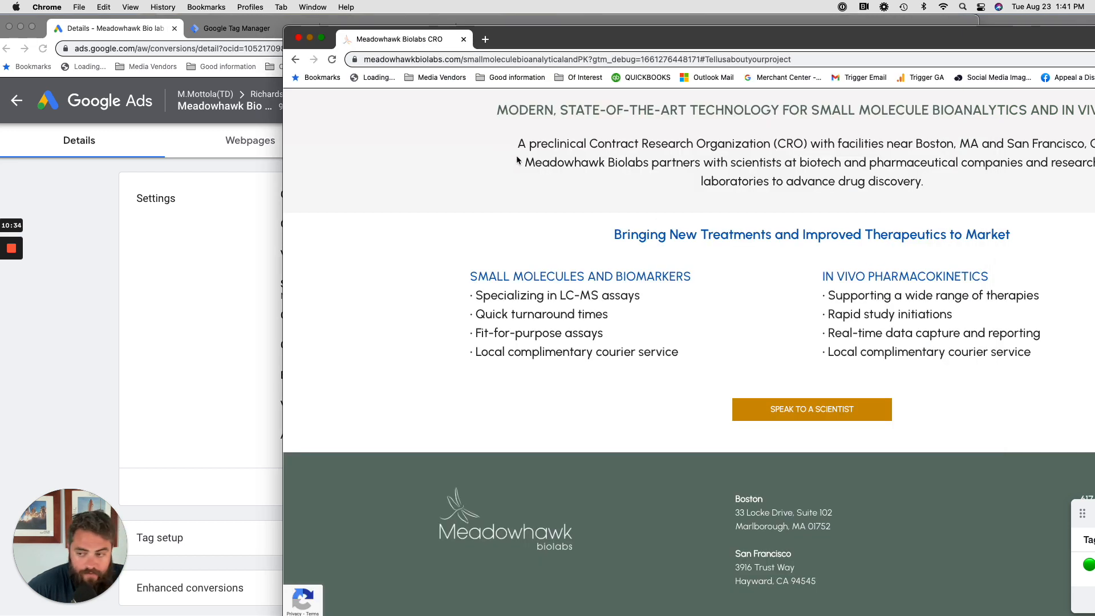
mouse_move(493, 156)
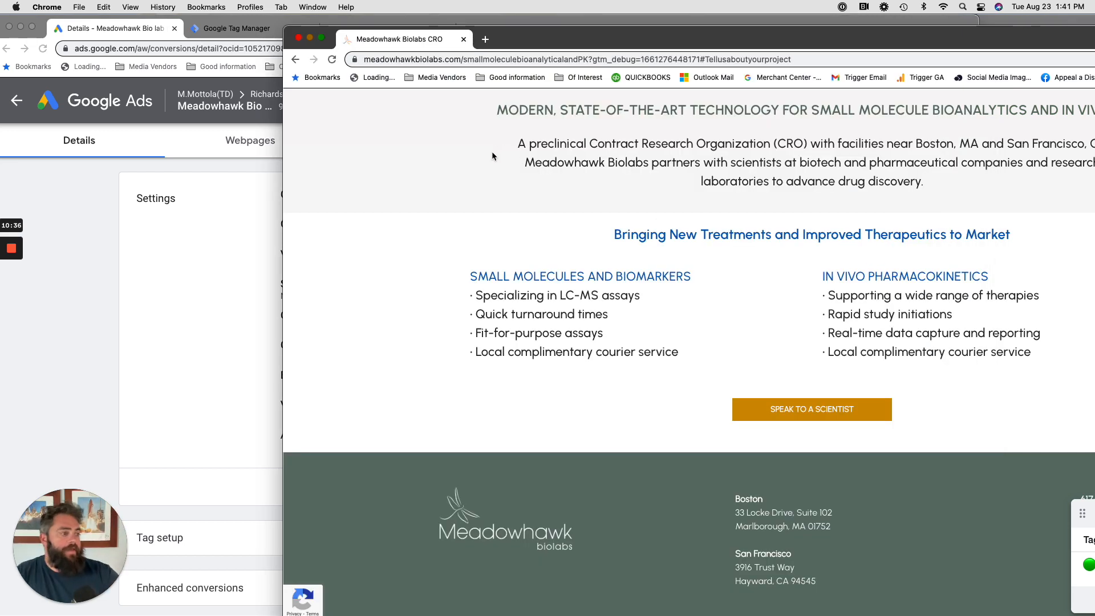
mouse_move(525, 292)
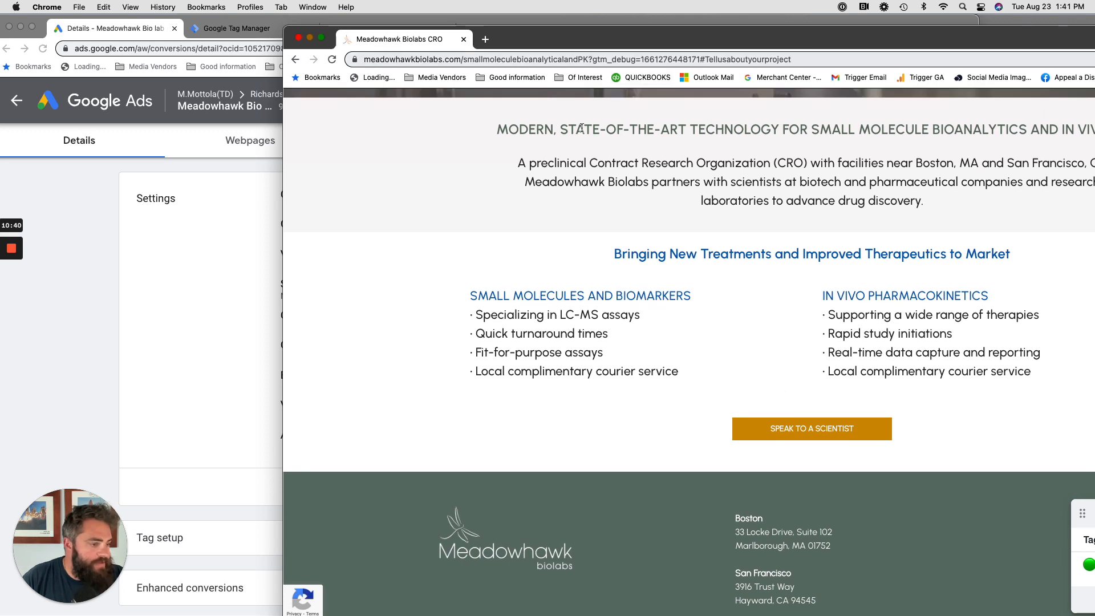
mouse_move(114, 280)
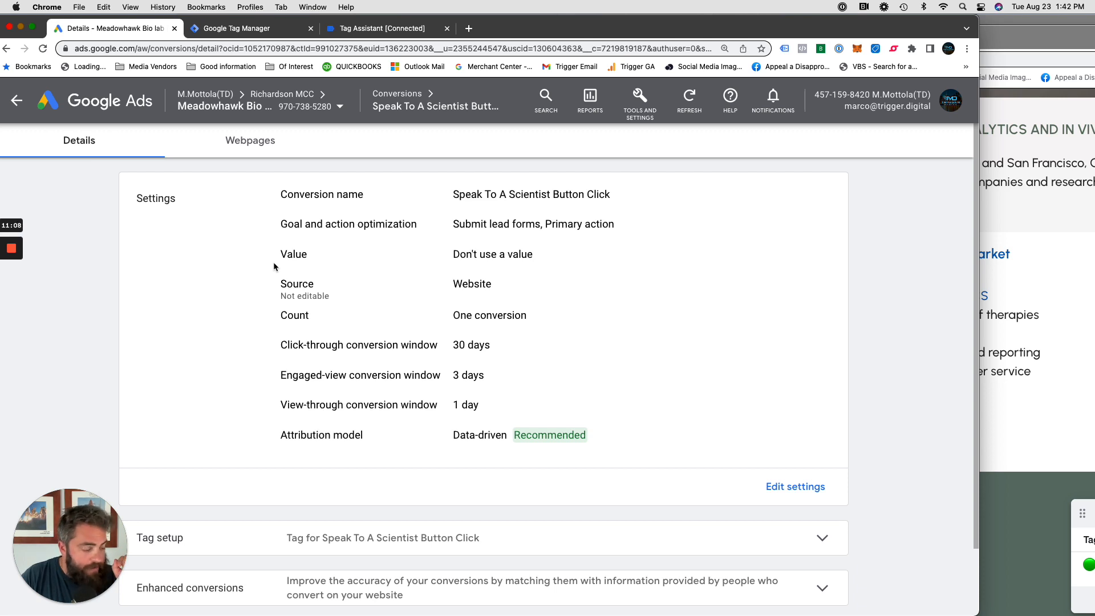
mouse_move(79, 260)
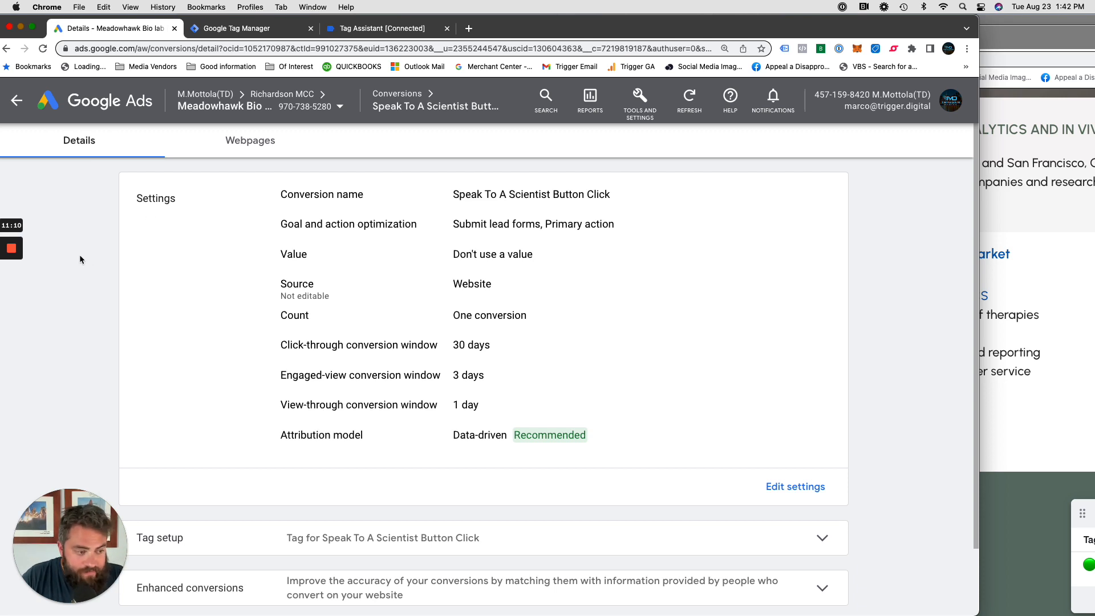